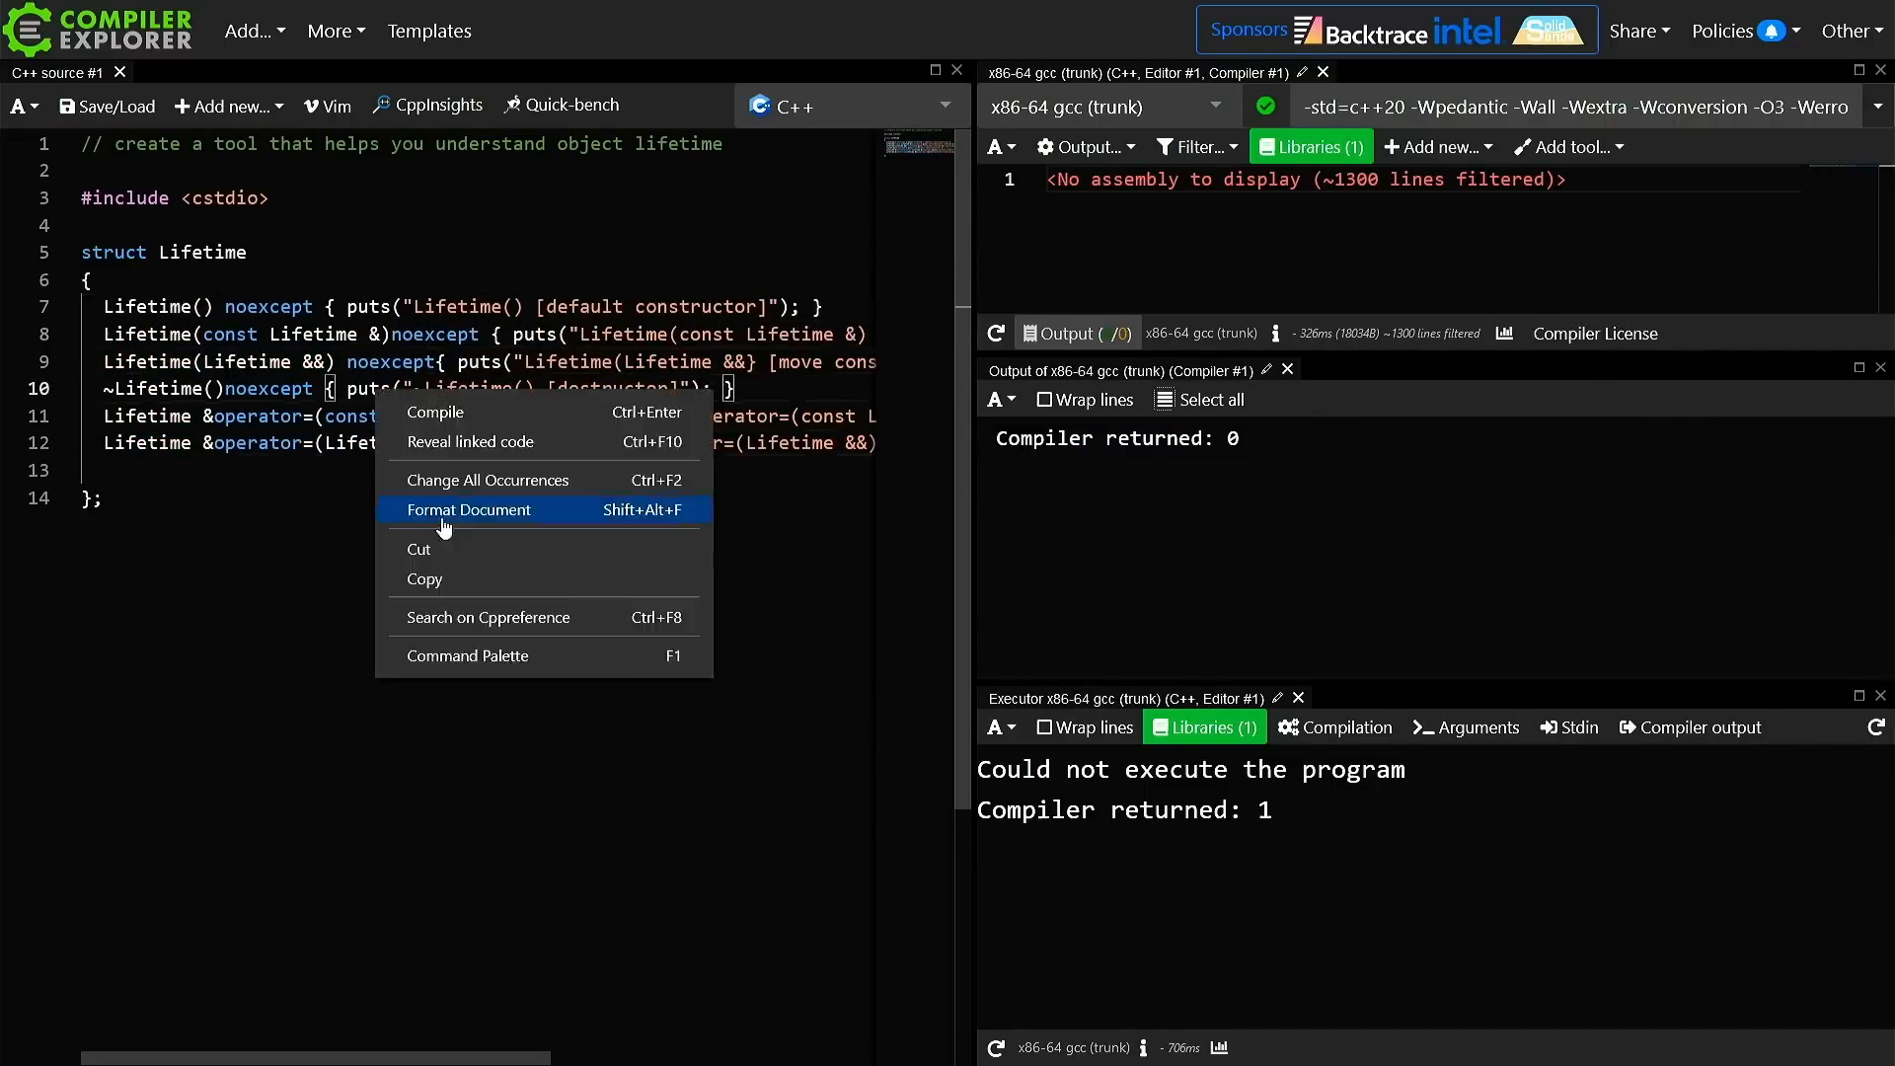
Reformat the source via Format Document, then add f1–f3 returning Lifetime and main storing f3()
click(472, 509)
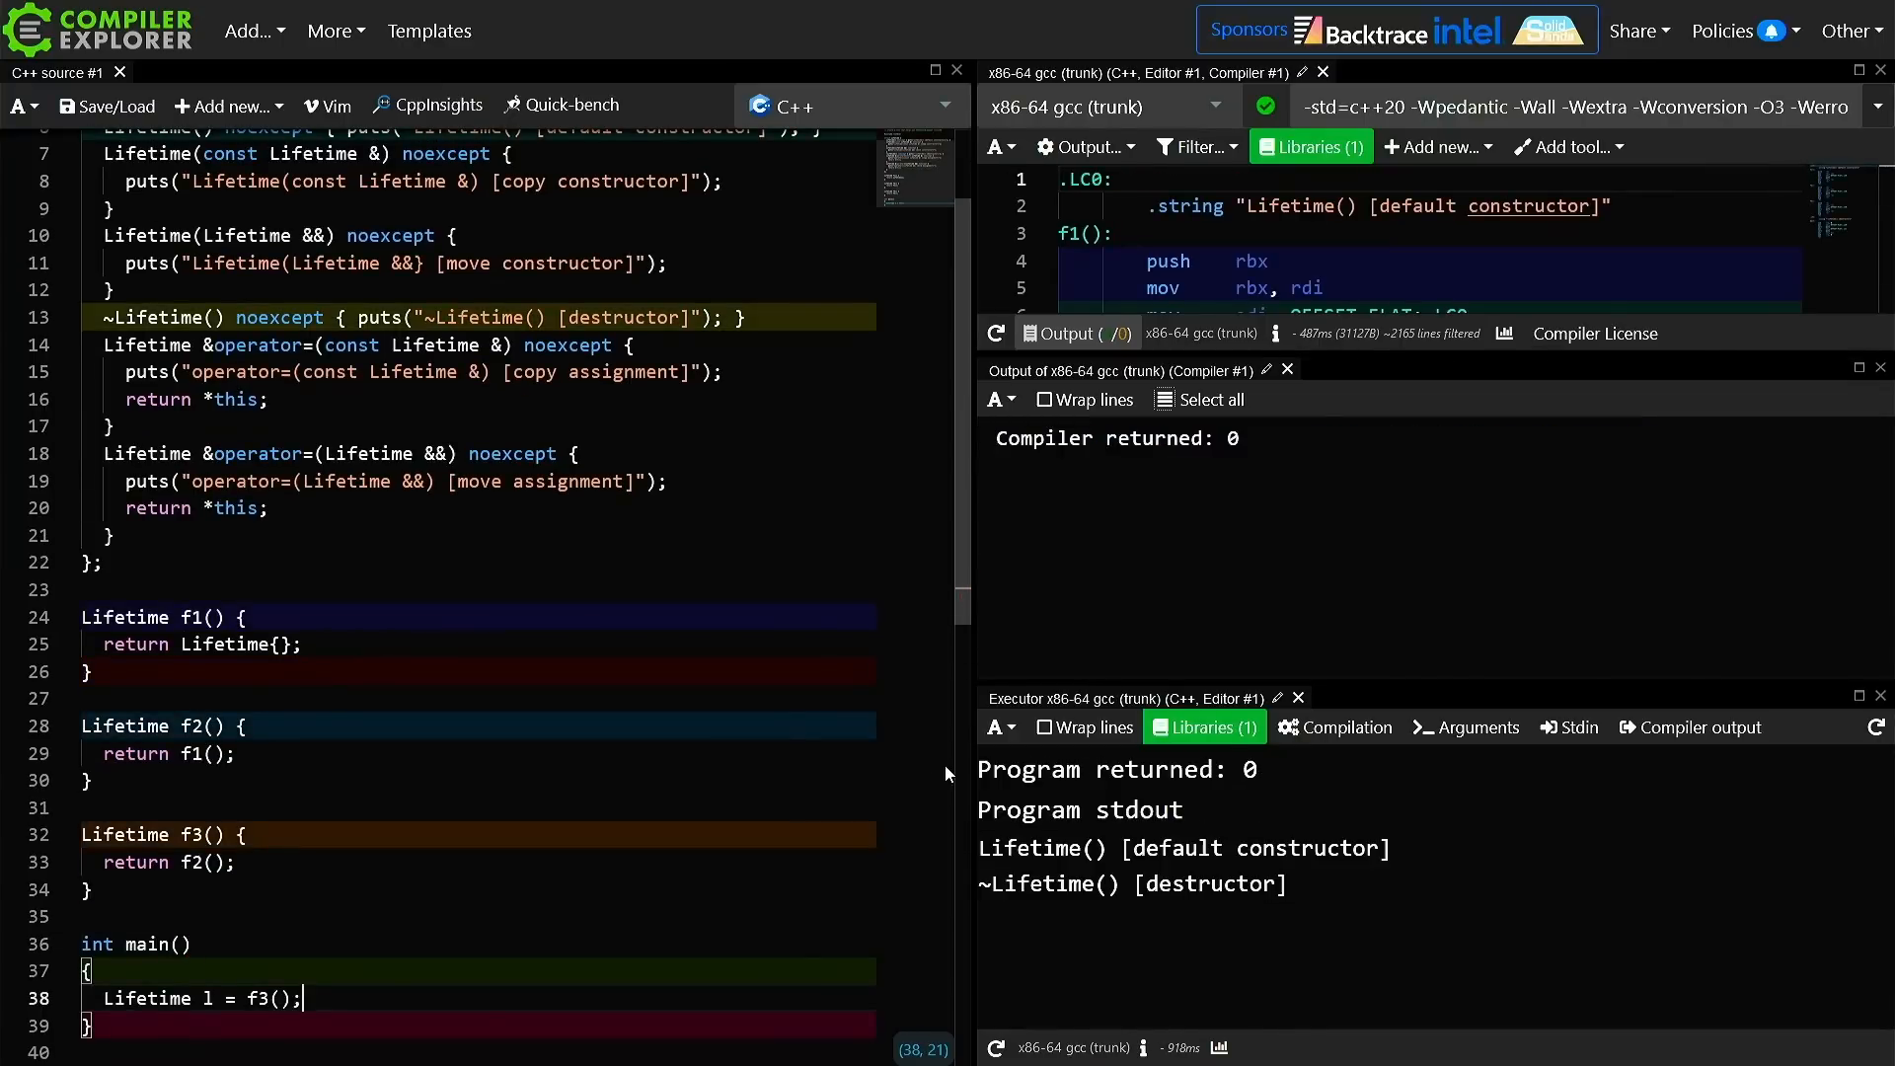
Inspect the constructor and destructor lines in the output while switching -O3 to -O0
double_click(1030, 847)
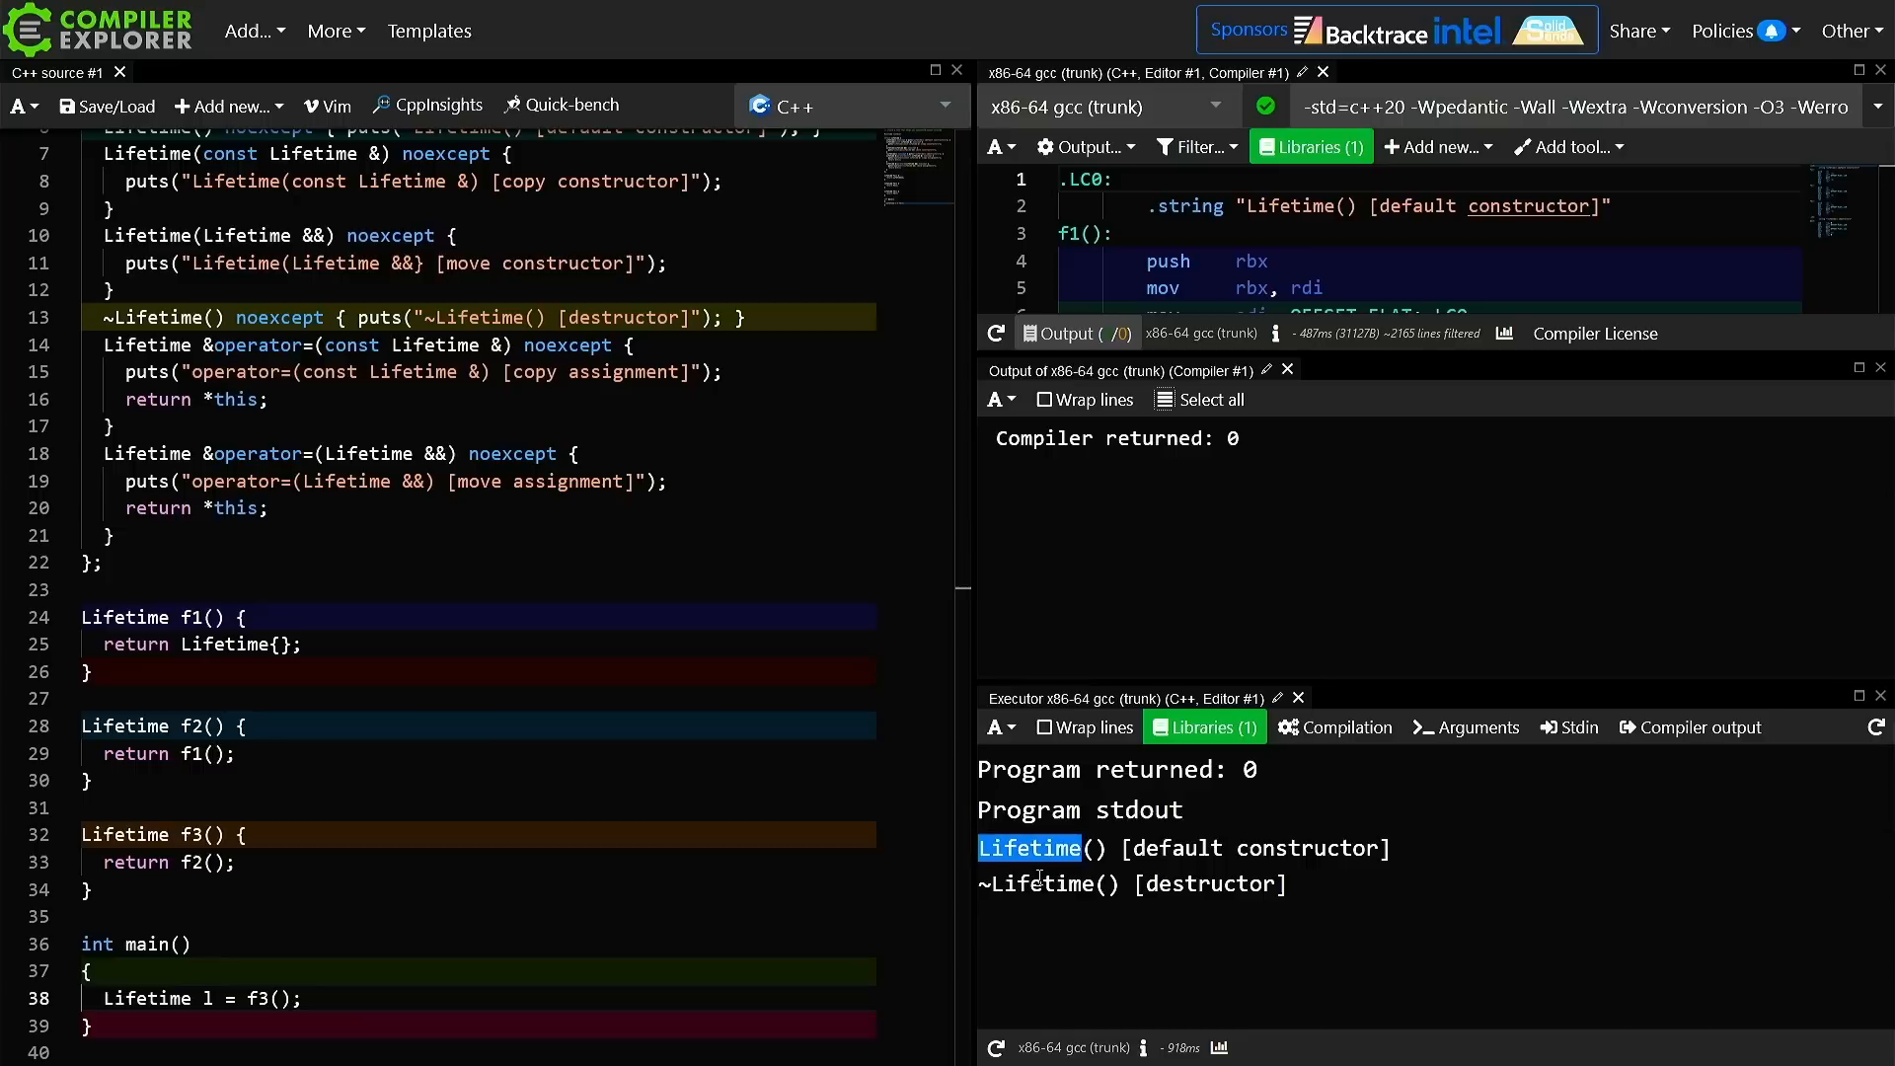
double_click(1043, 885)
text(0)
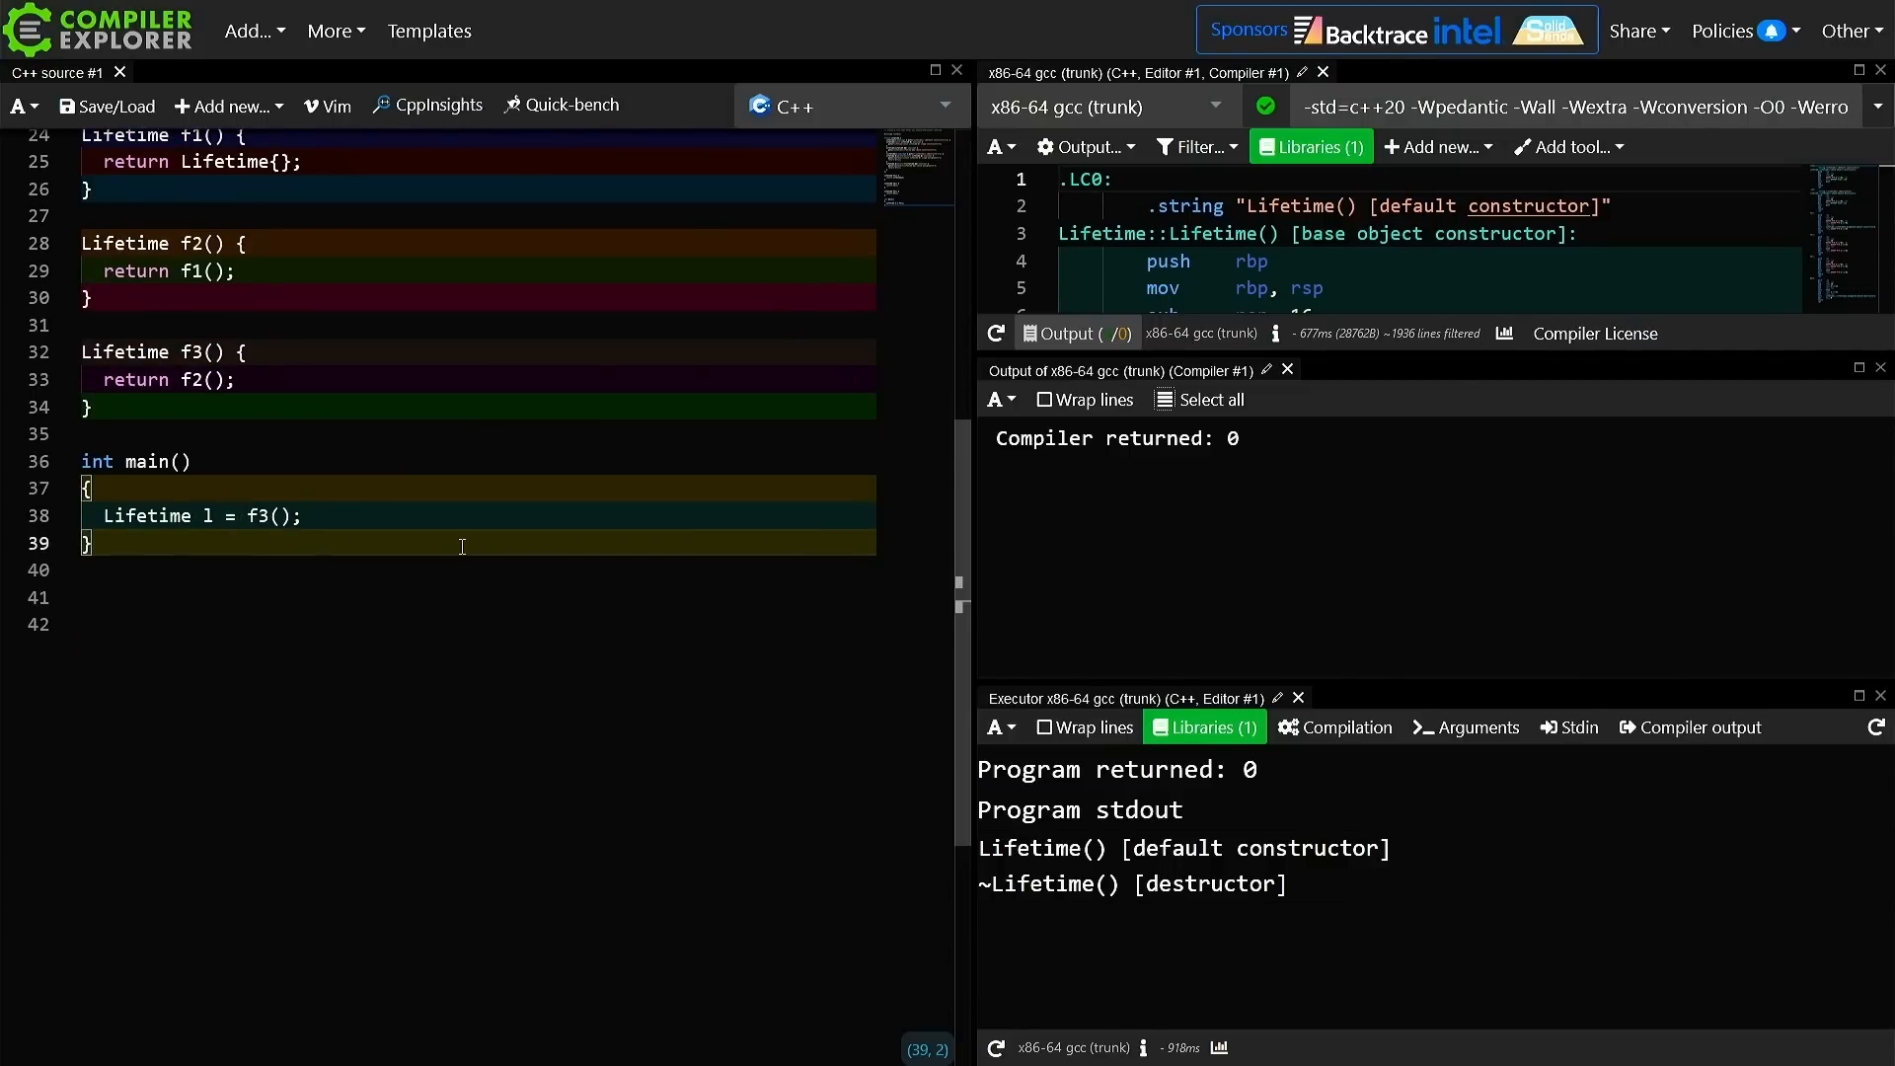
Add a '// Study The Lambda!' comment on a new line above main
key(Enter)
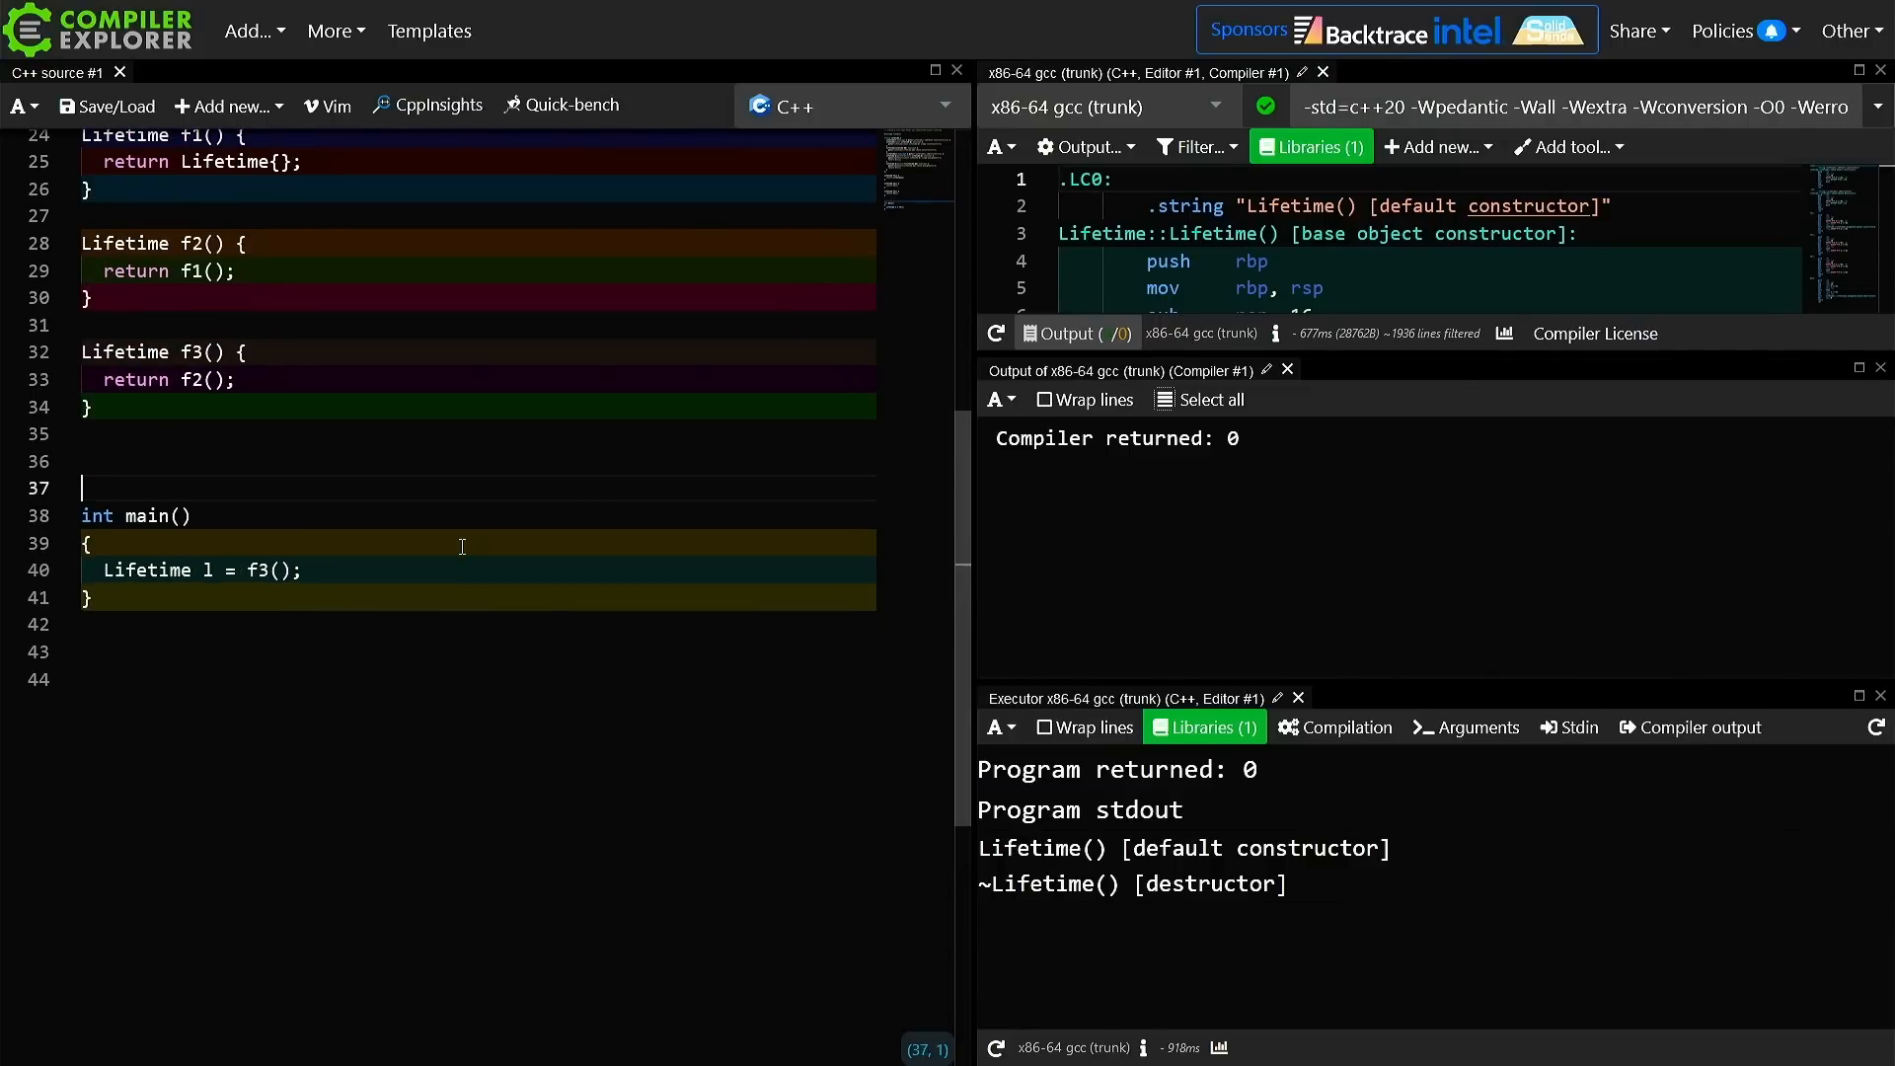
text(// s)
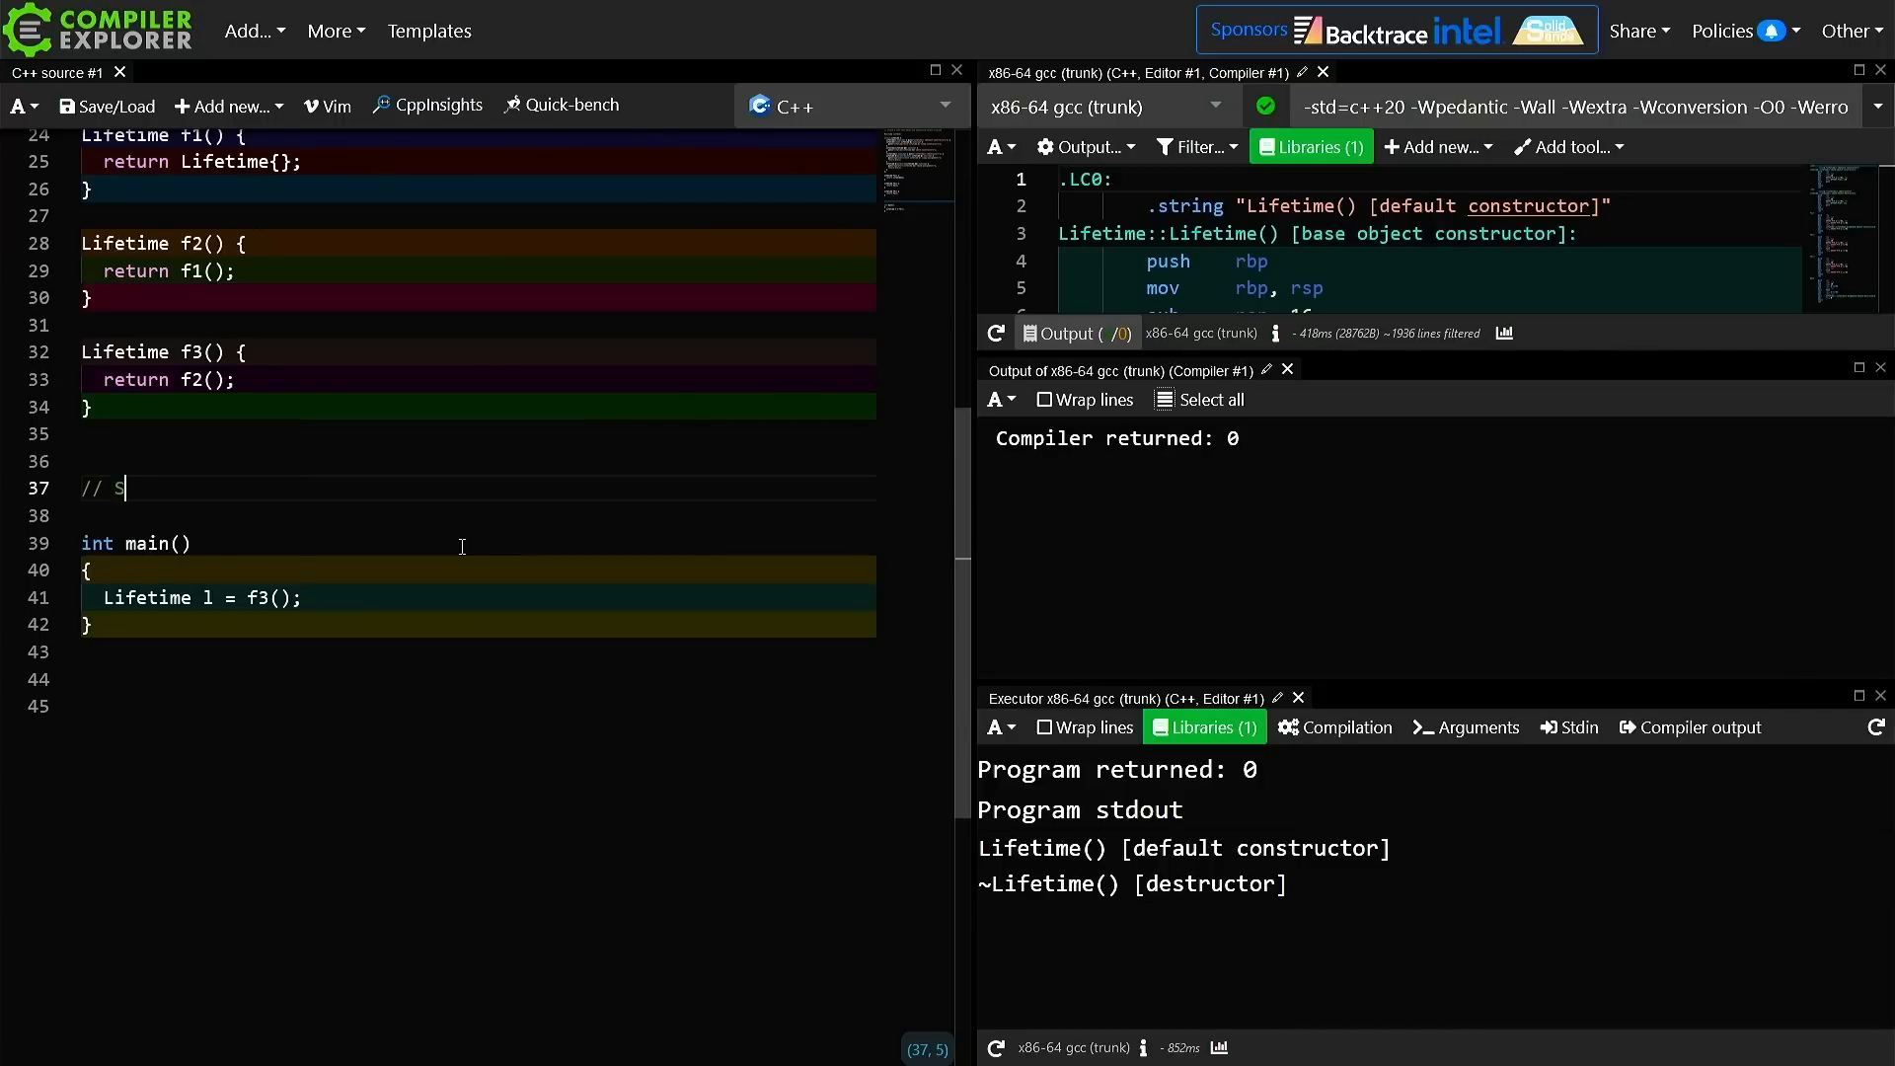
text(tudy The Lambda!)
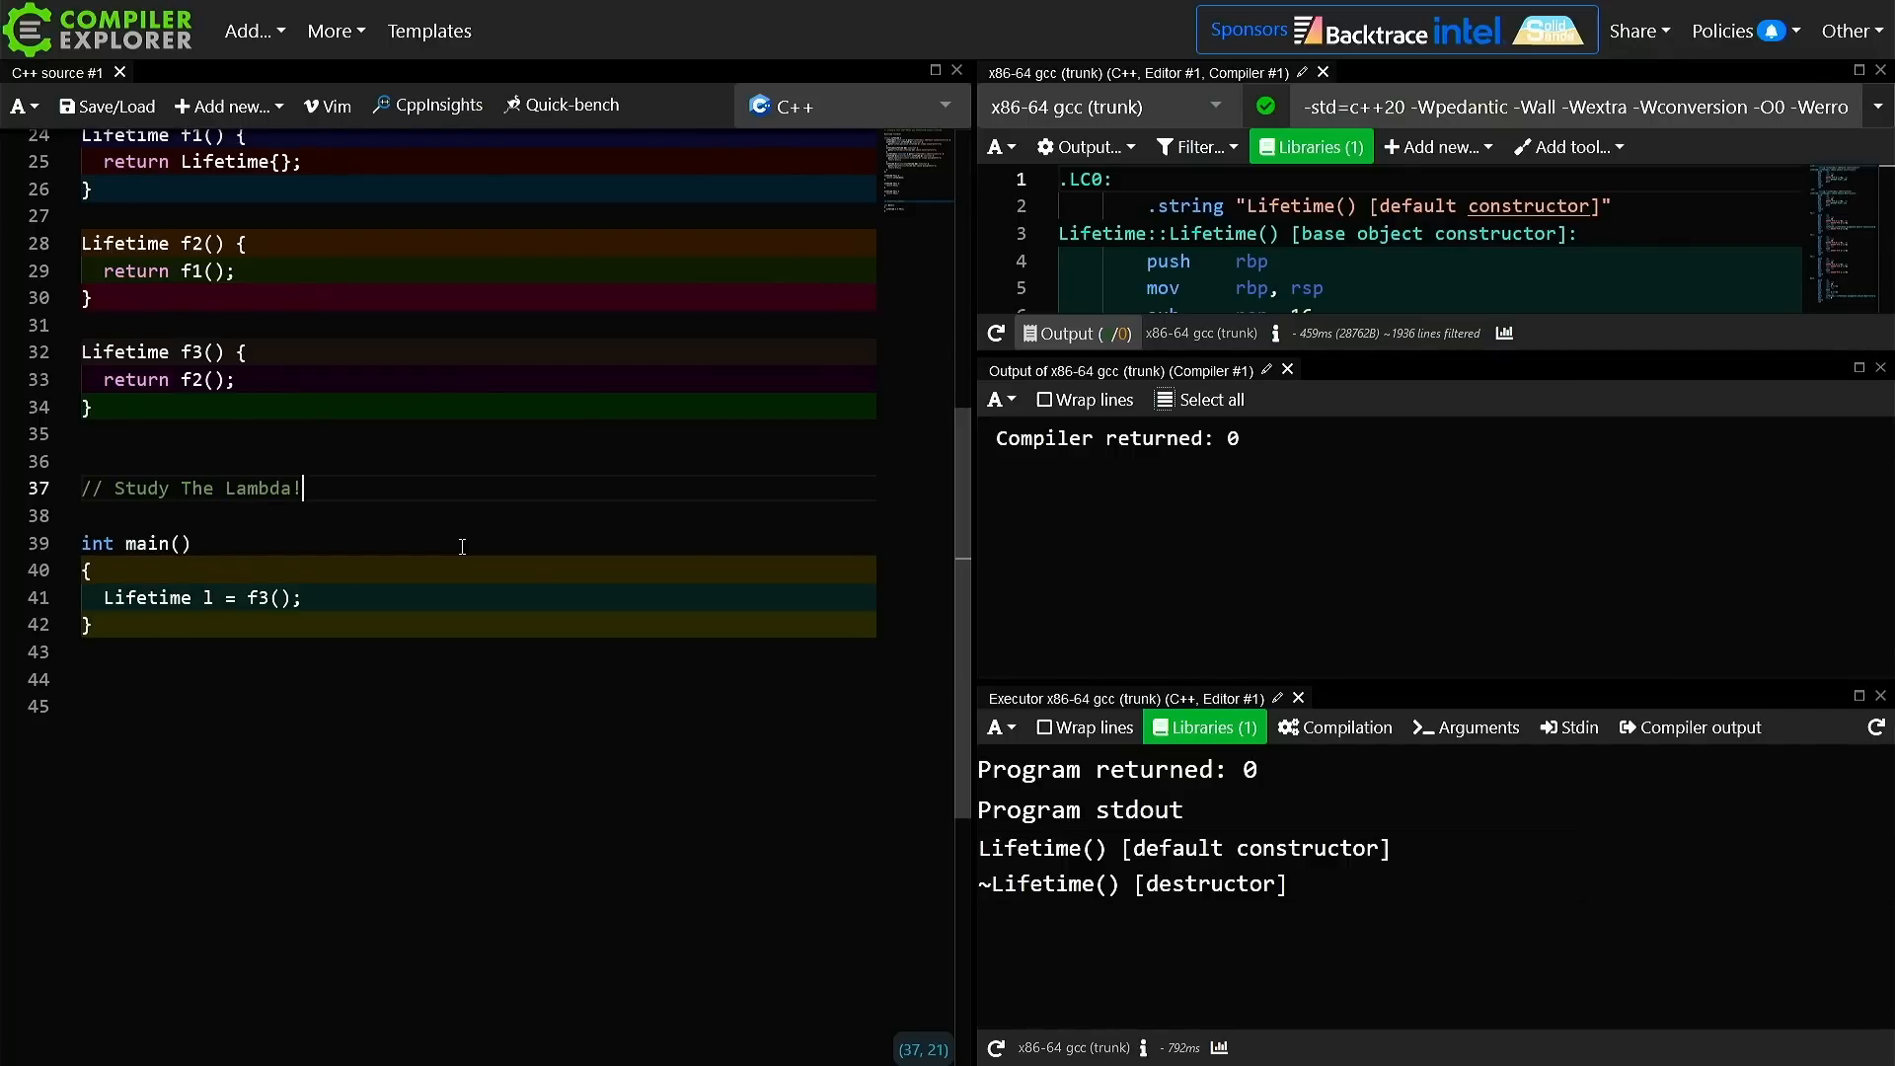
Make main store auto l = [](){ return f3(); } and then call l();
click(302, 596)
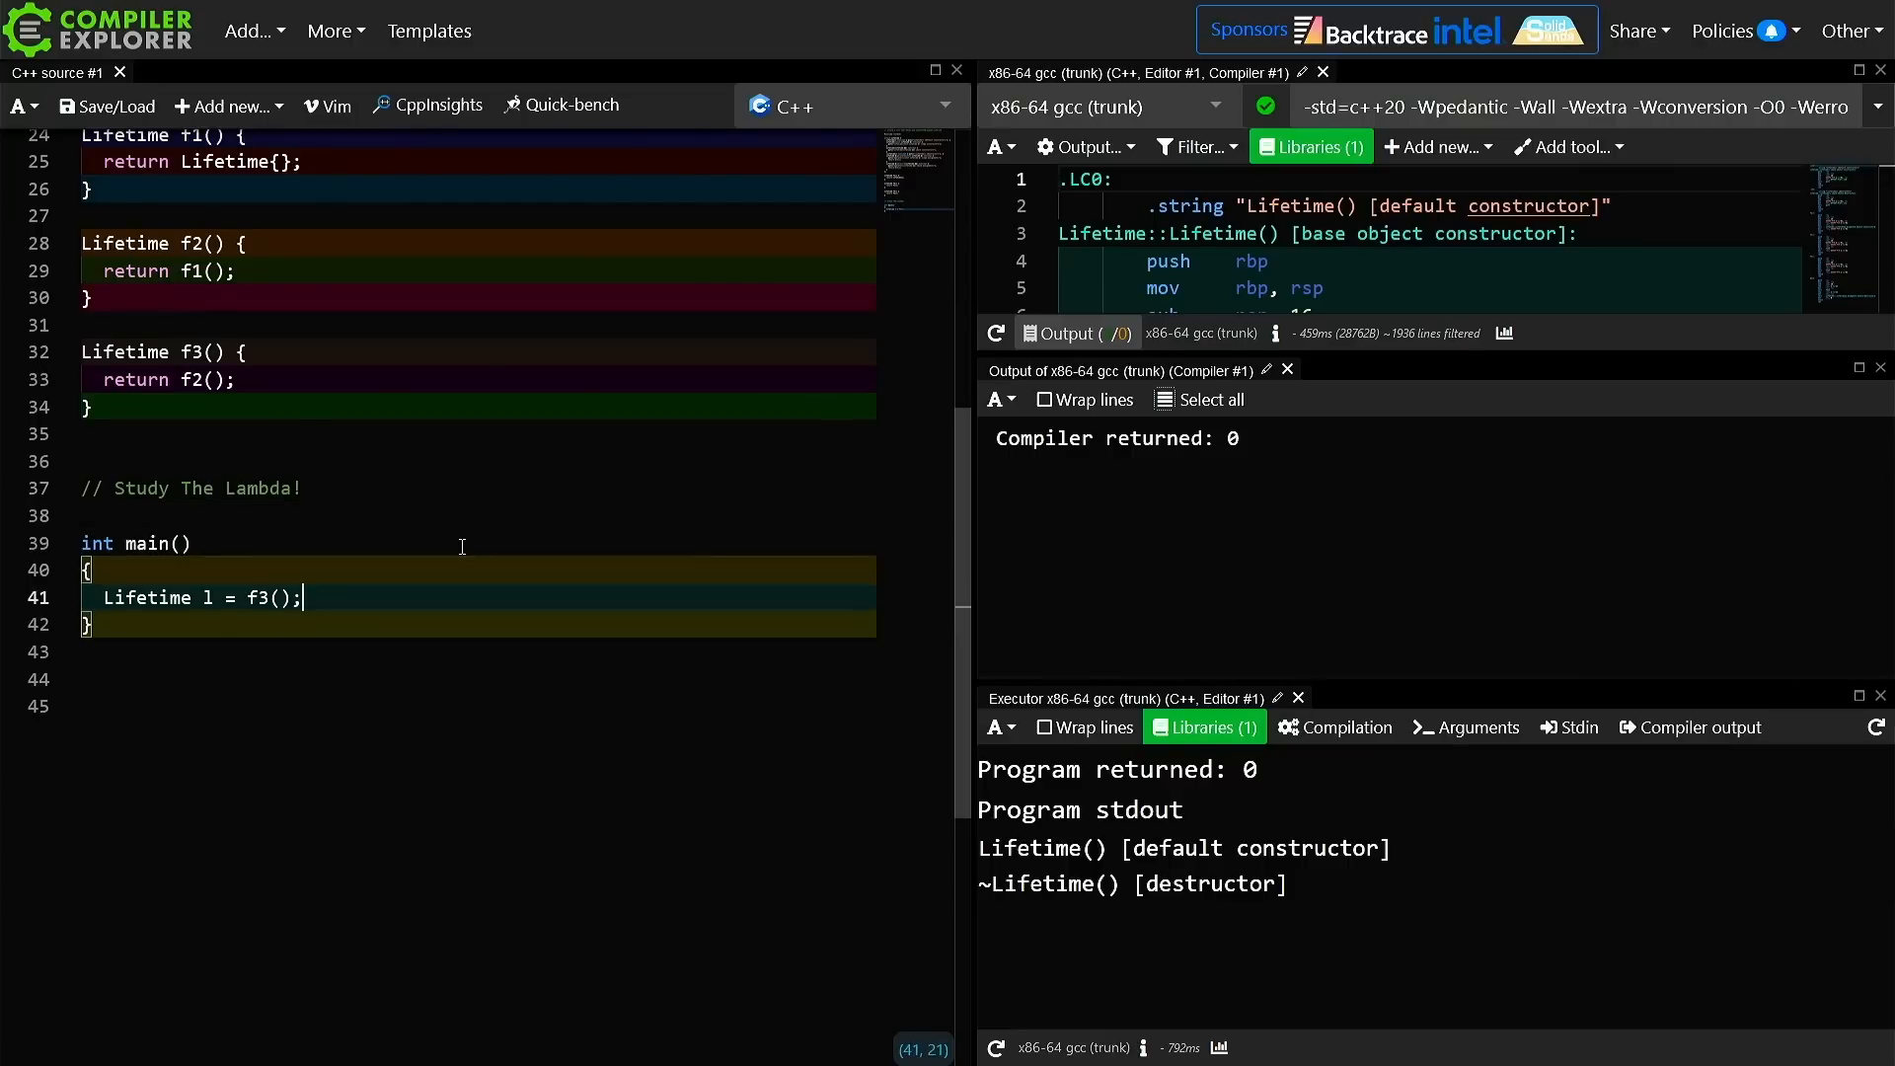
double_click(256, 596)
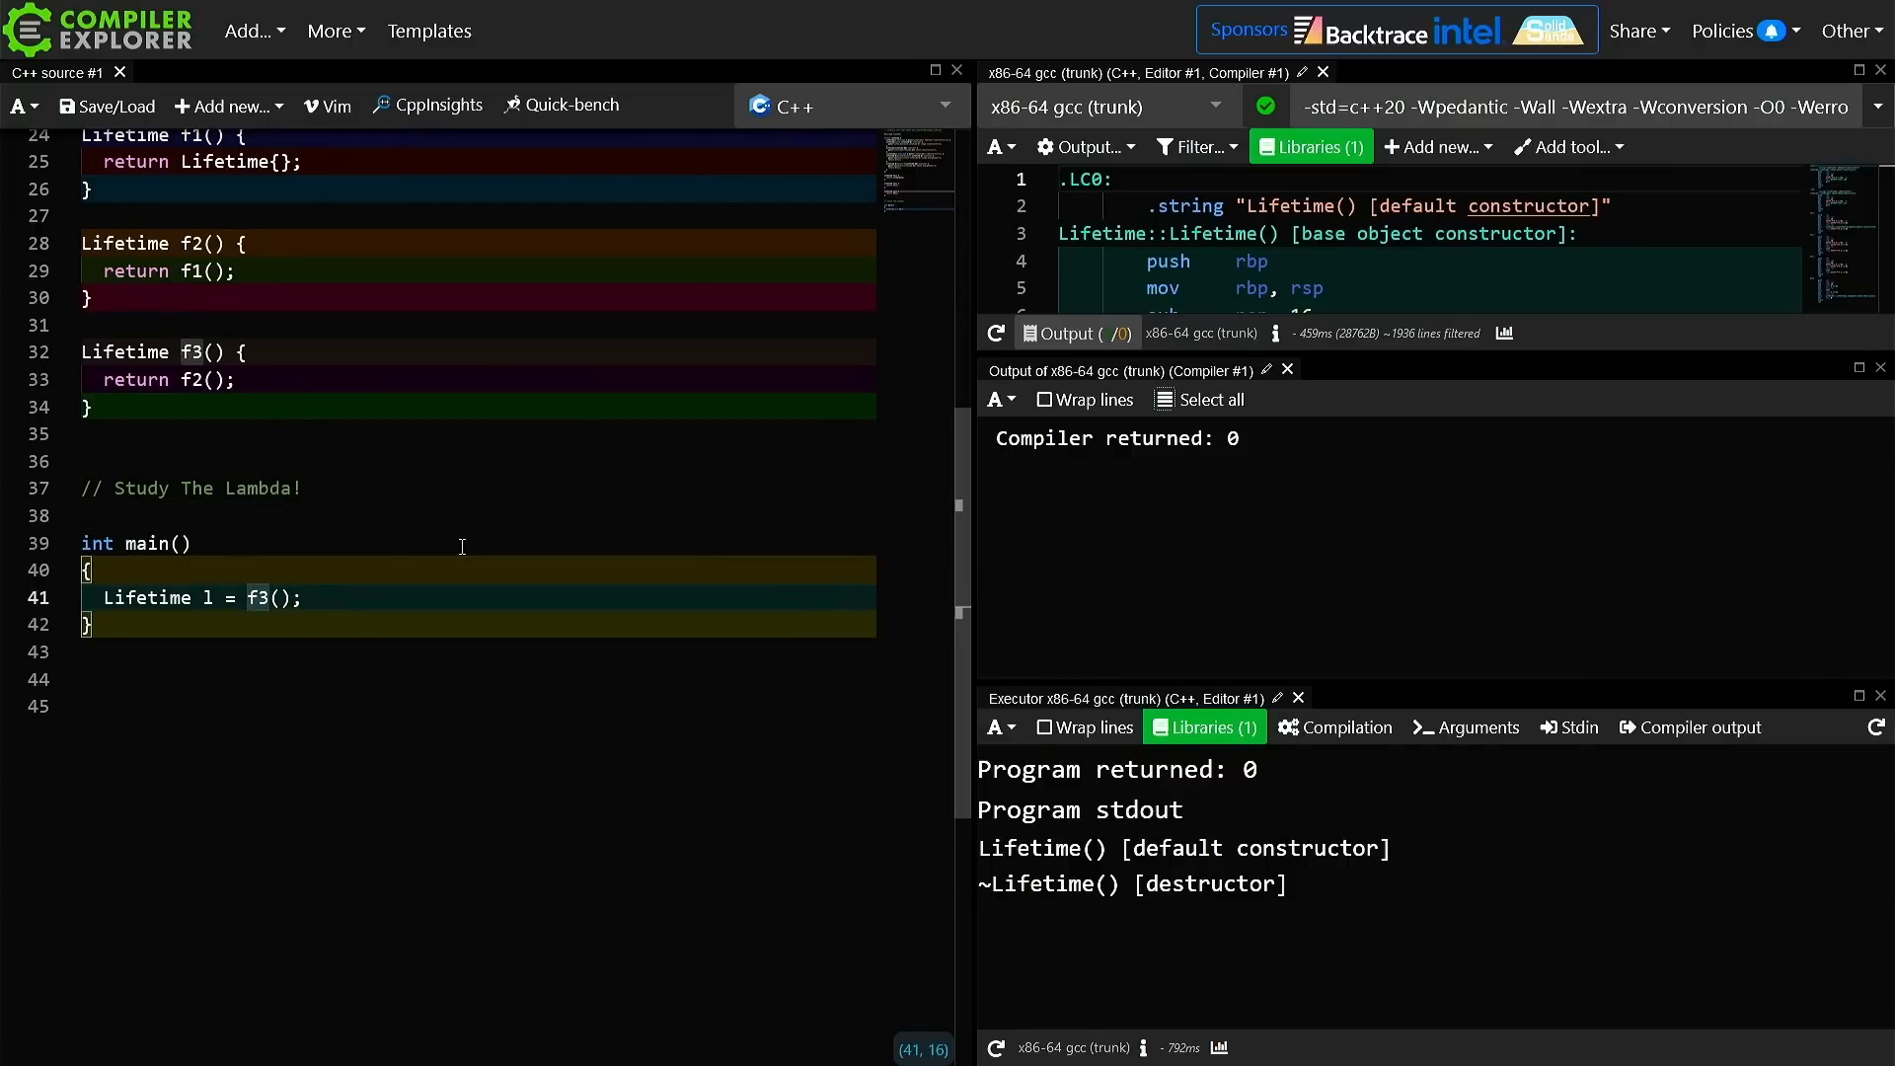
text([]())
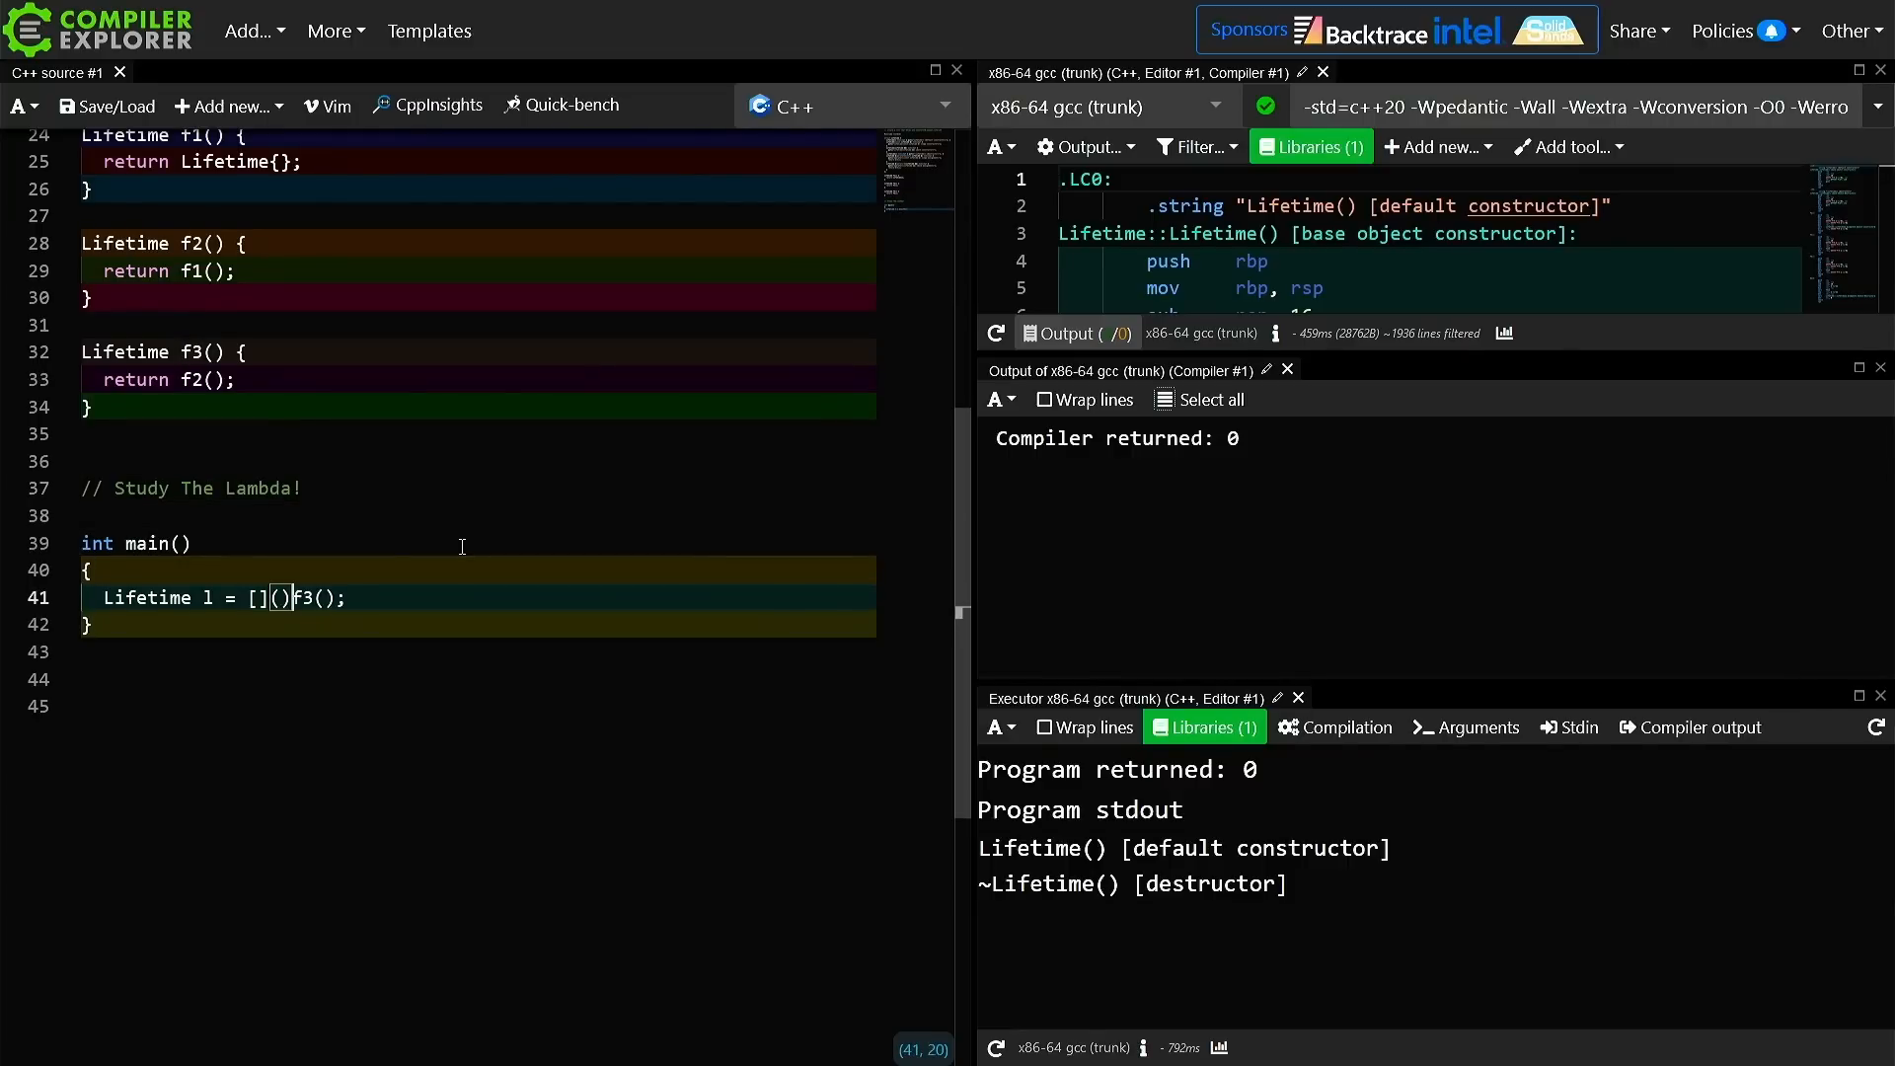
text({ return f3(); };)
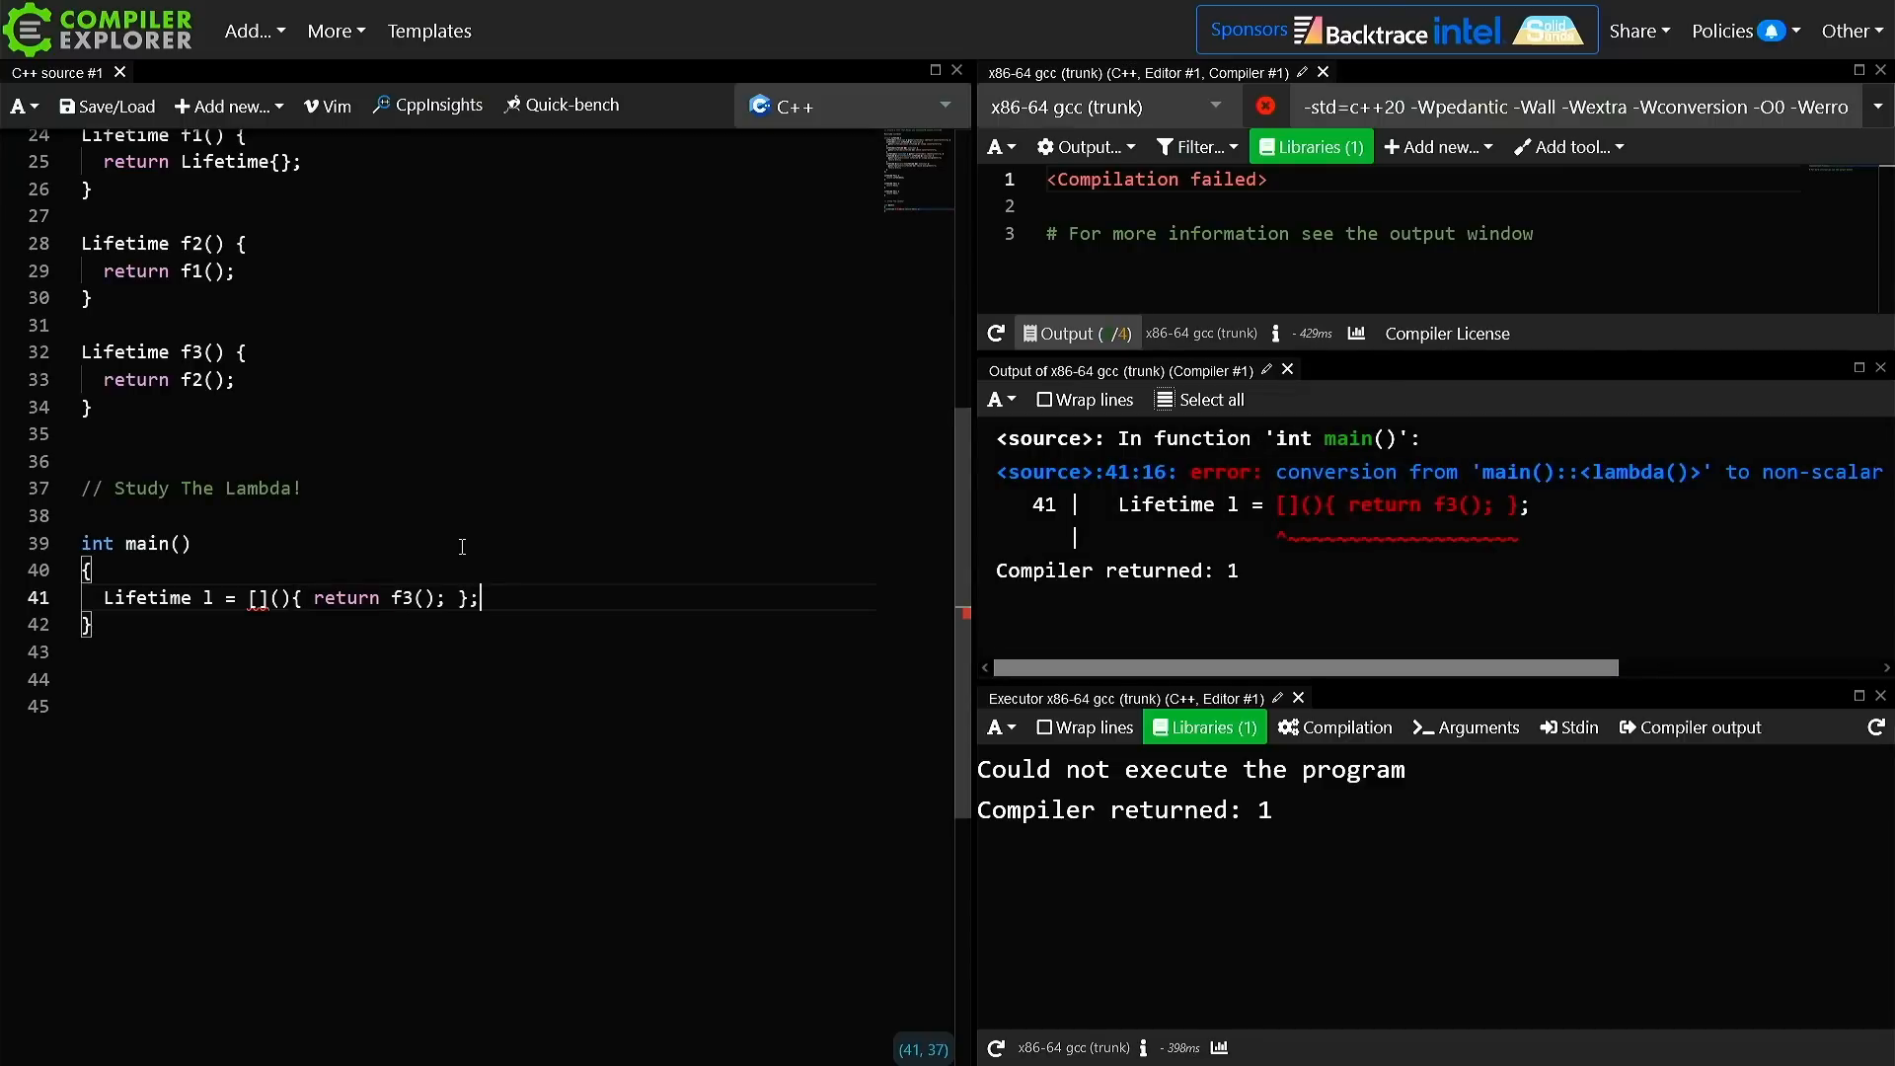
double_click(146, 596)
text(auto)
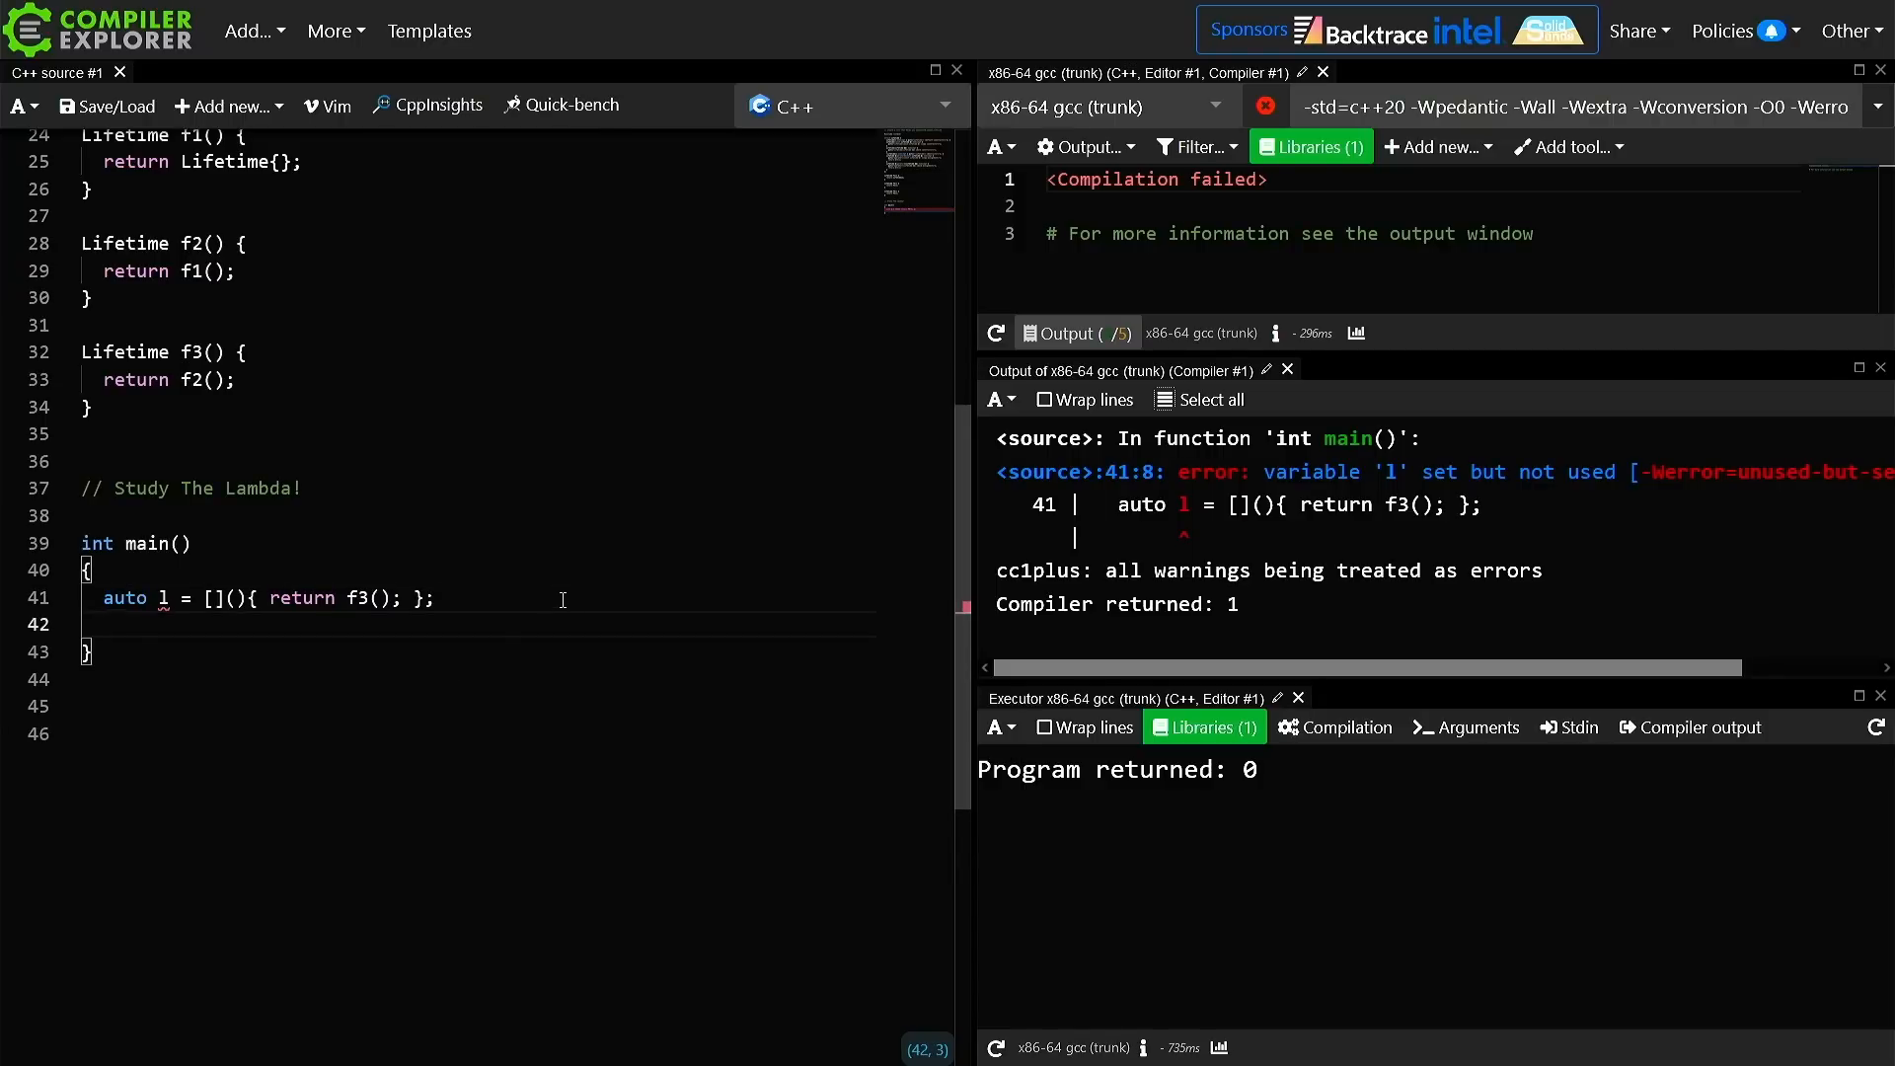
text(l();)
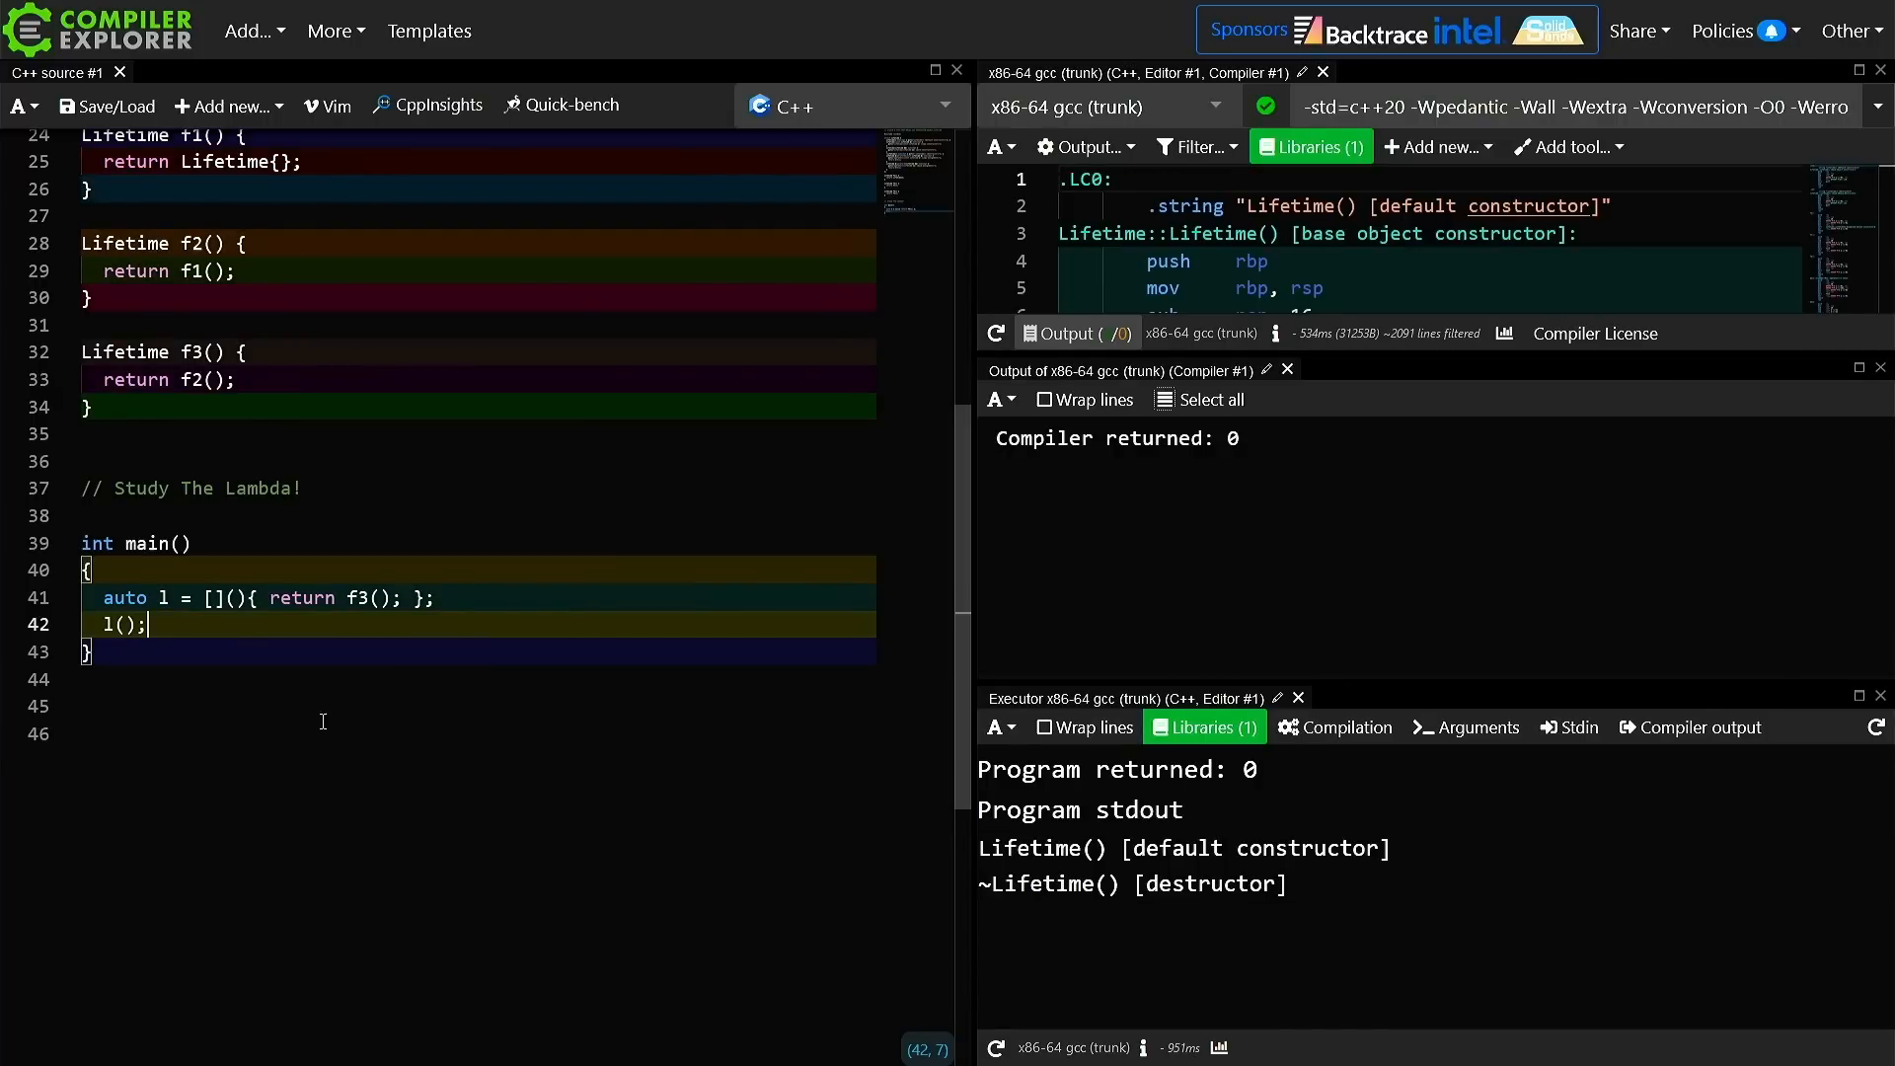
Try an init-capture lt = Lifetime{} in the lambda's capture list
click(91, 626)
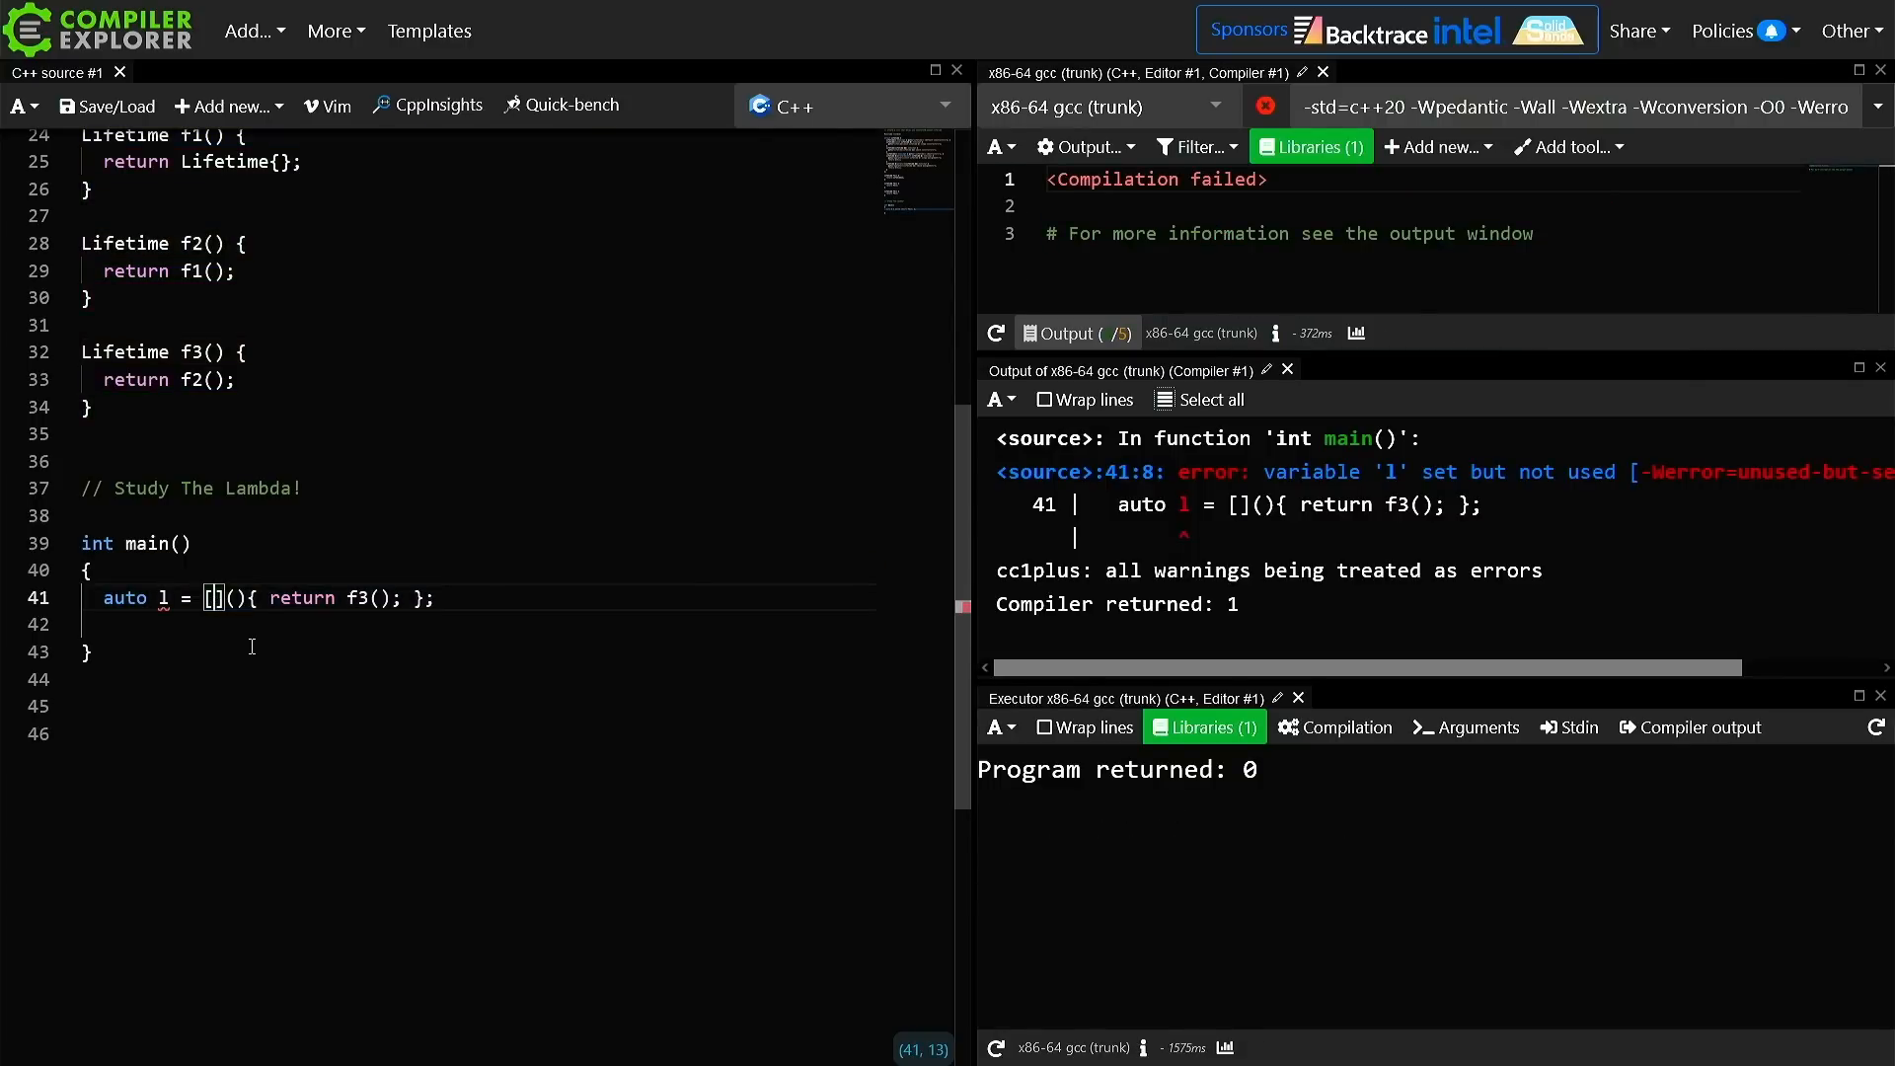
text(1t = L)
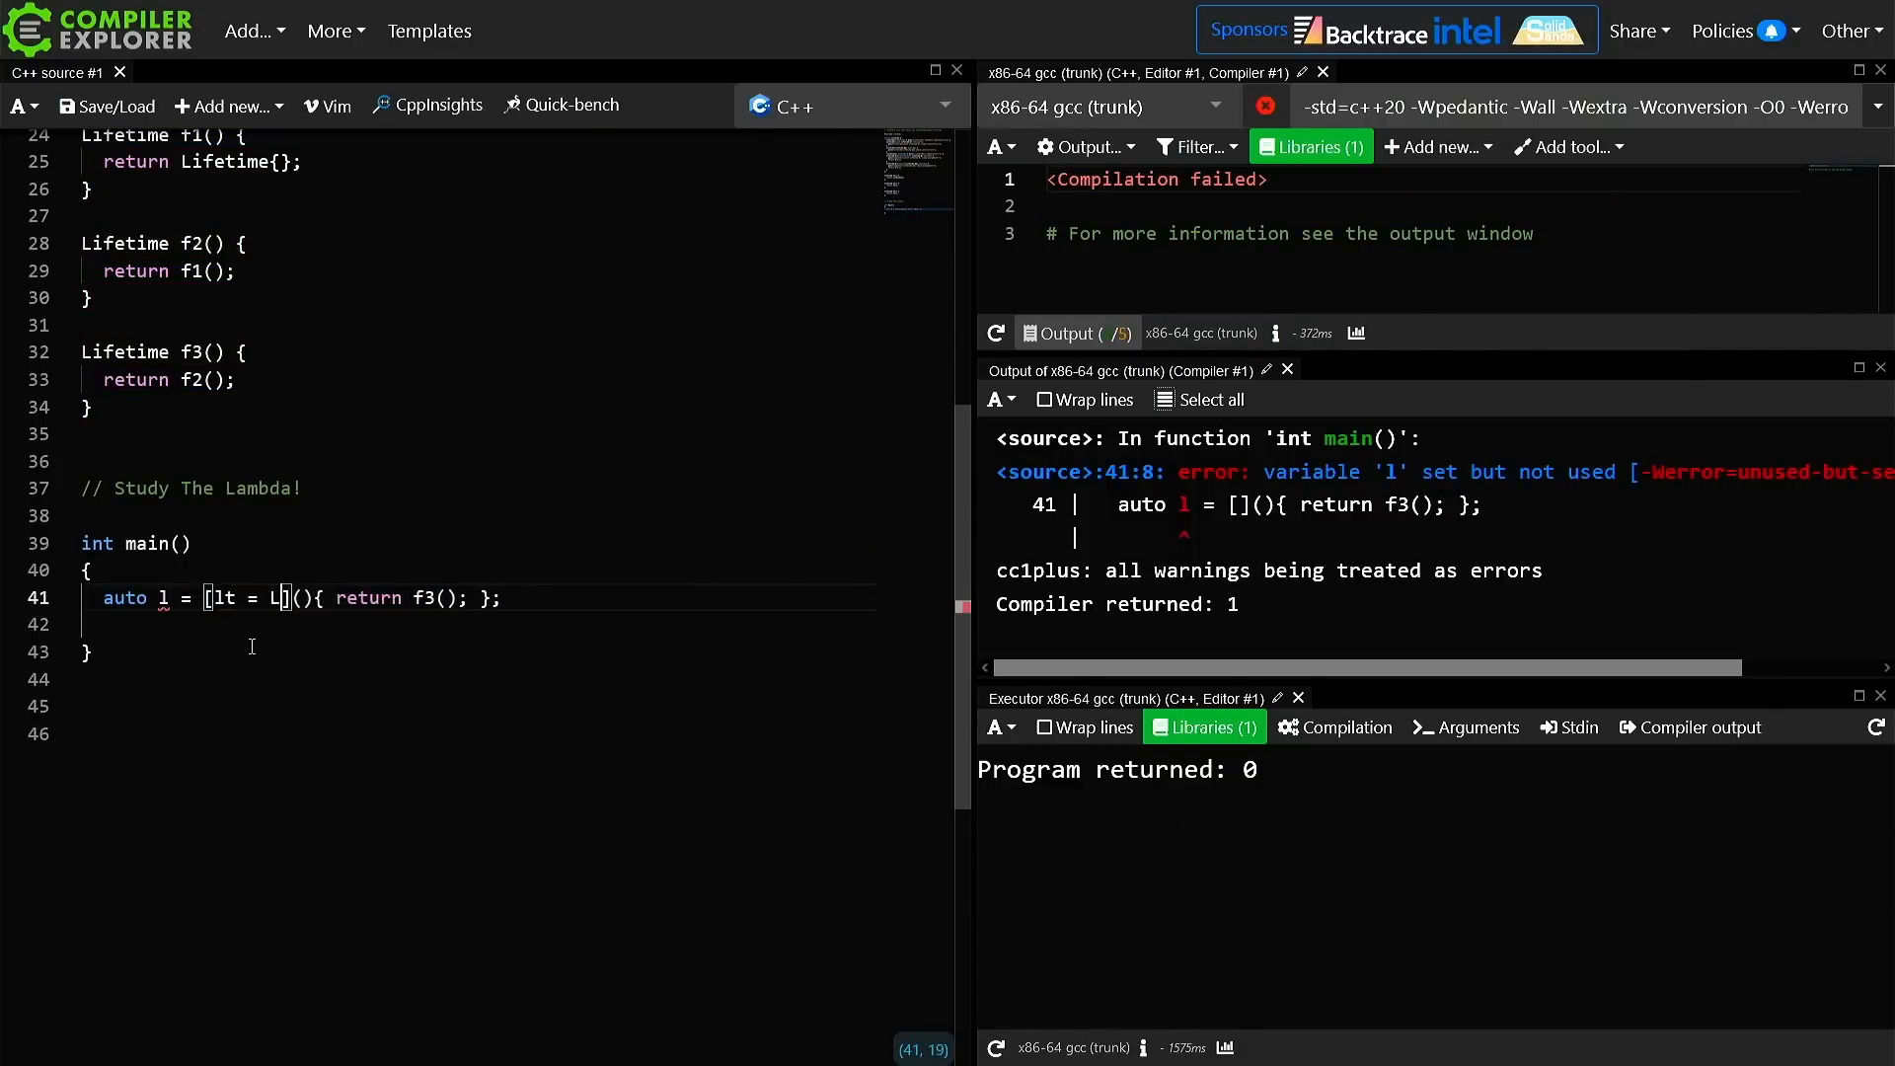
text(ifetime{})
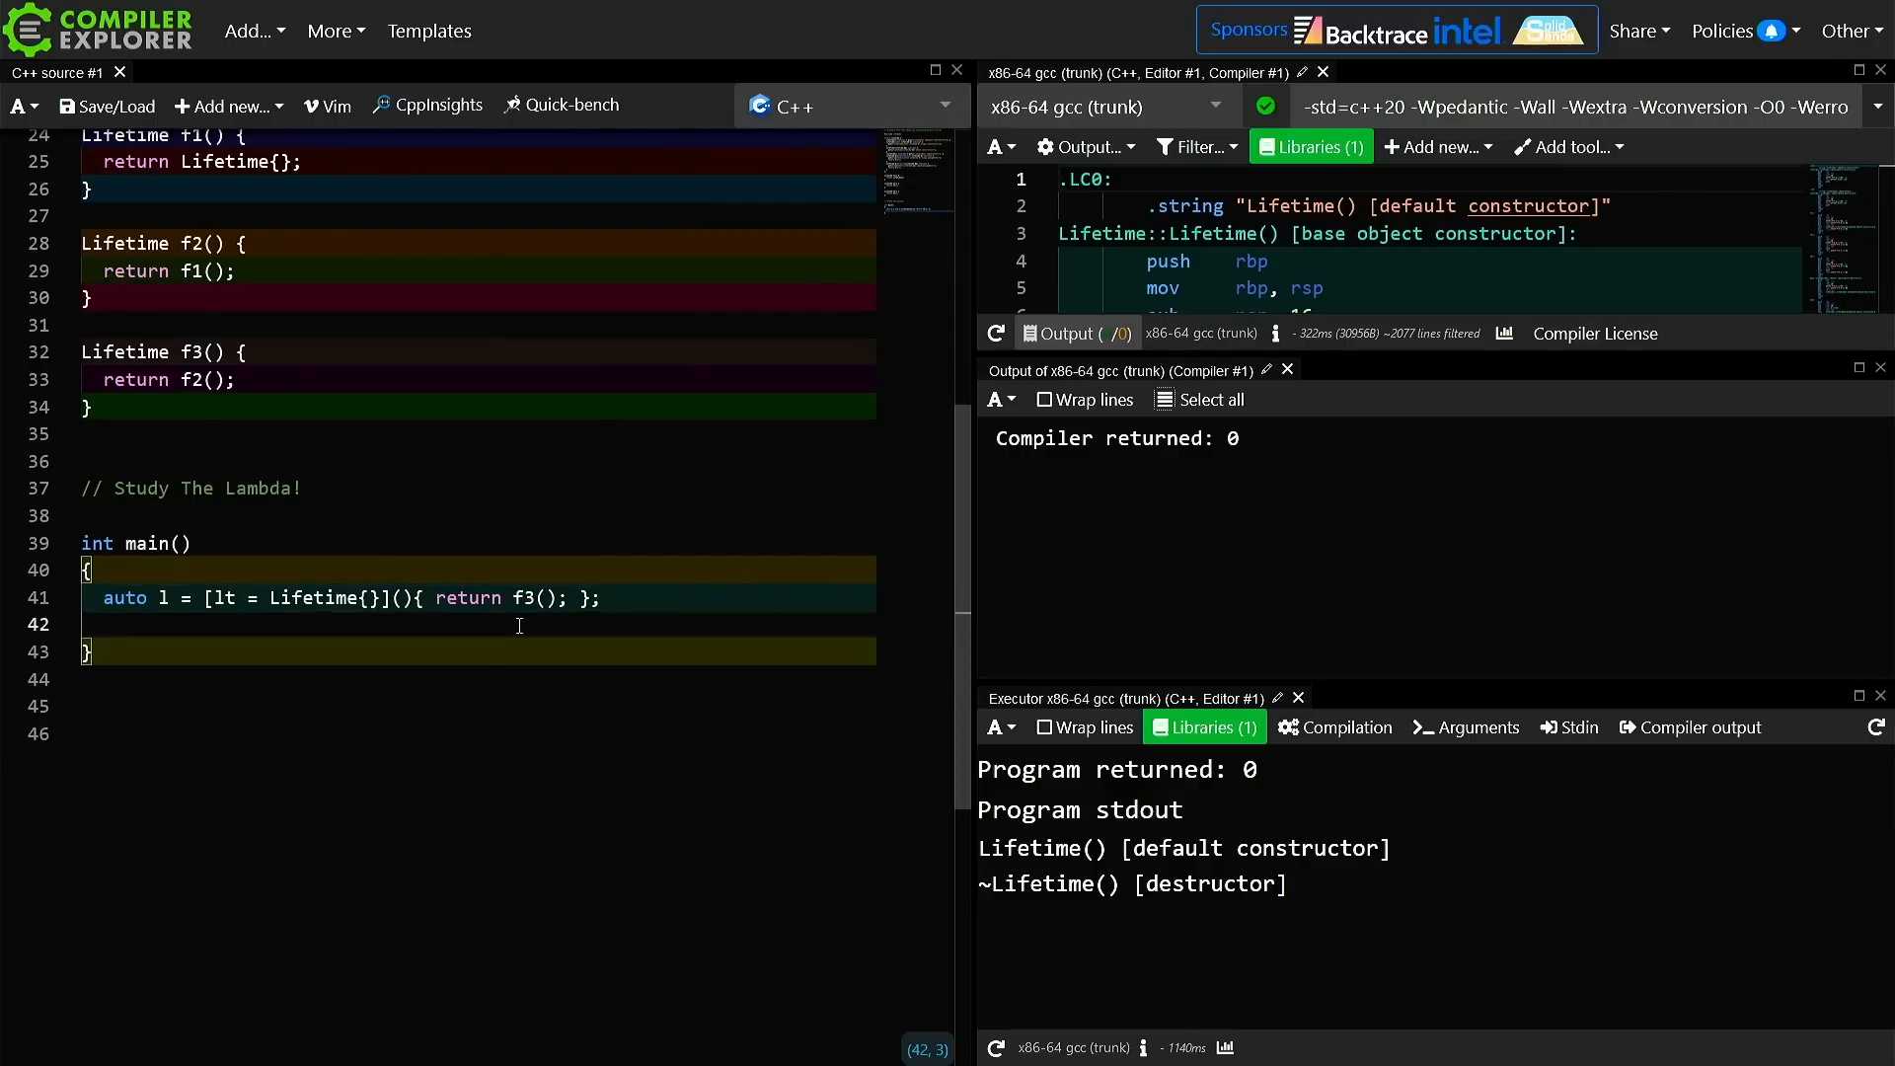
mouse_move(239, 574)
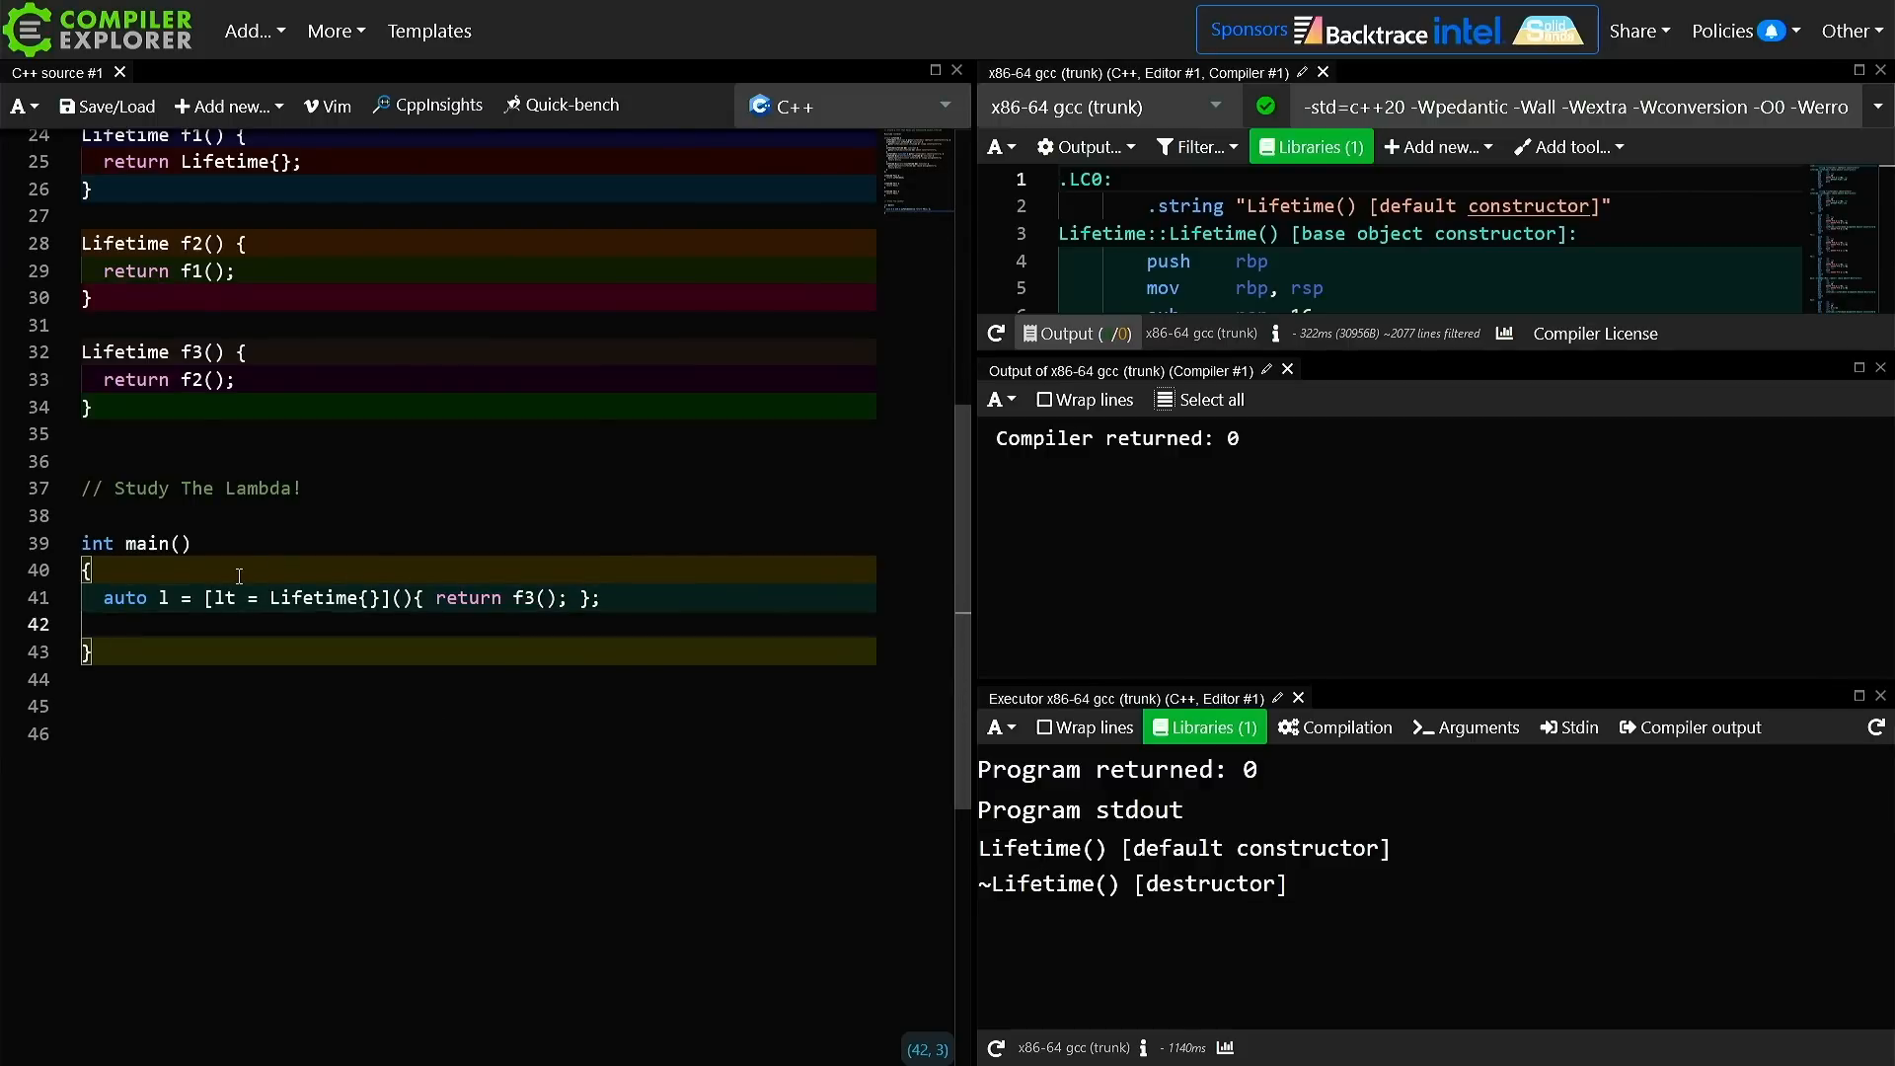
Replace the capture with a Lifetime{}; temporary in the lambda body and call l(); after it
drag(215, 596, 377, 596)
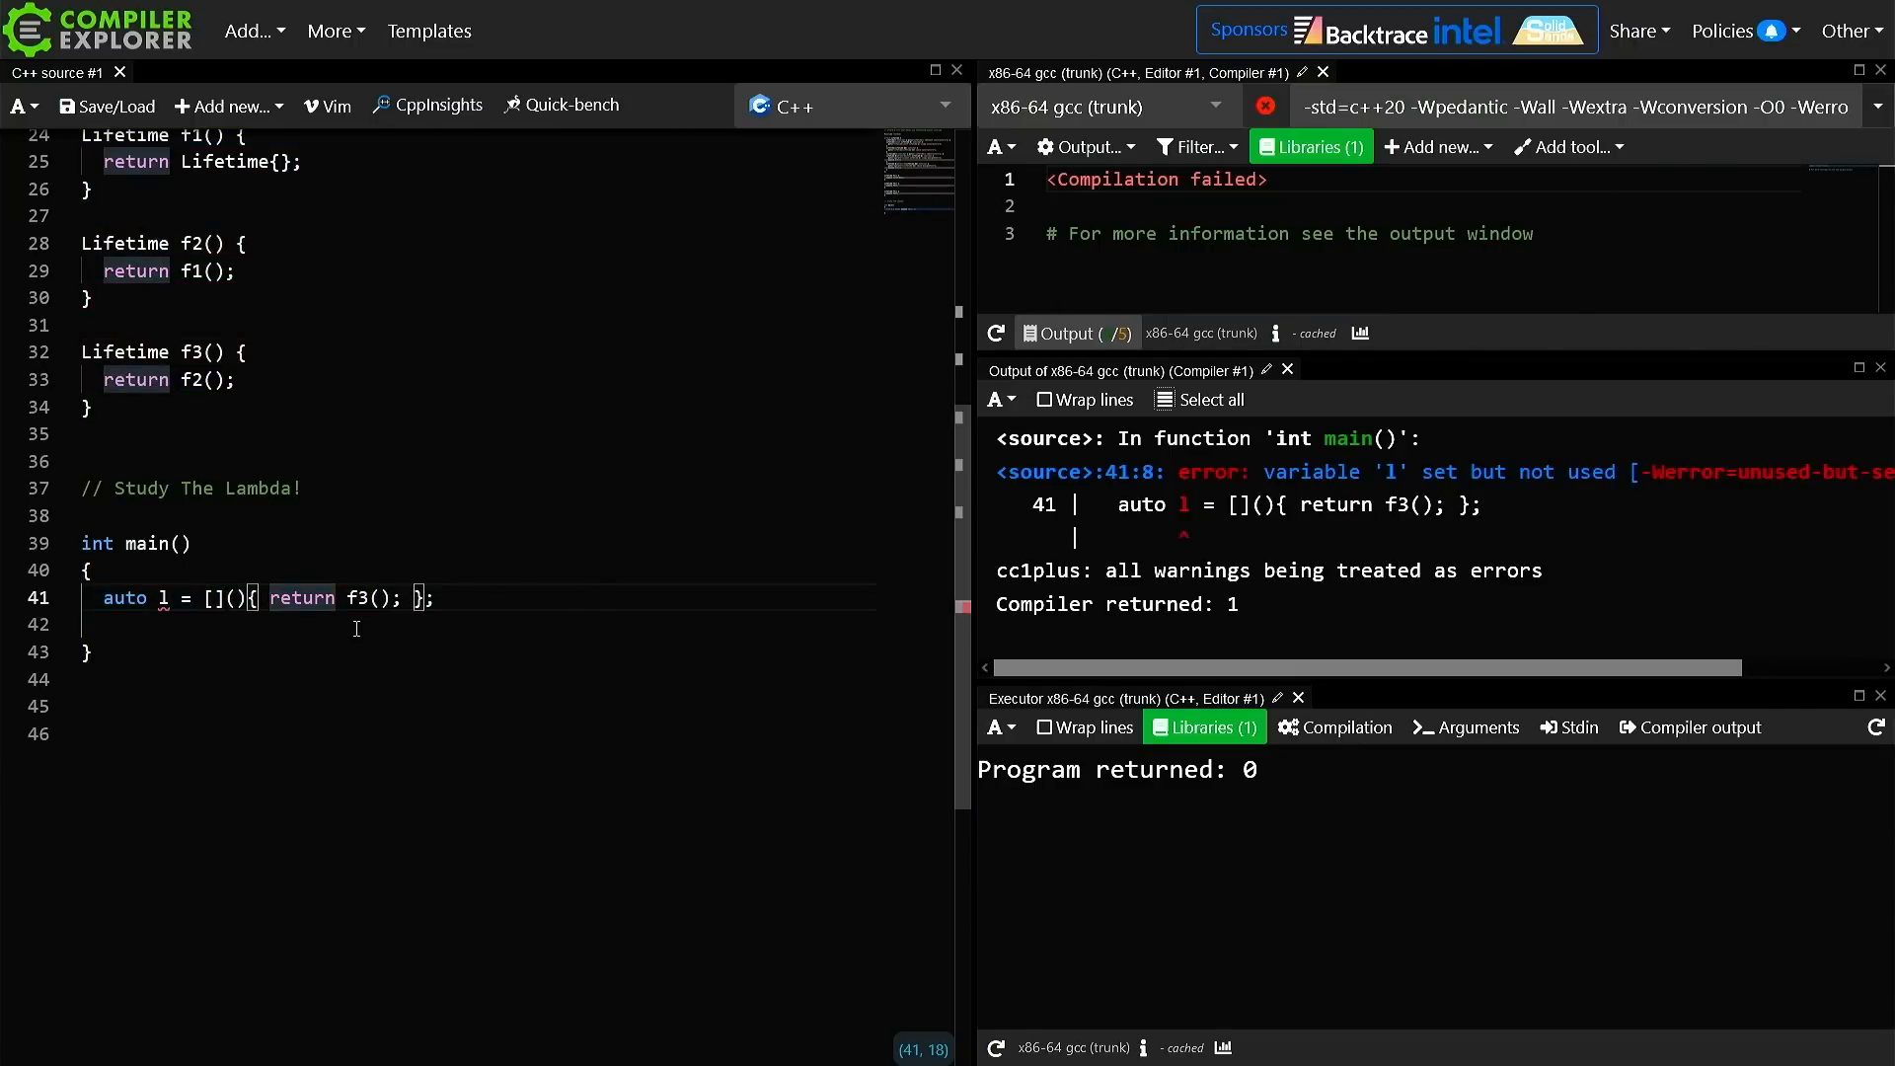
text(lt = Lifetime{};)
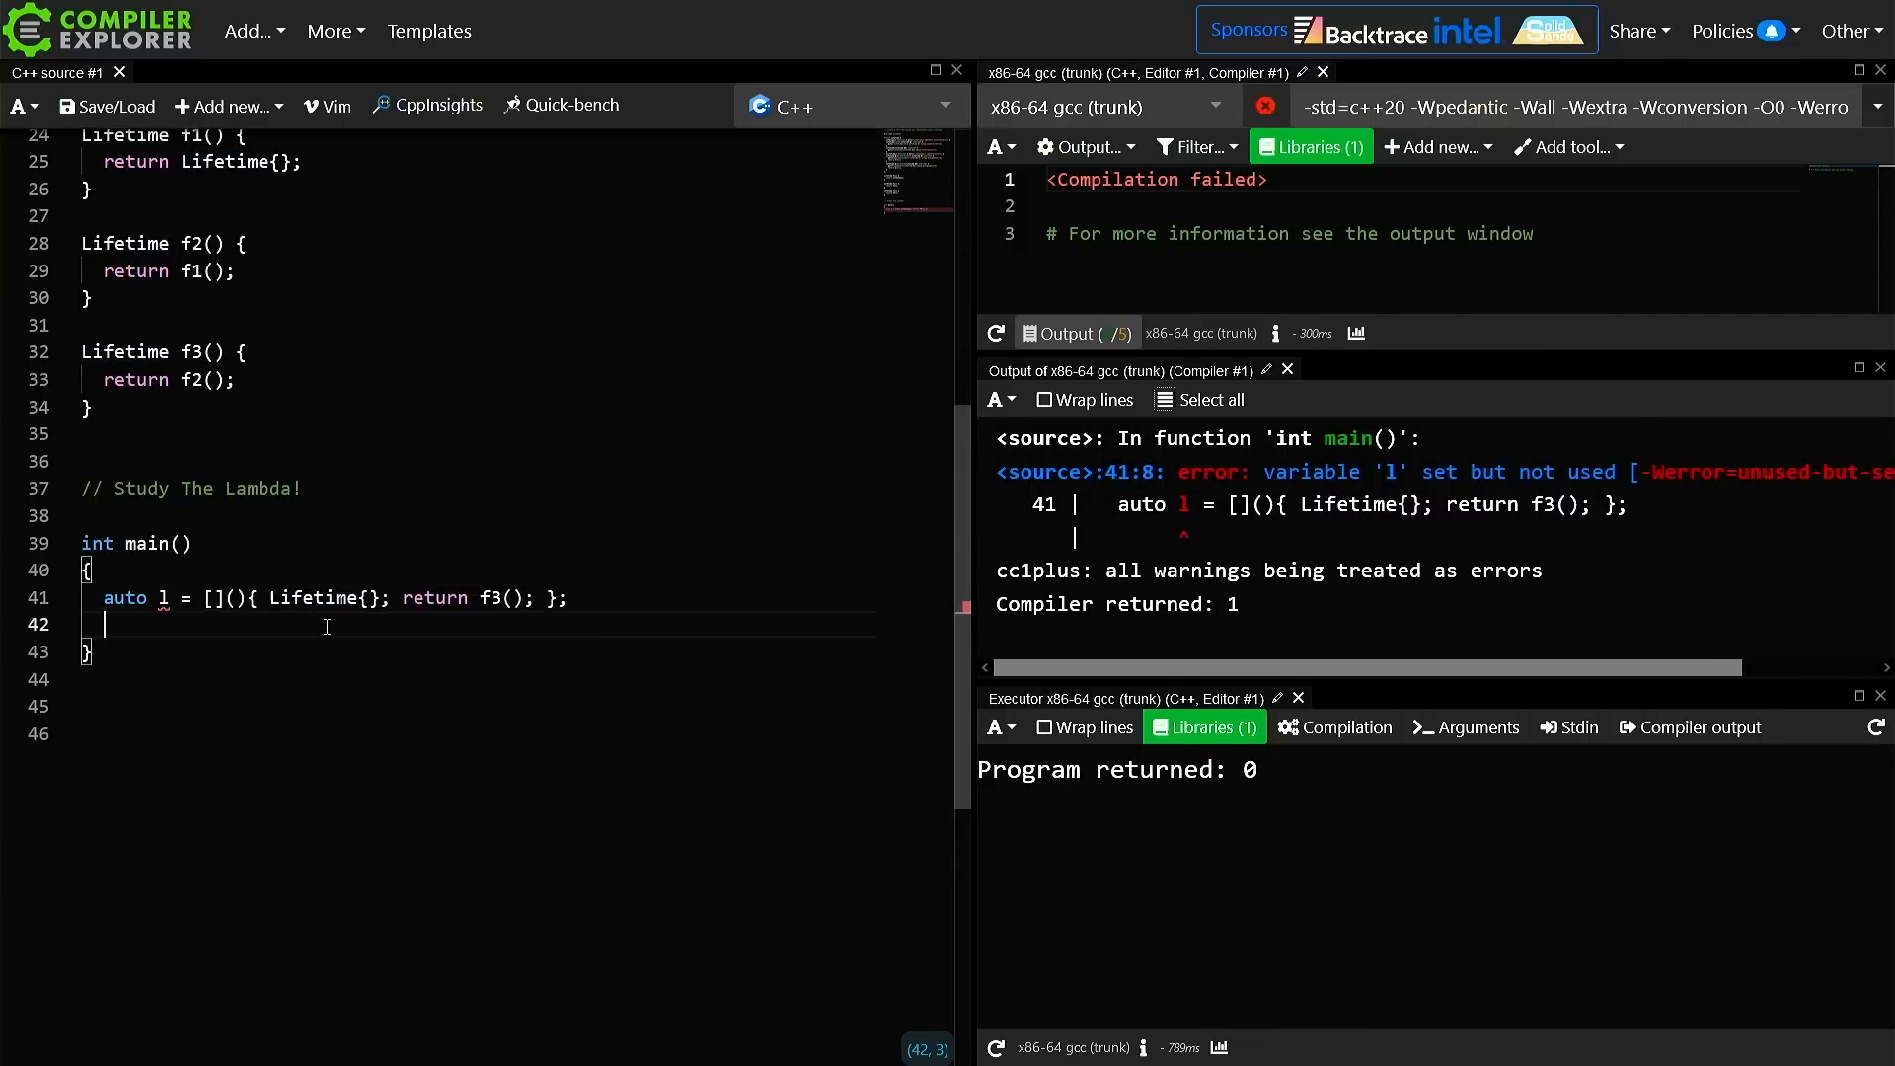
text(l();)
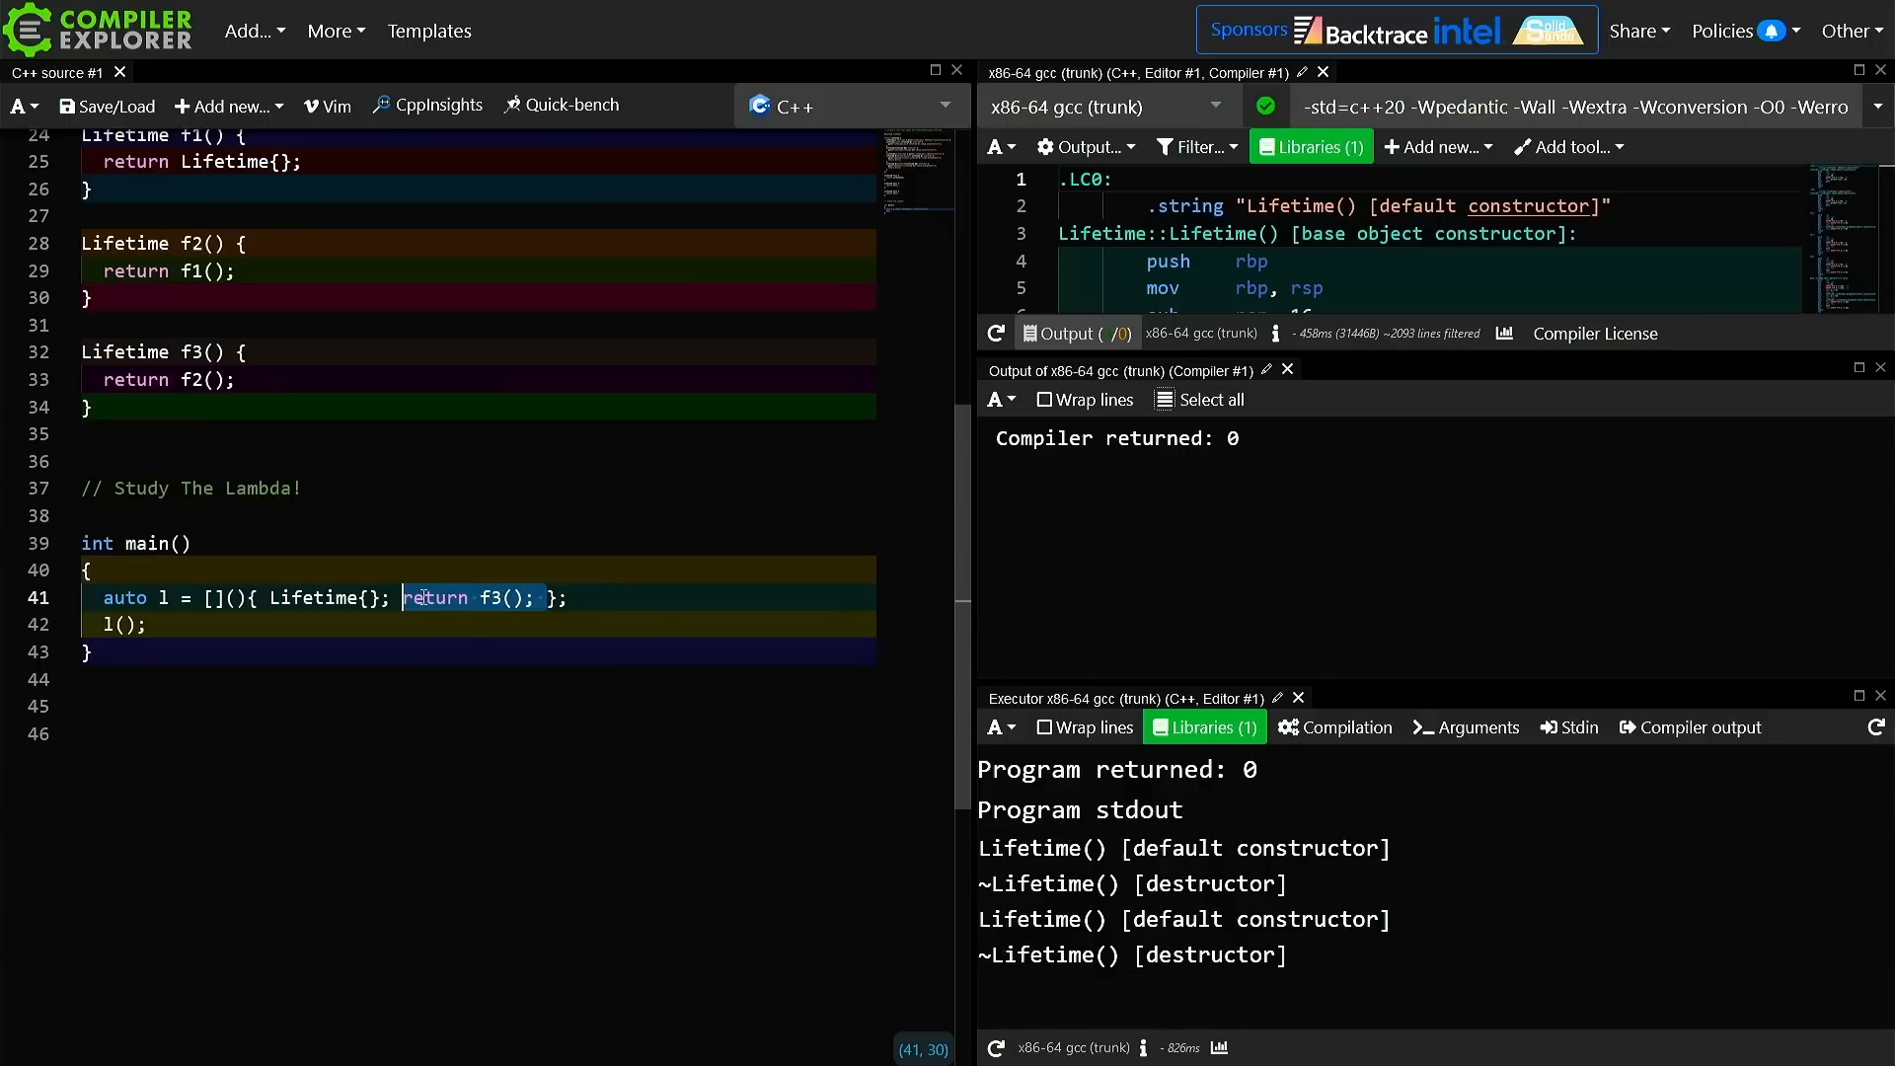
Remove return f3() and declare auto lt = Lifetime{}; in main before the now-empty lambda
key(Delete)
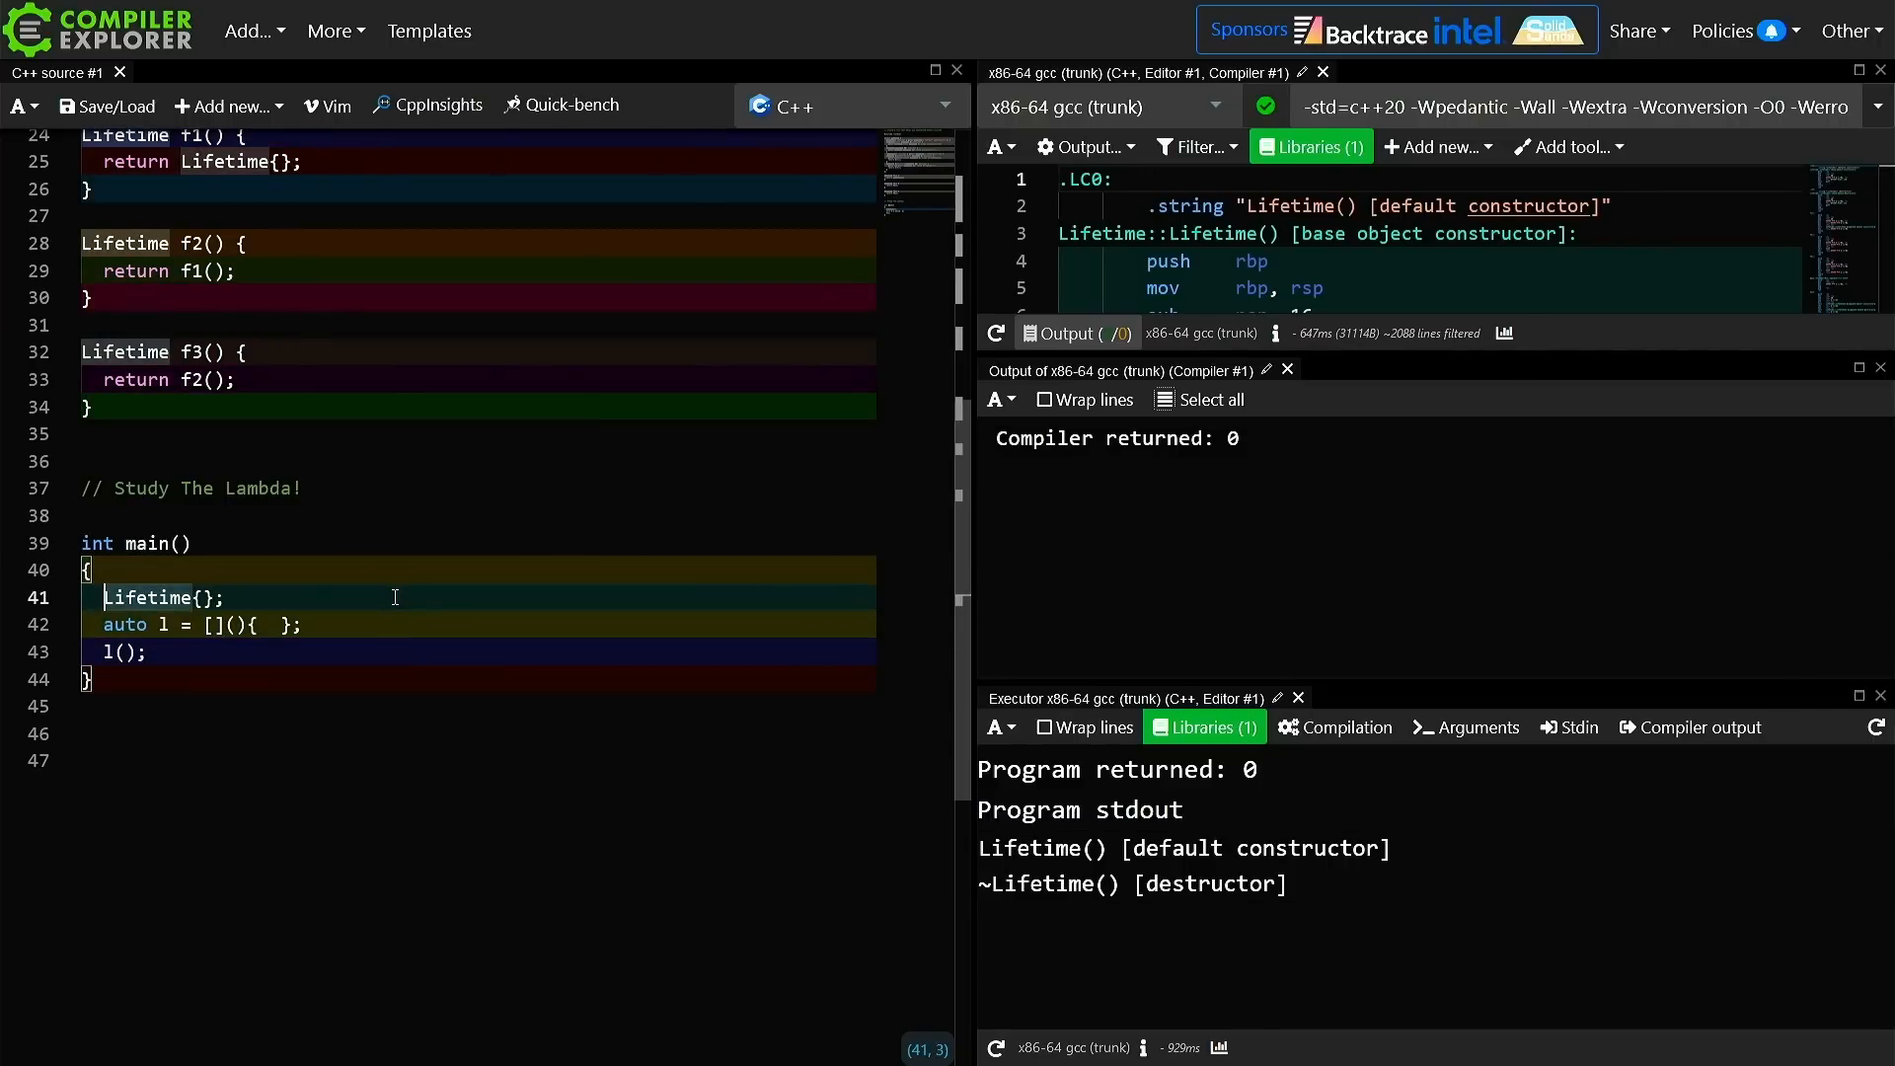
text(auto)
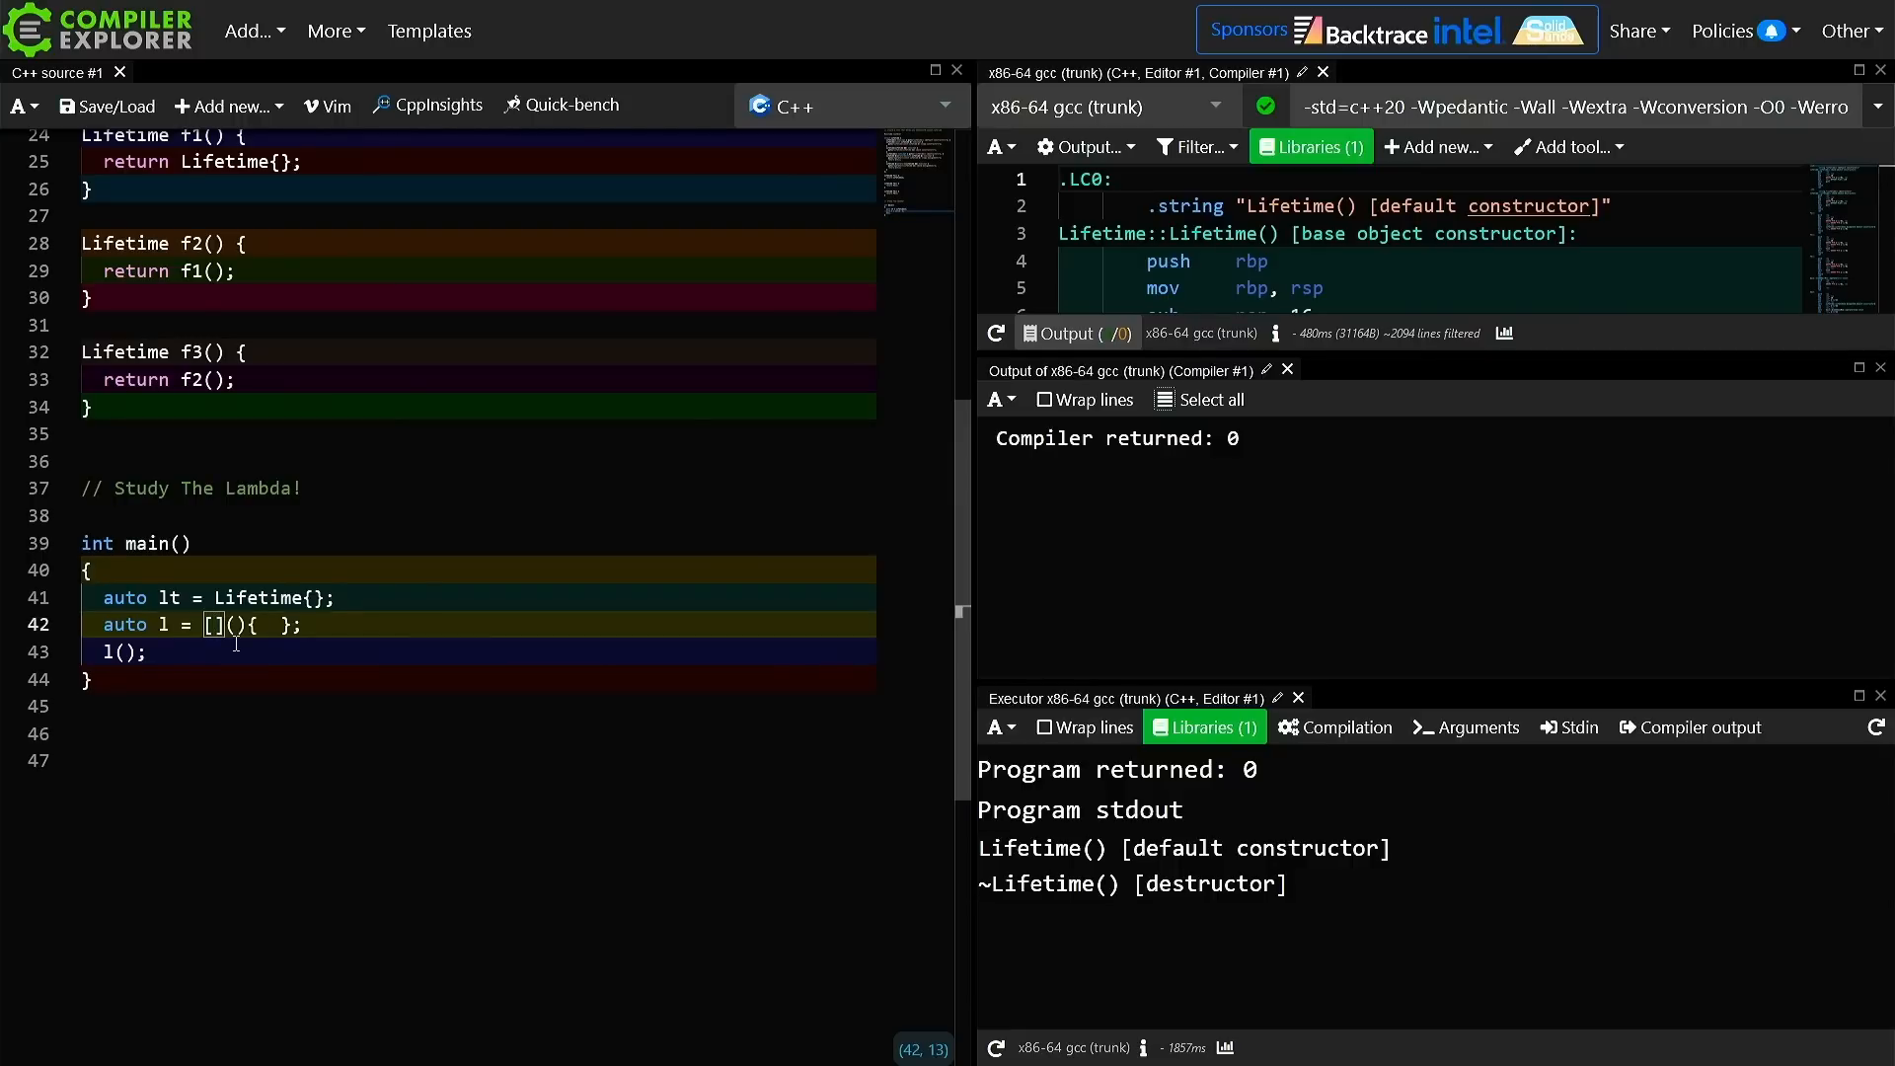
Capture lt = std::move(lt) in the lambda and add #include <utility> at the top
text(lt)
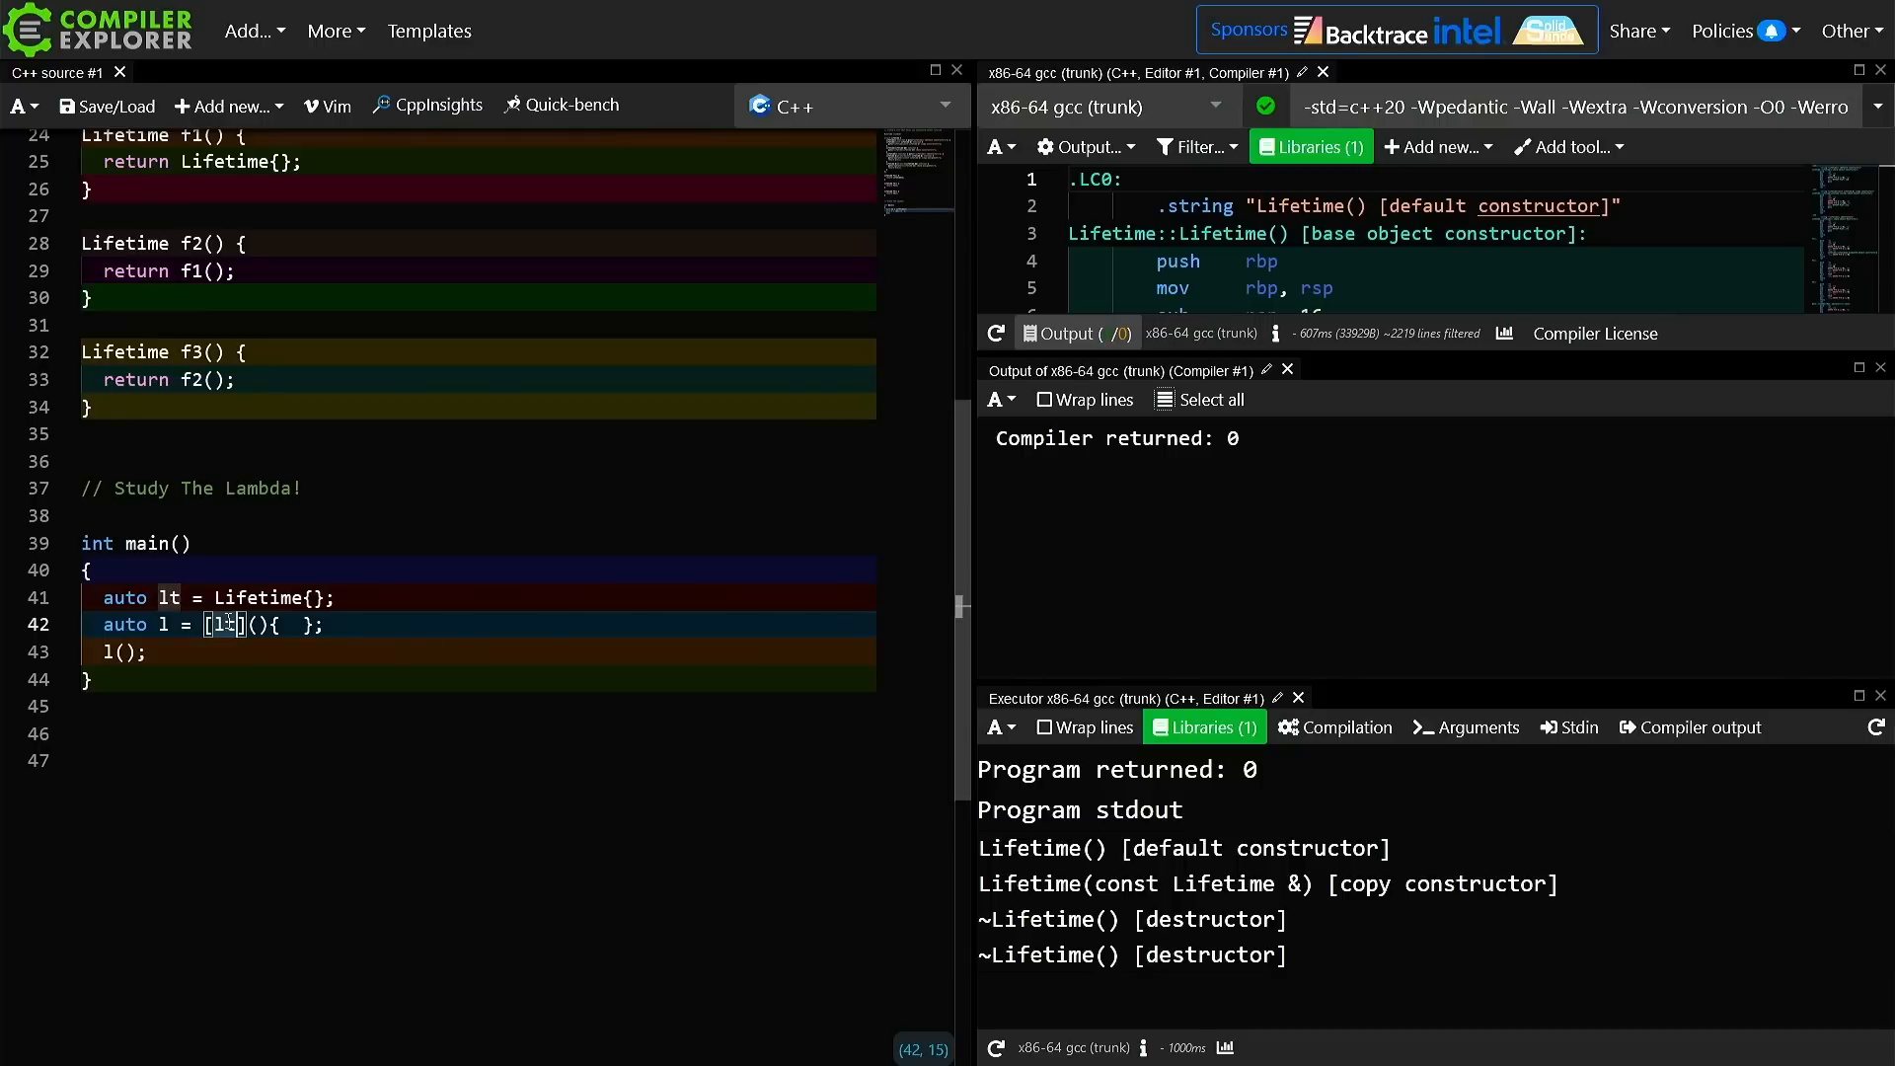
text(= std::move(lt)
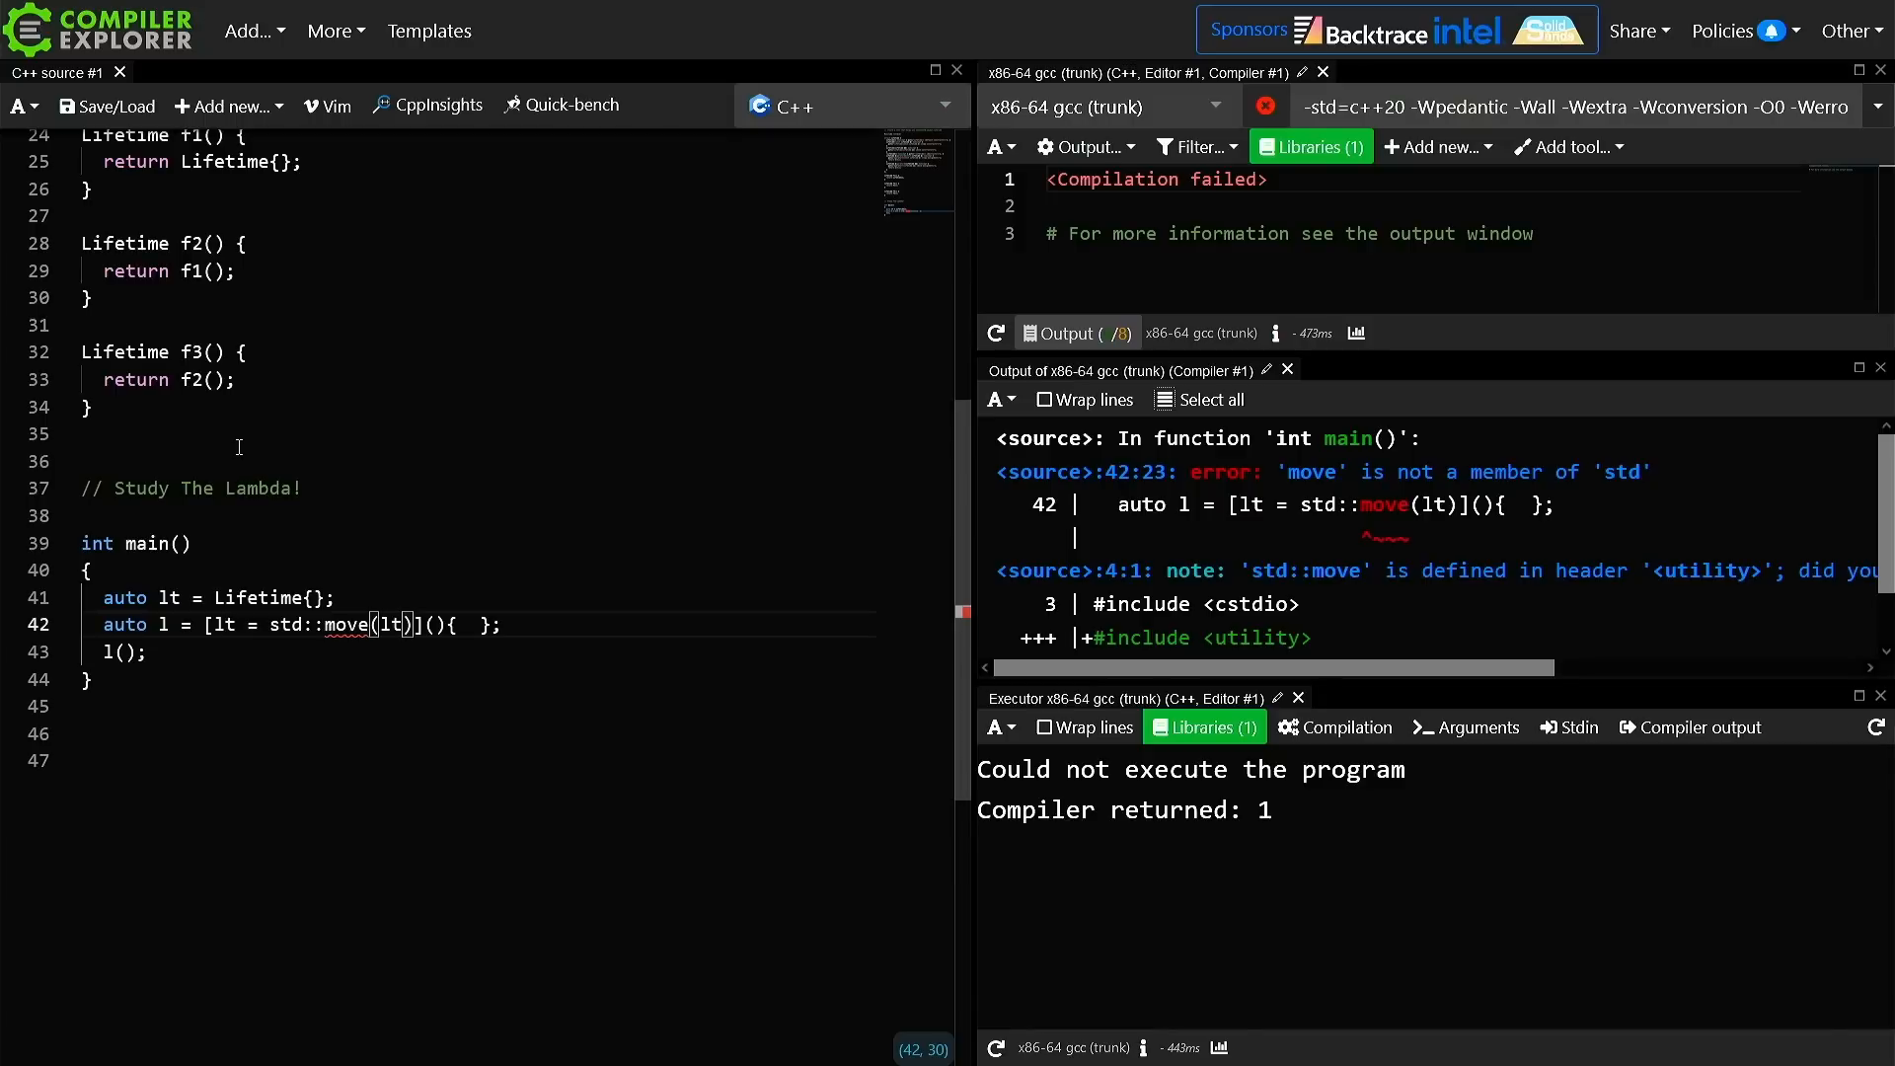
text(#include <utility>)
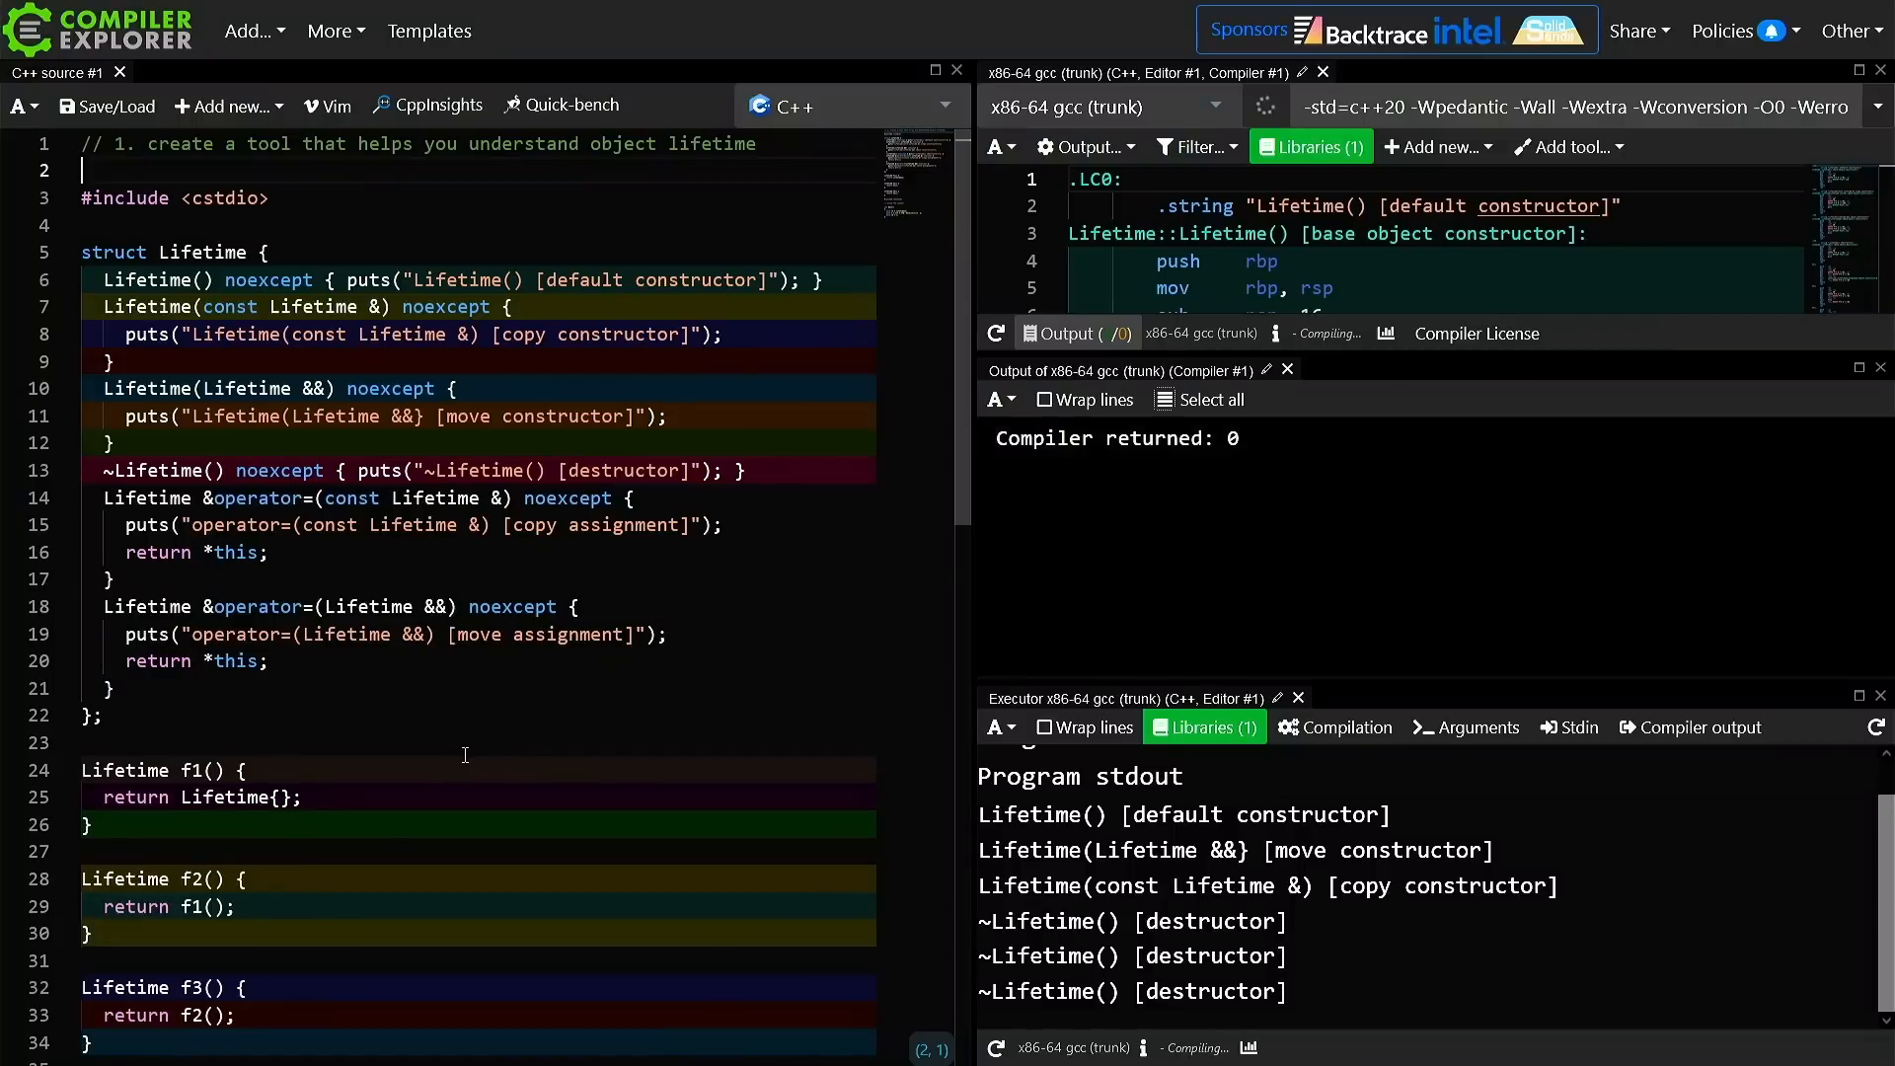
Append '(Have fun!)' to the lambda comment and start roadmap item '// 3. create a std::function implmentation'
scroll(down, 3)
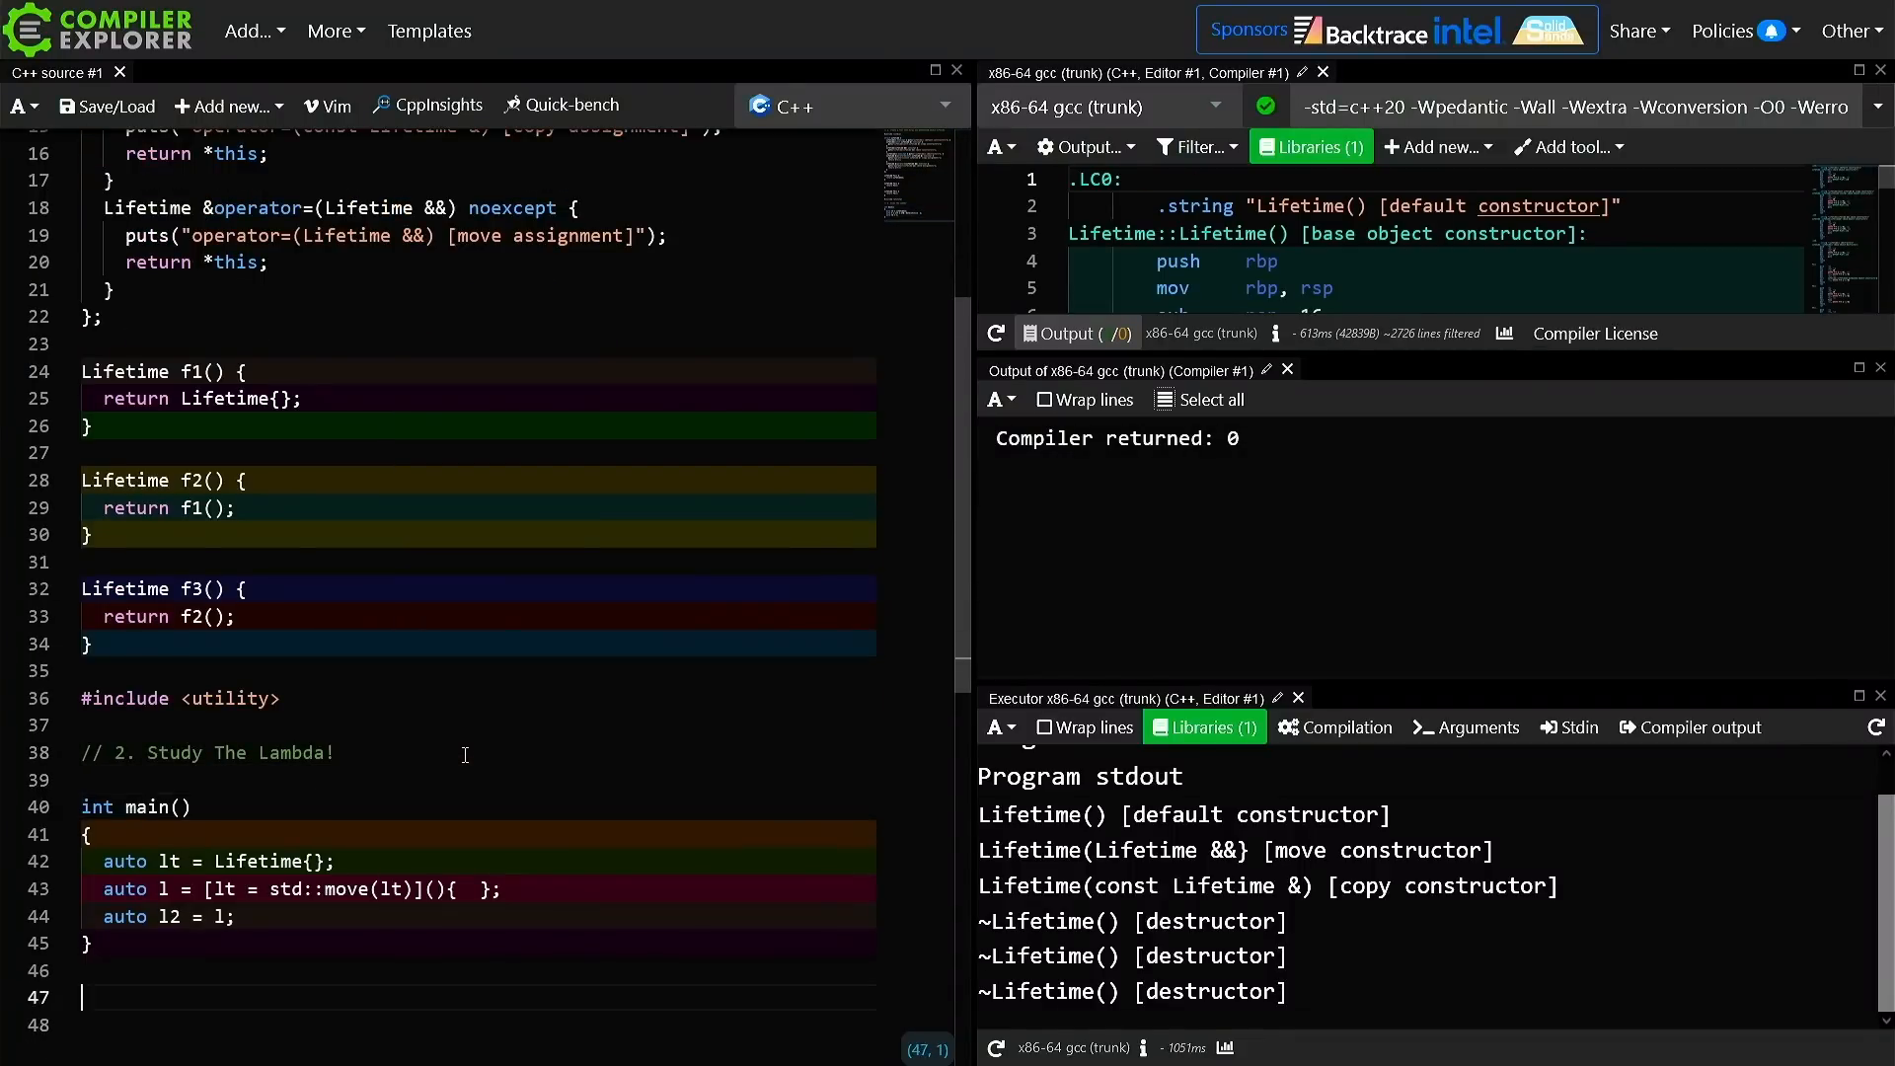
text((Fa)
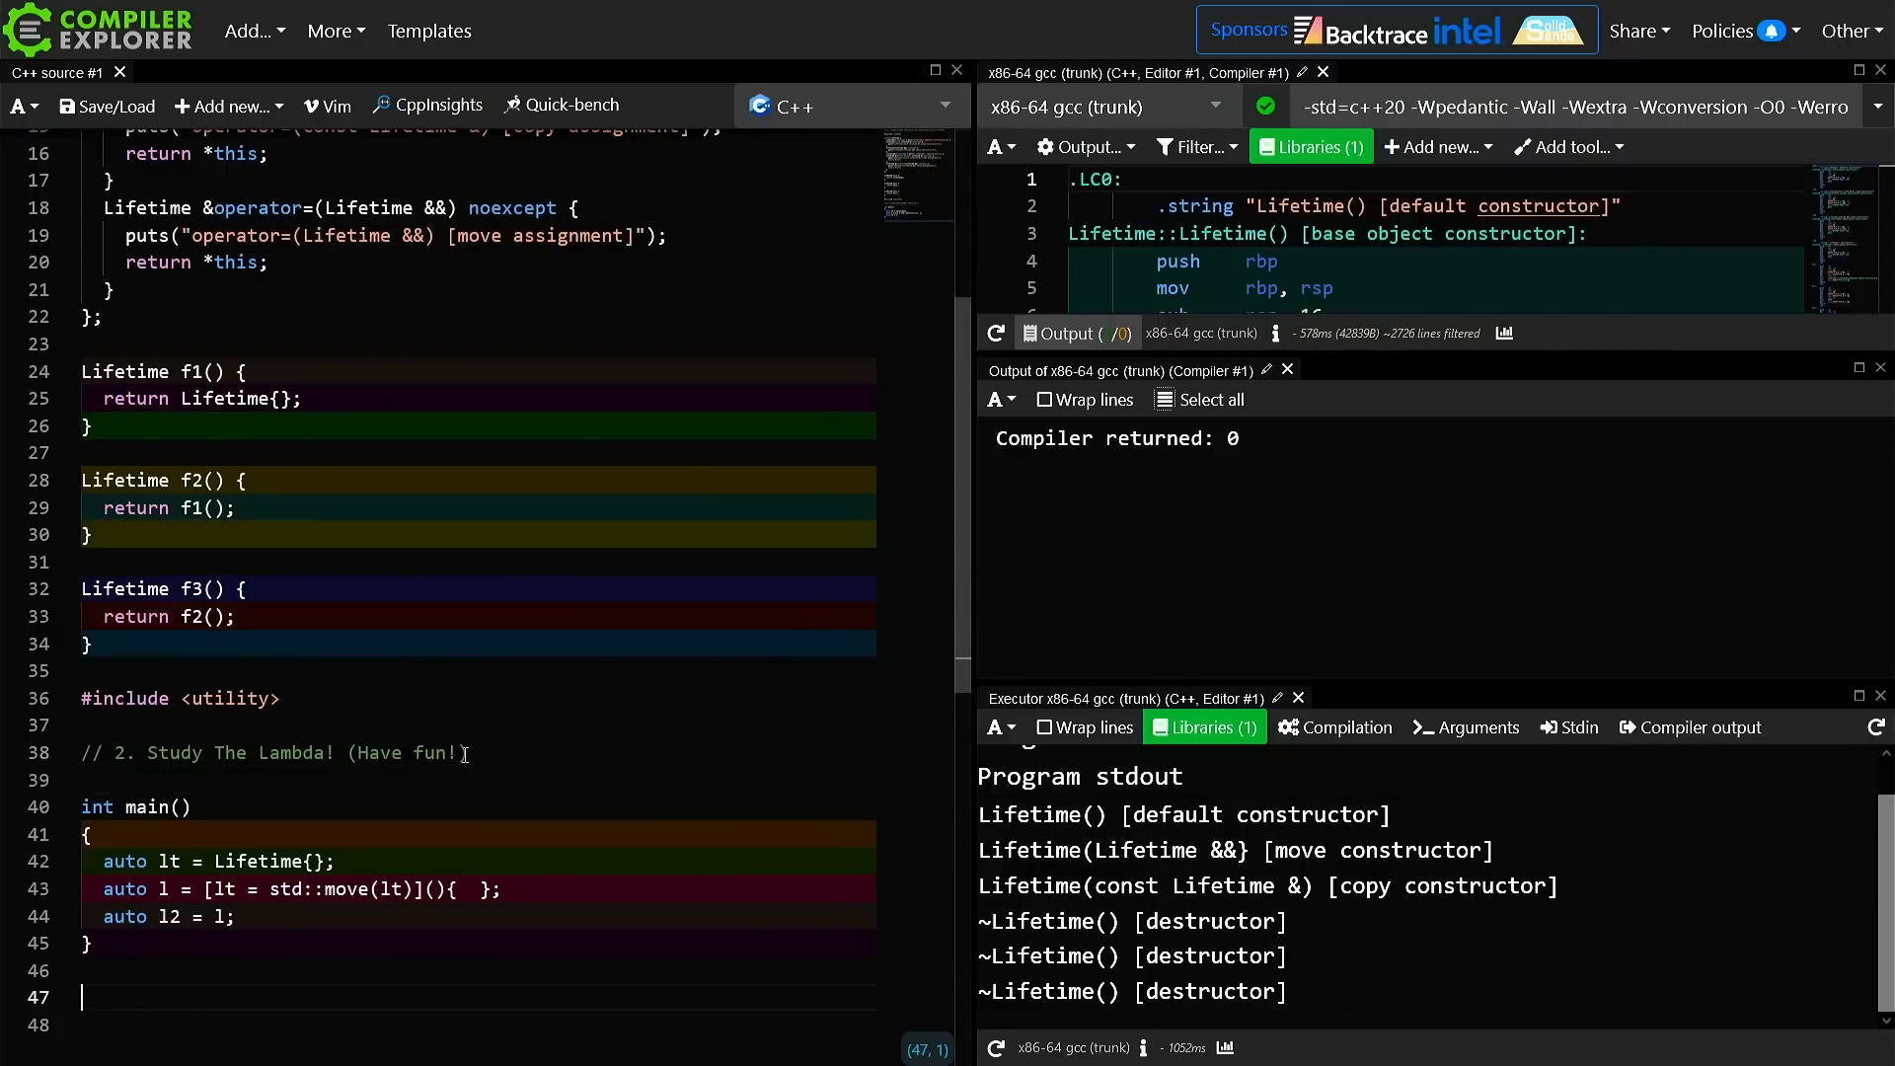
text(// 3. create a std::function implmentation)
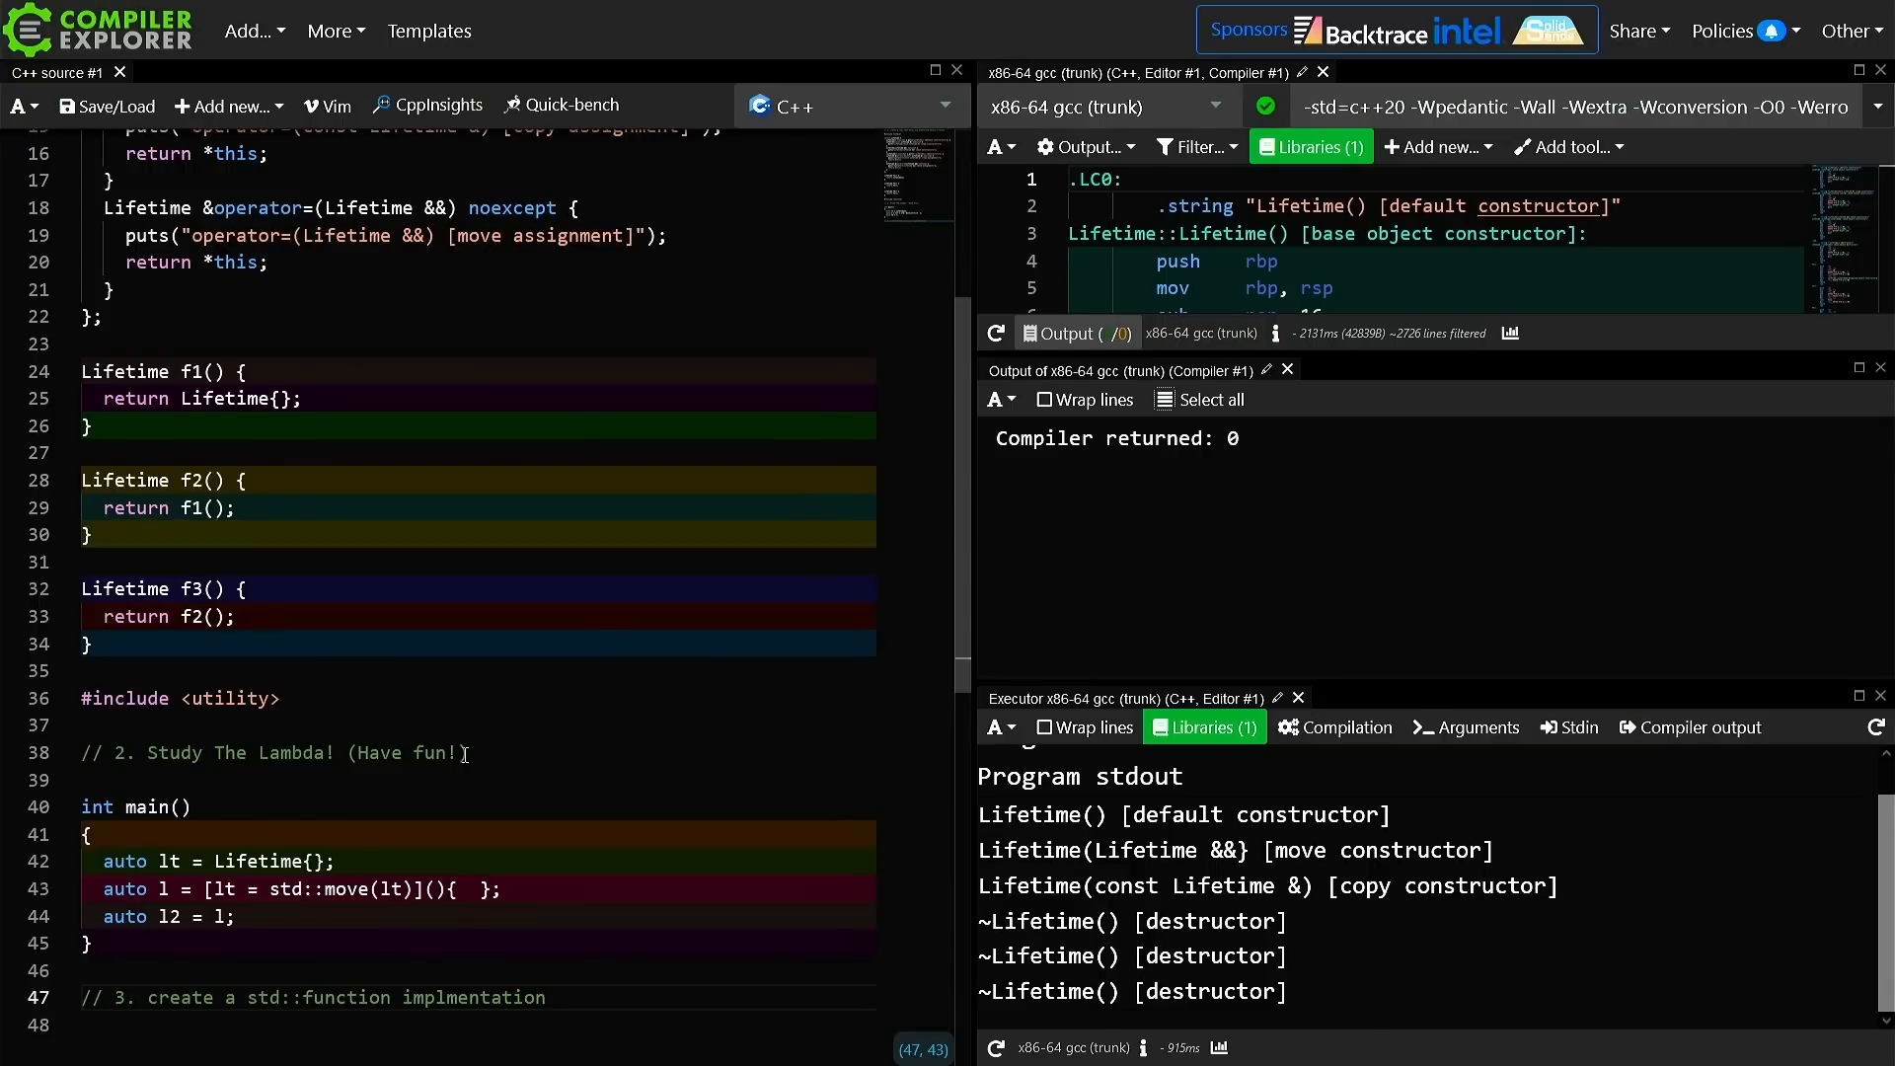
List lambdas, free functions, member functions and static member functions under item 3
click(547, 997)
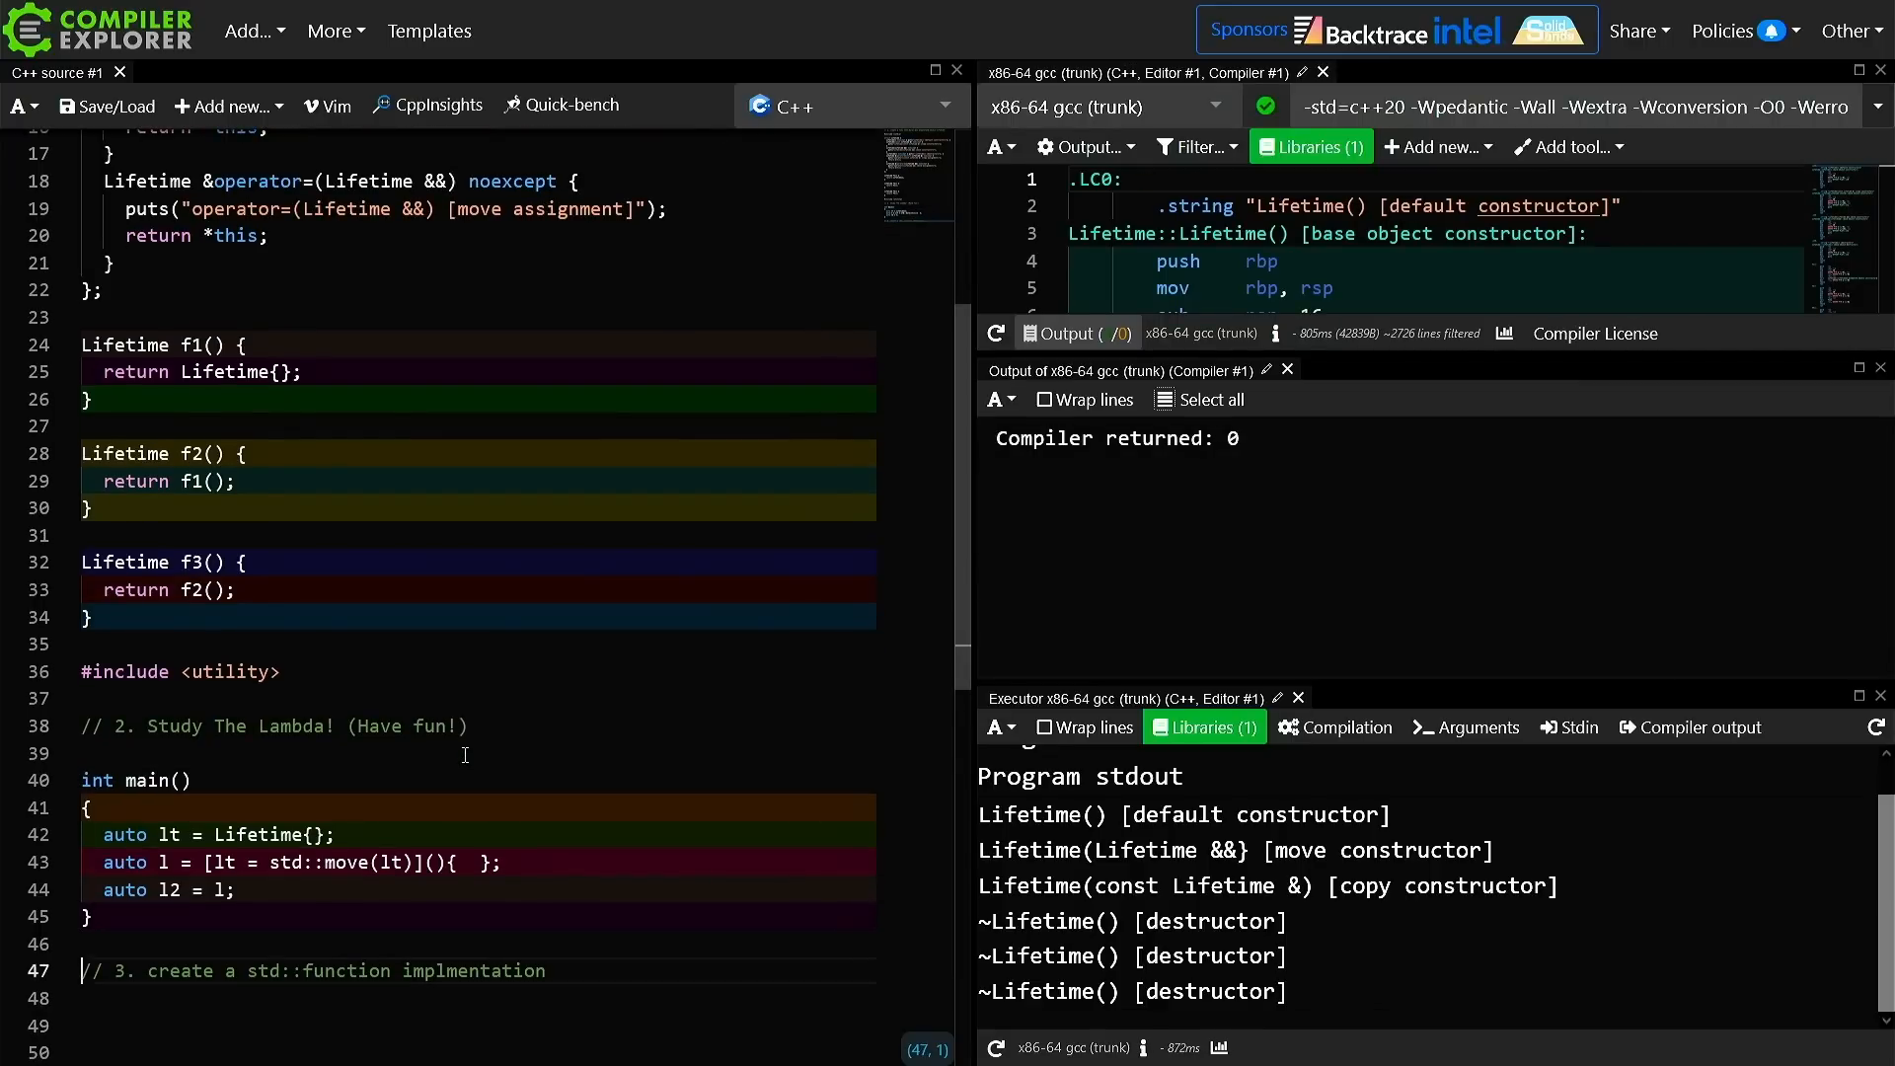
text(// lambdas)
click(478, 1052)
text(// free )
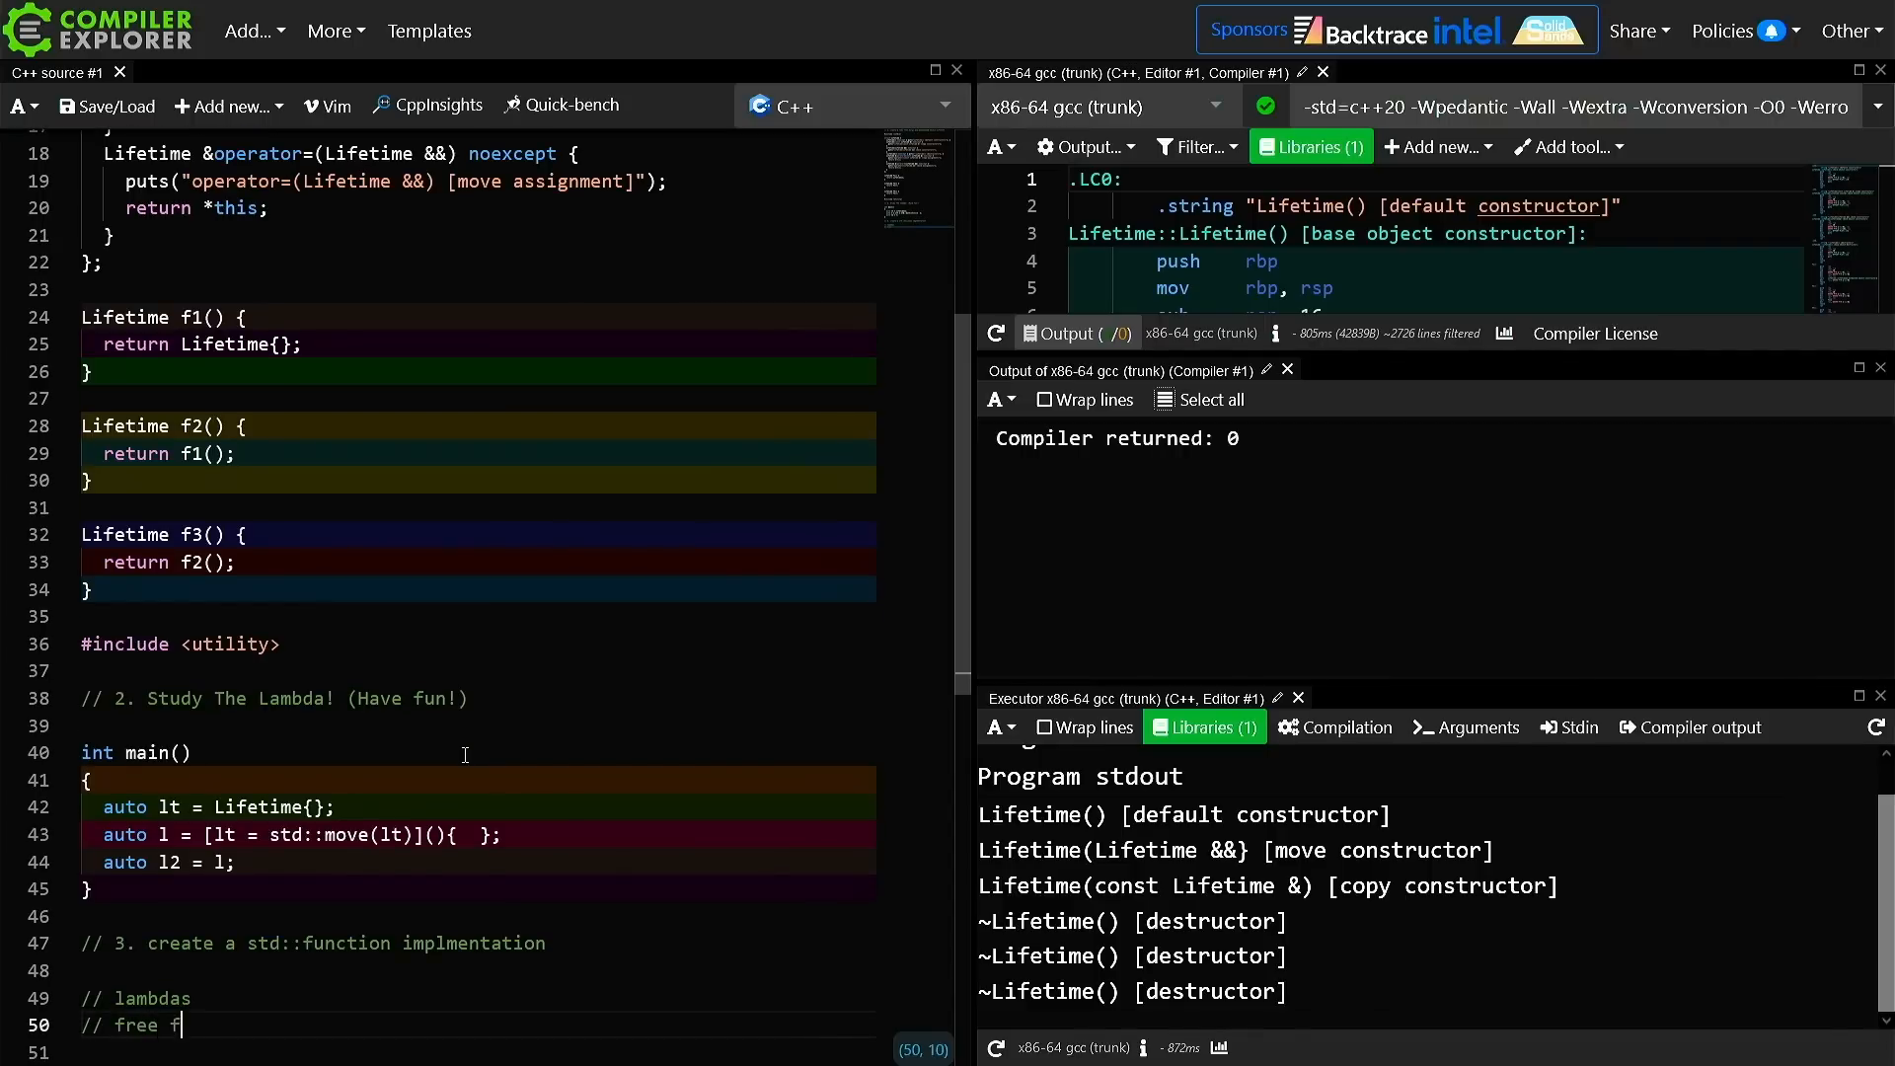
text(functions)
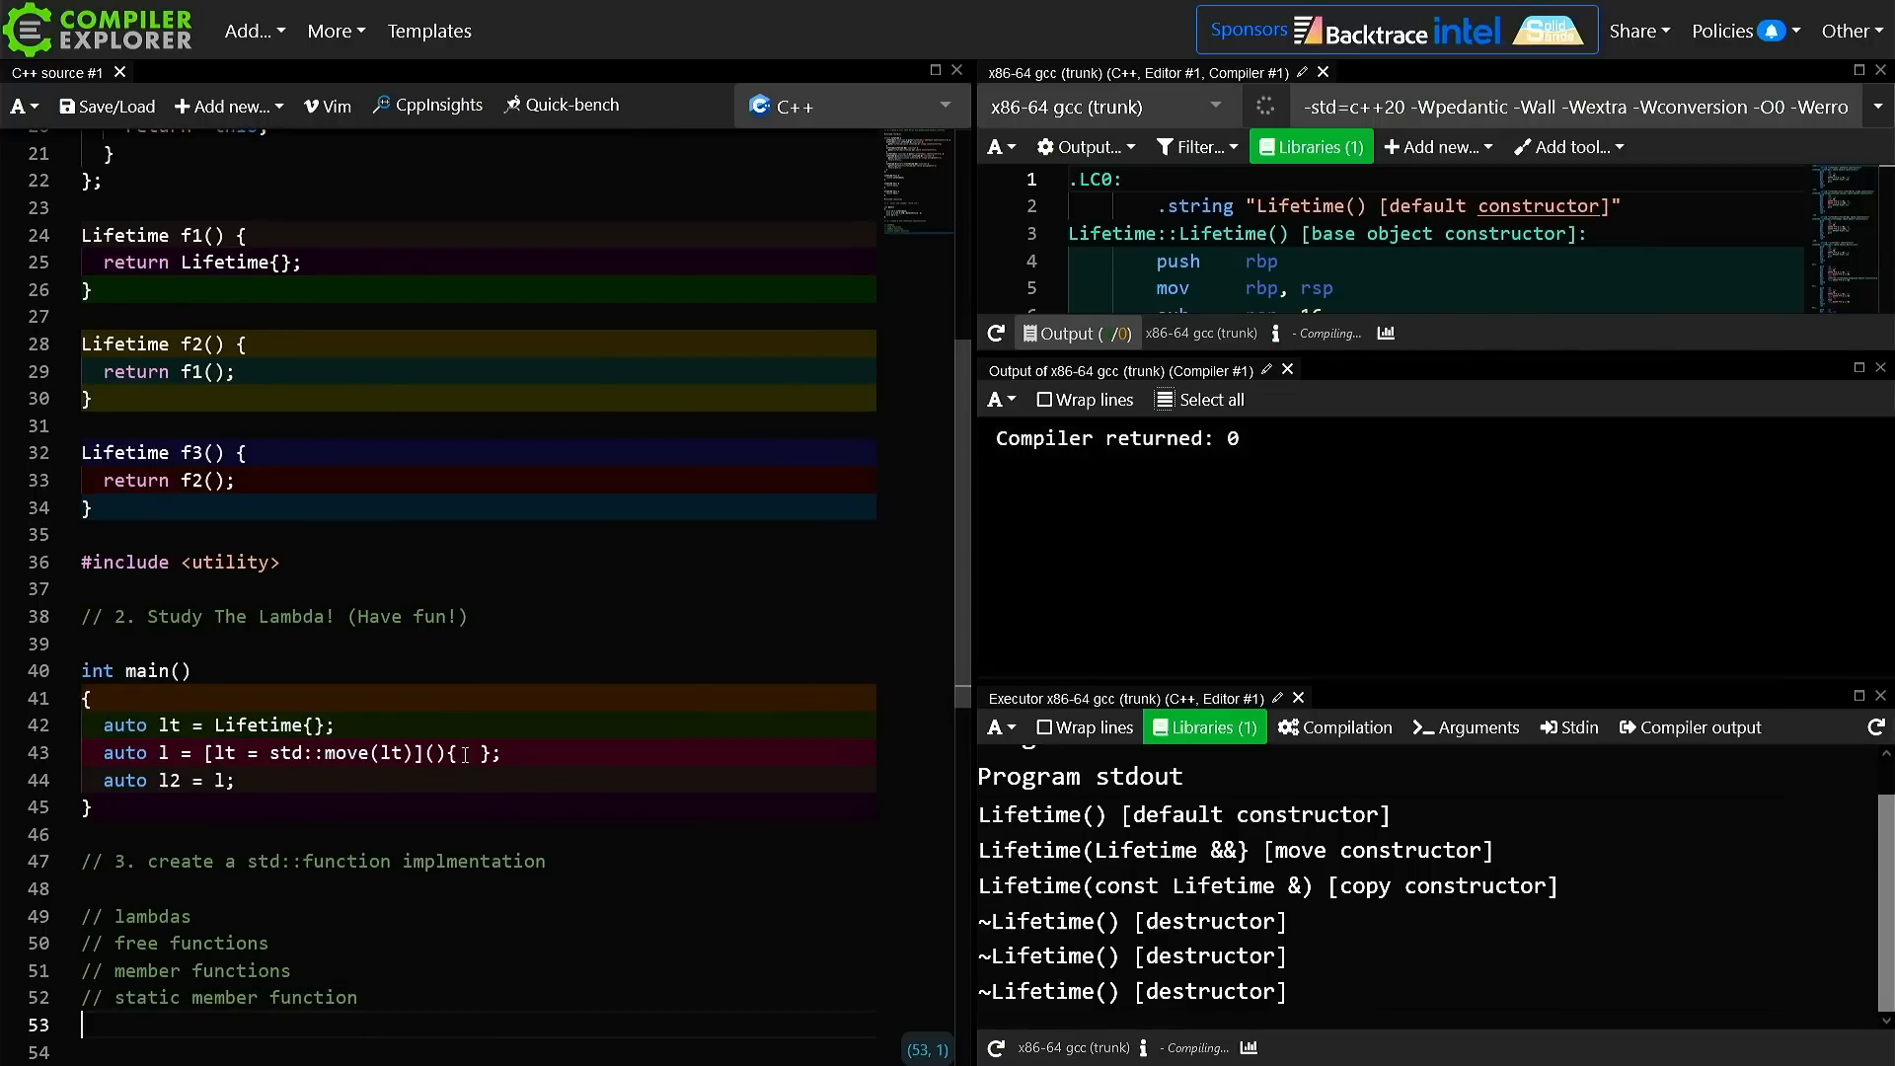
text(//)
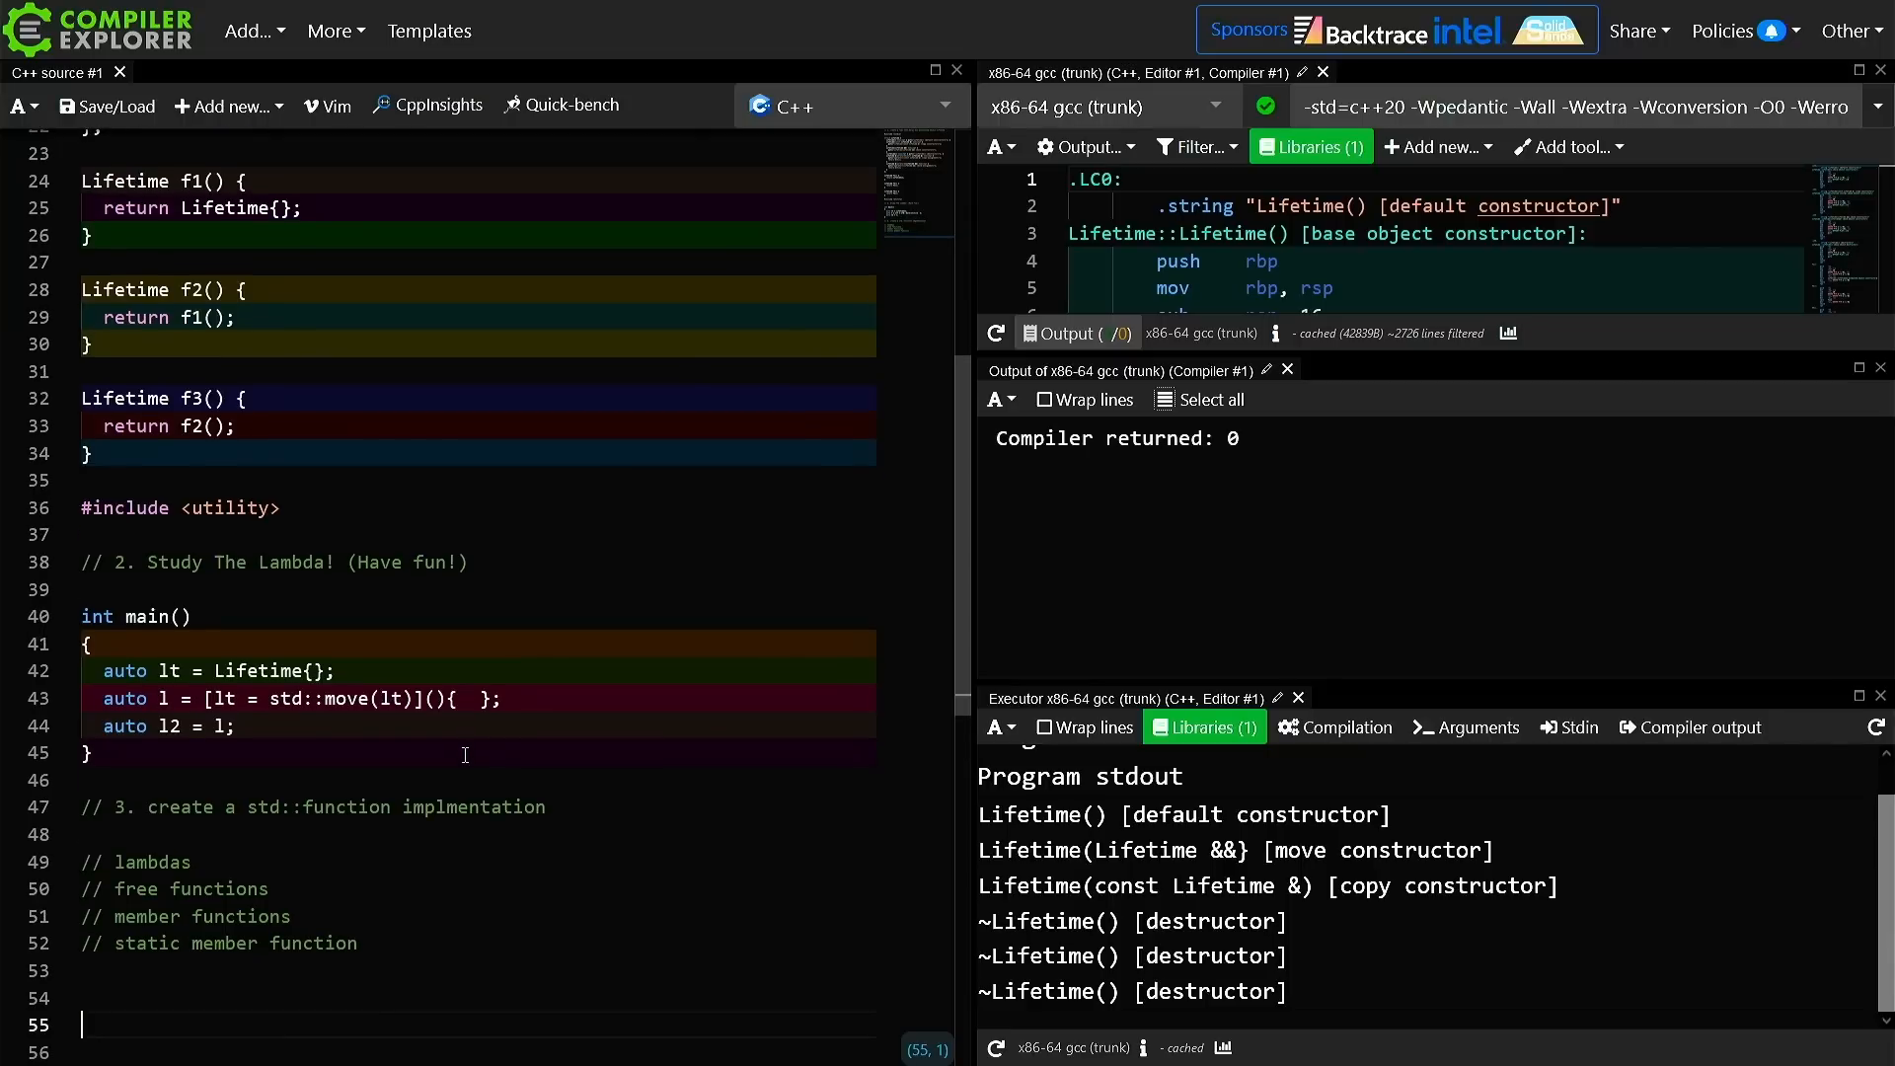
Add an Extra Credit banner with '4. Make std::function constexpr' and '5. Implement Small Function Optimization'
text(// 4.)
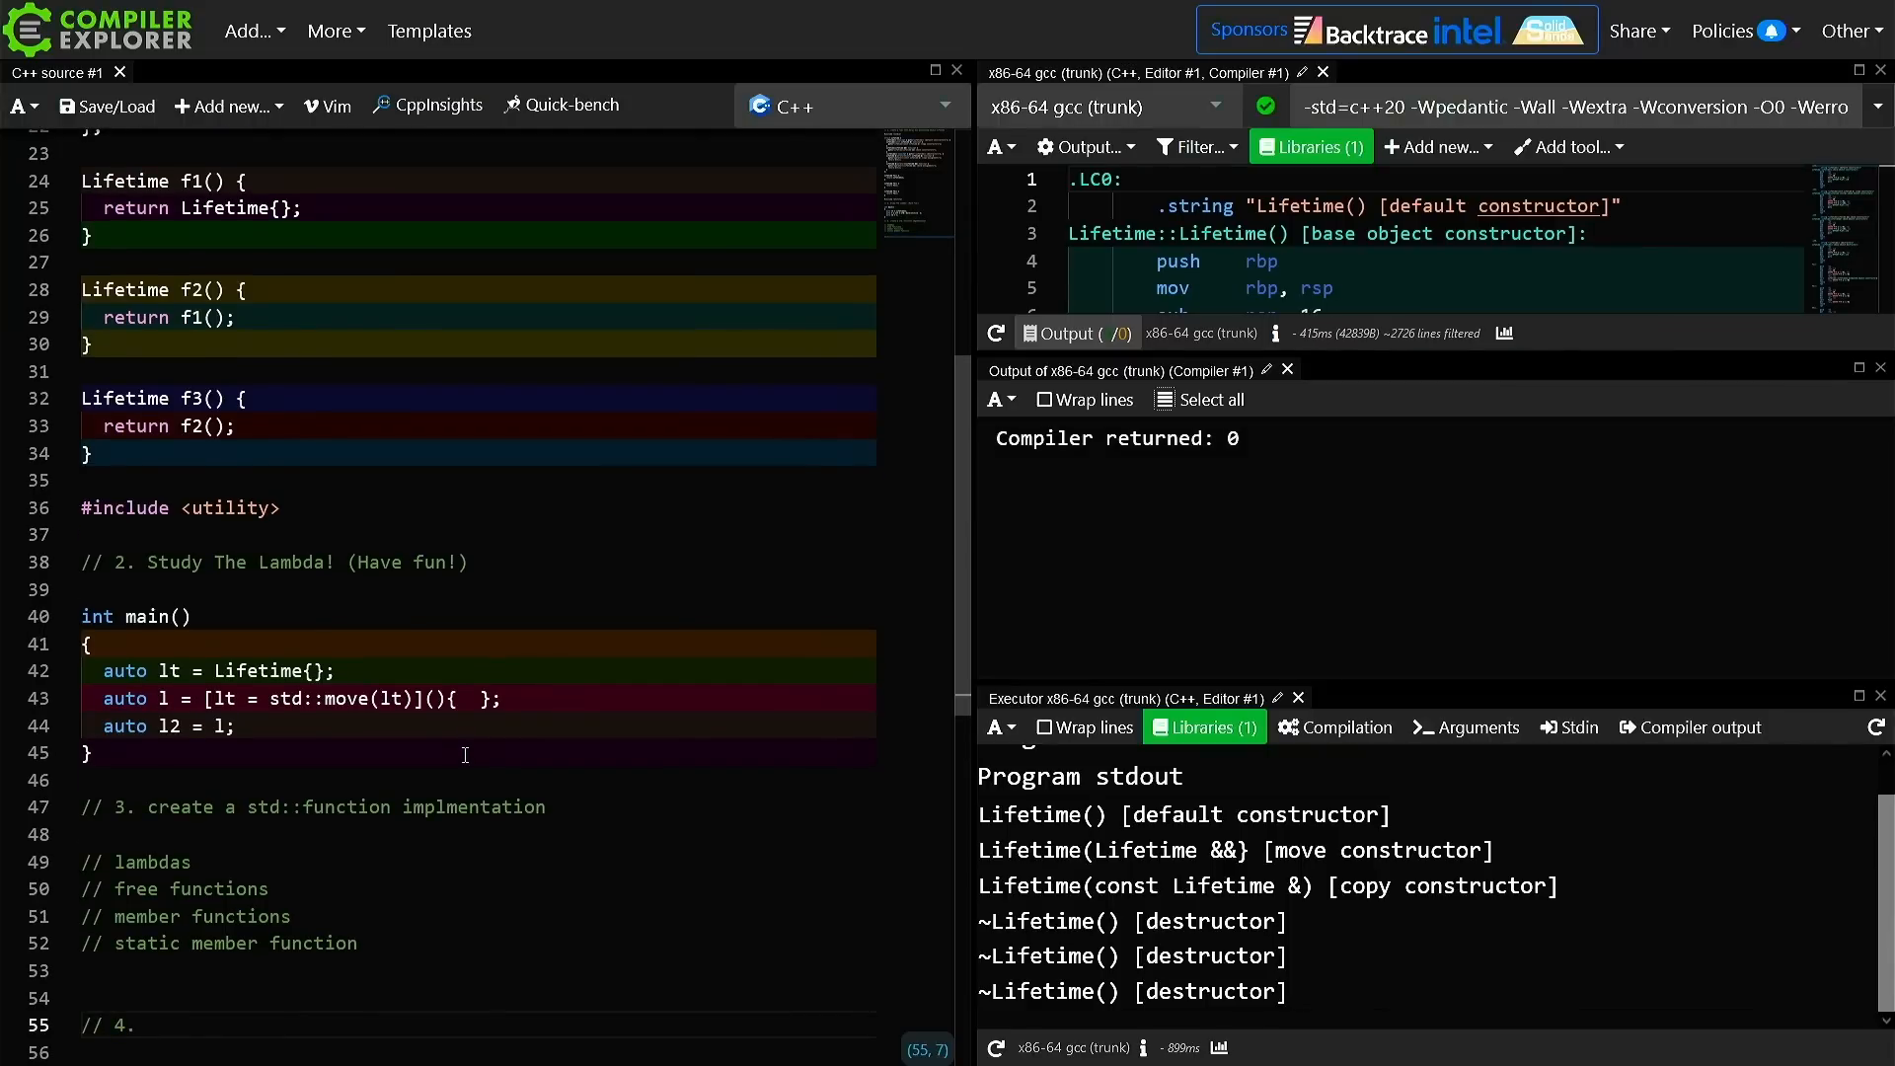
text(Make std::function constex)
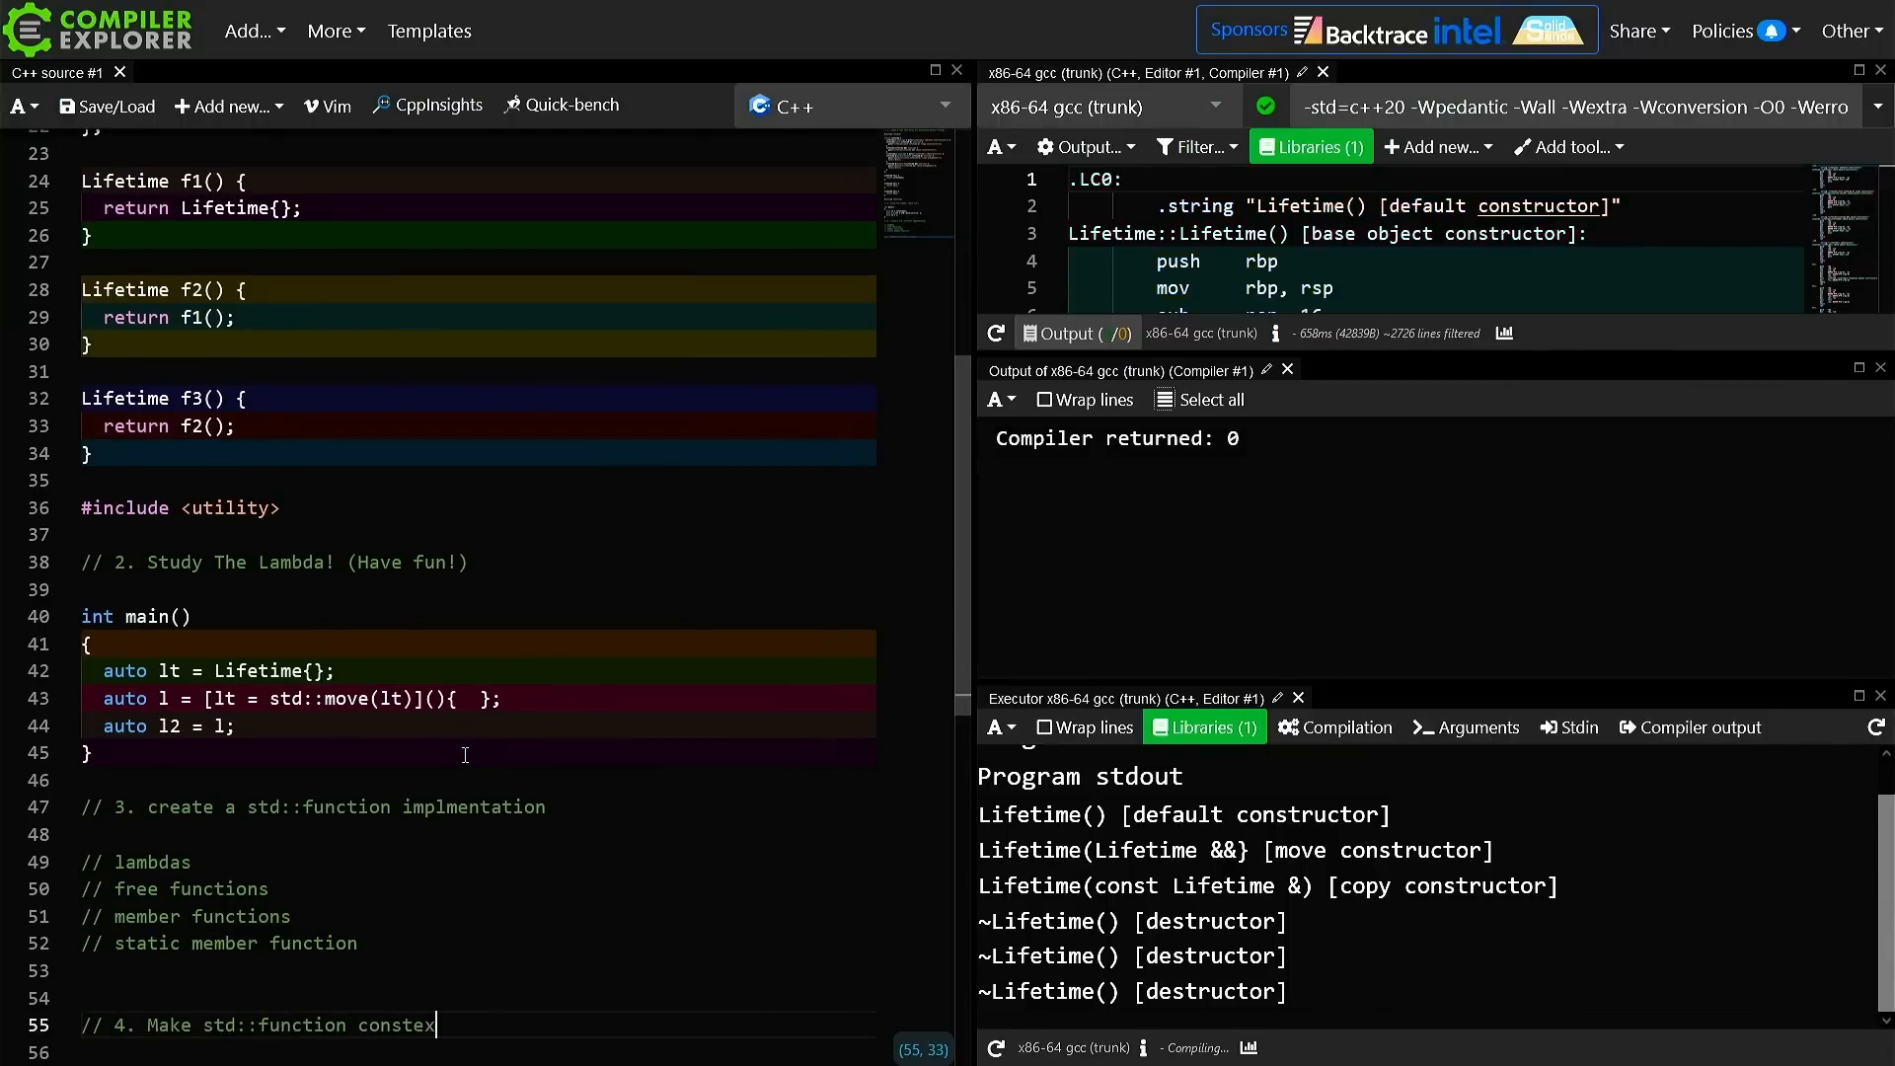
text(pr)
click(473, 1052)
text(// 5.)
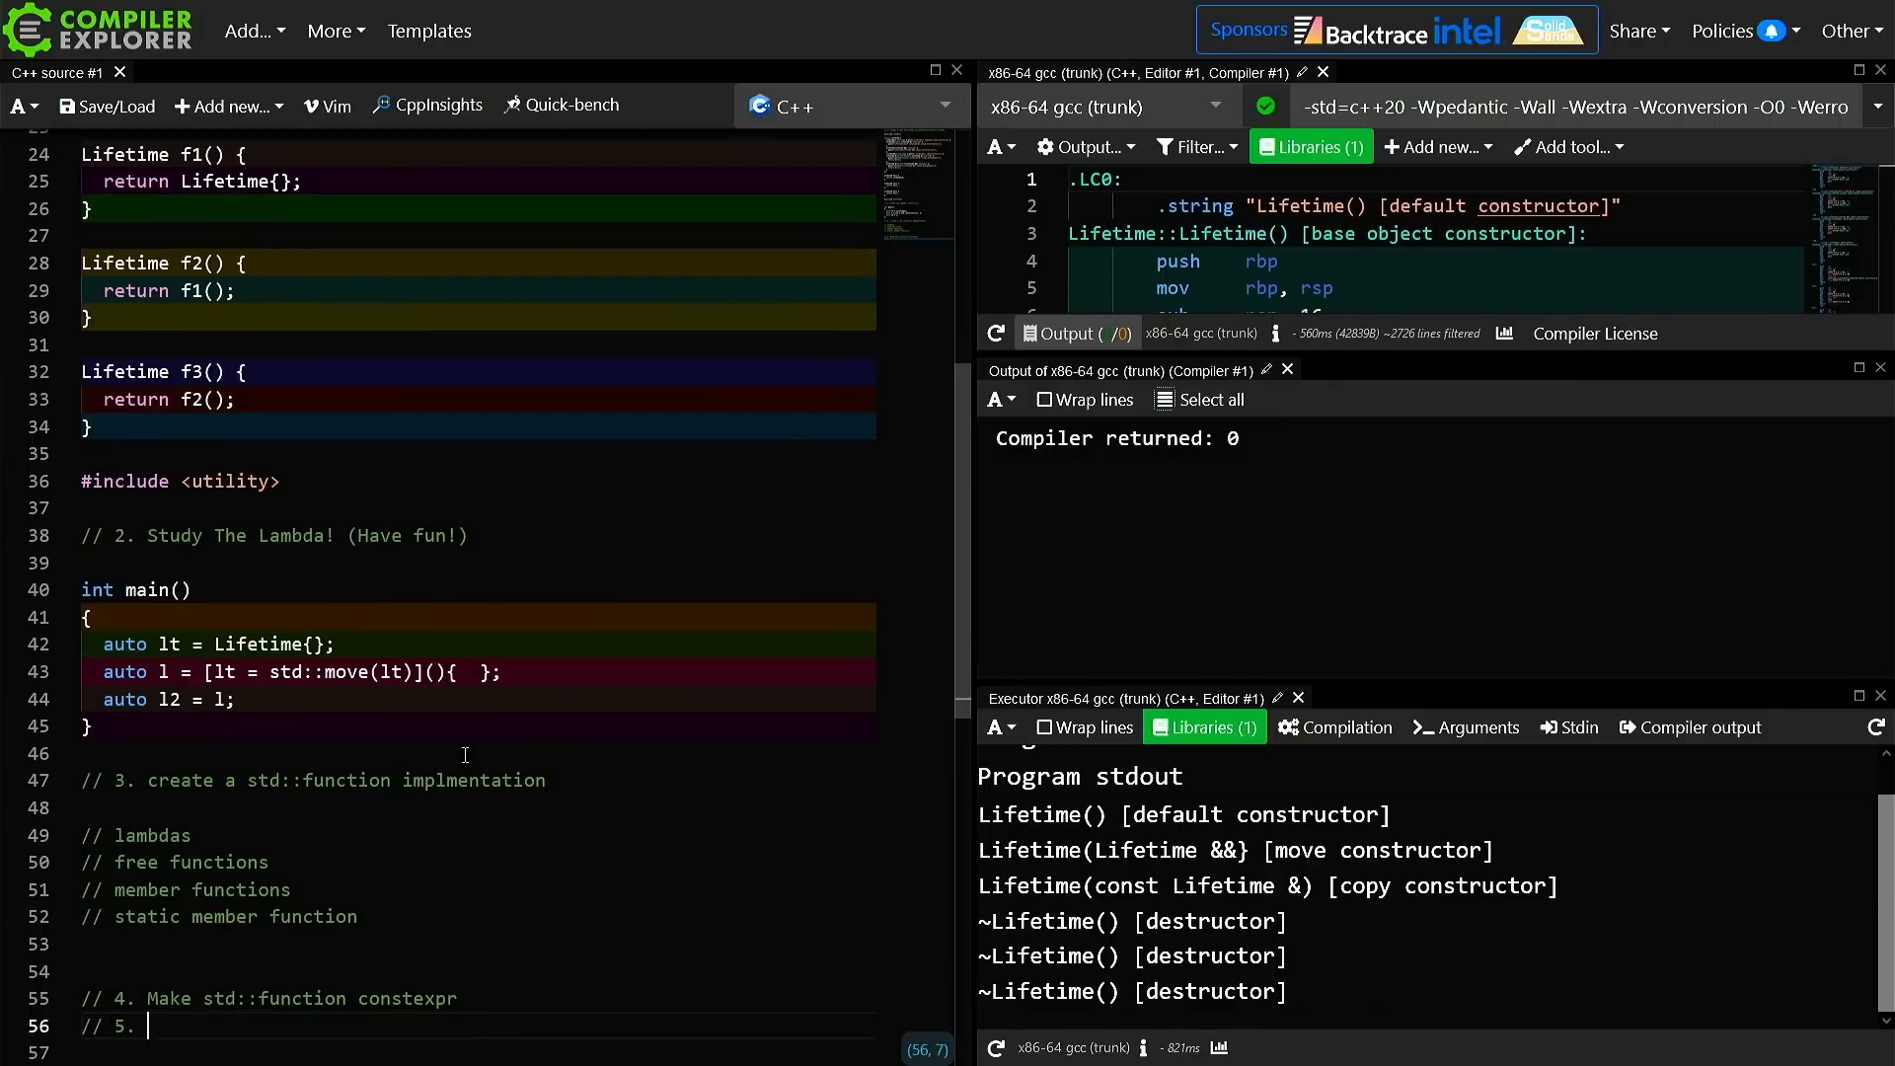
text(Imple)
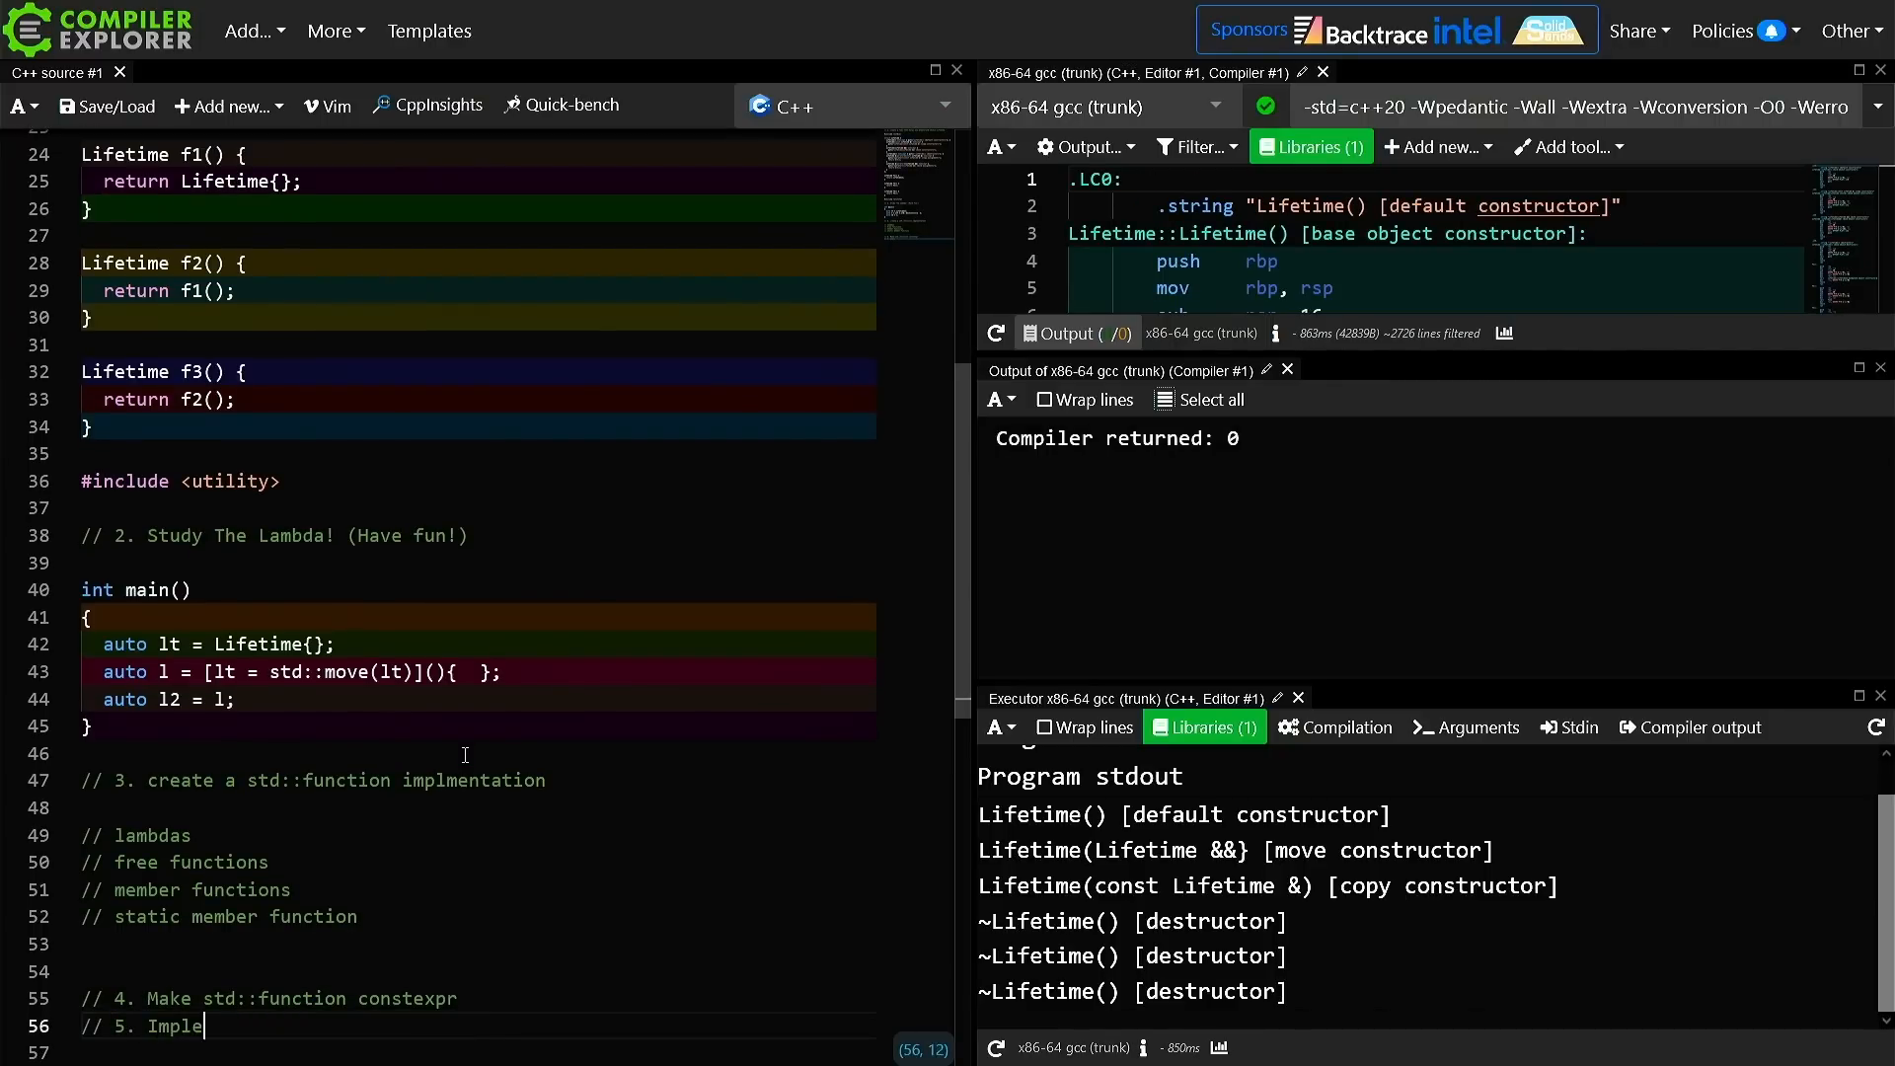
text(ment SFO)
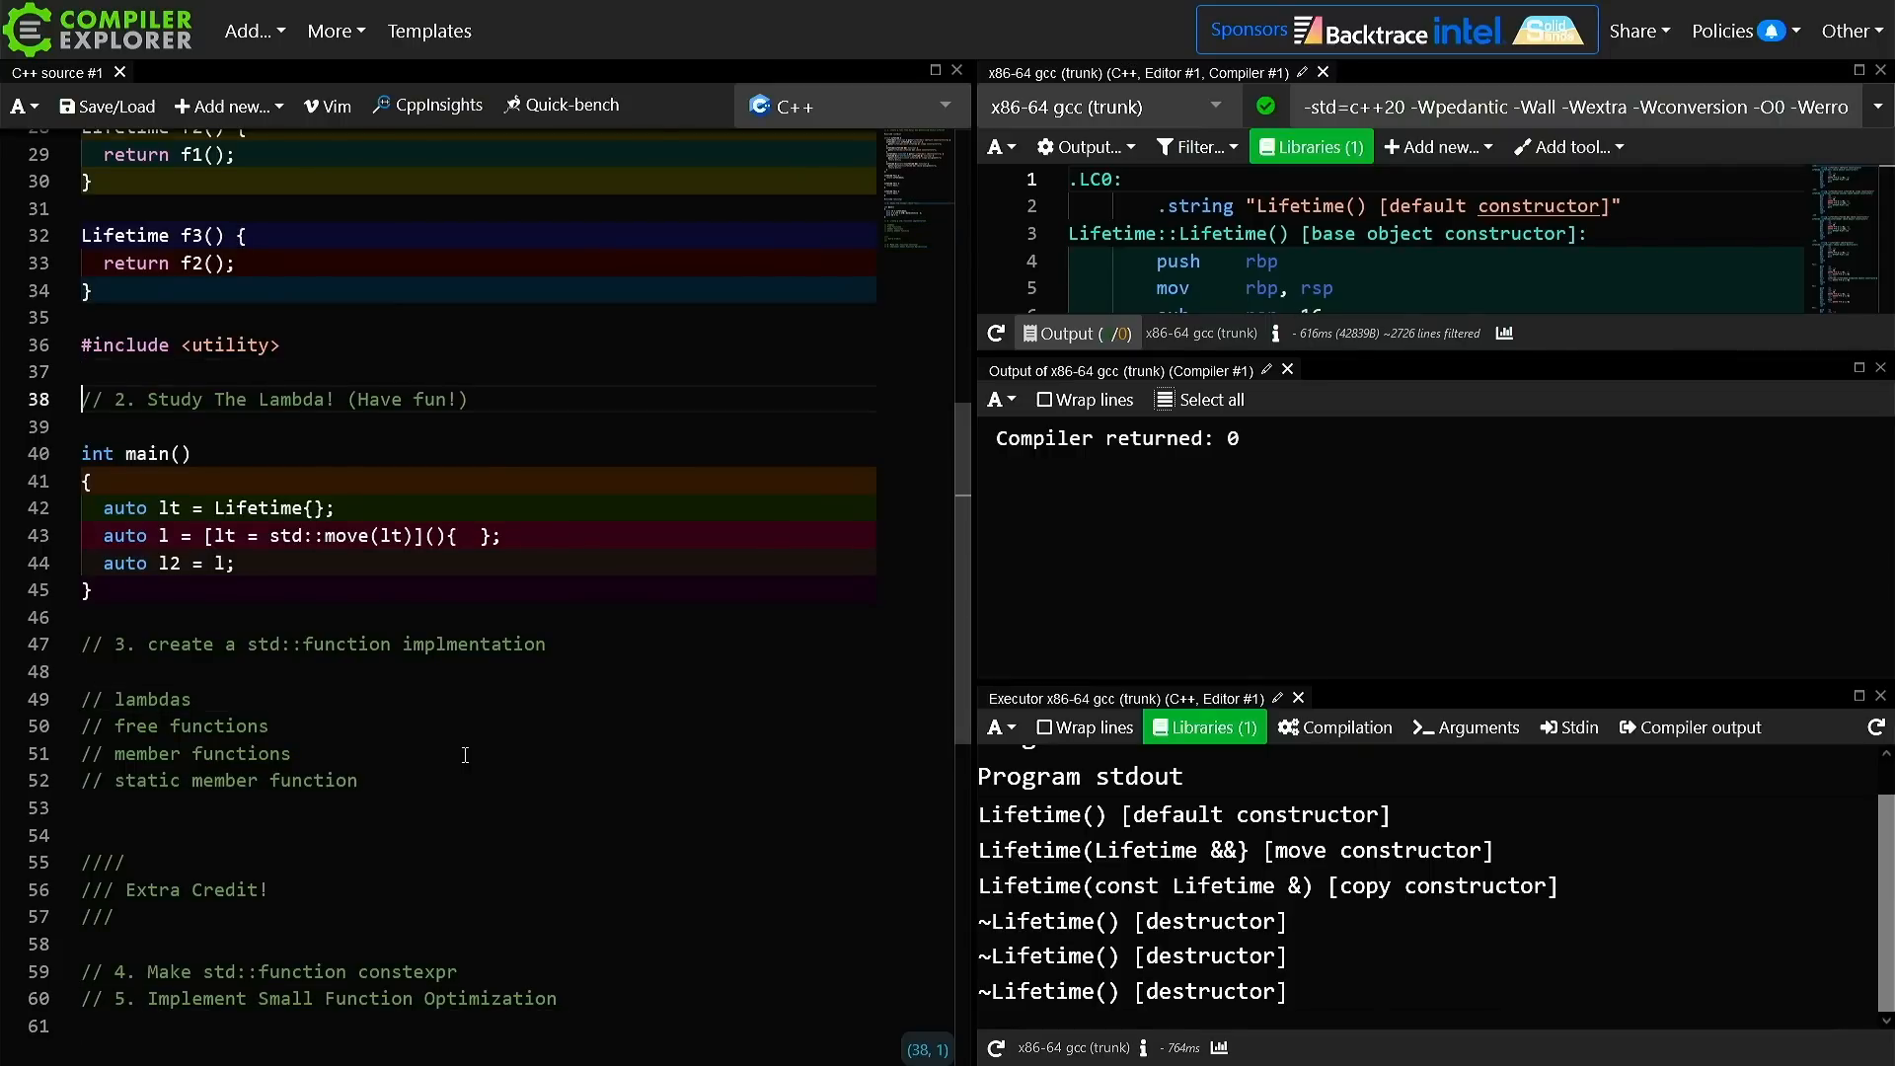
Add '// C++20: std::source_location' and '// C++23:' stacktrace notes above #include <utility>
triple_click(217, 780)
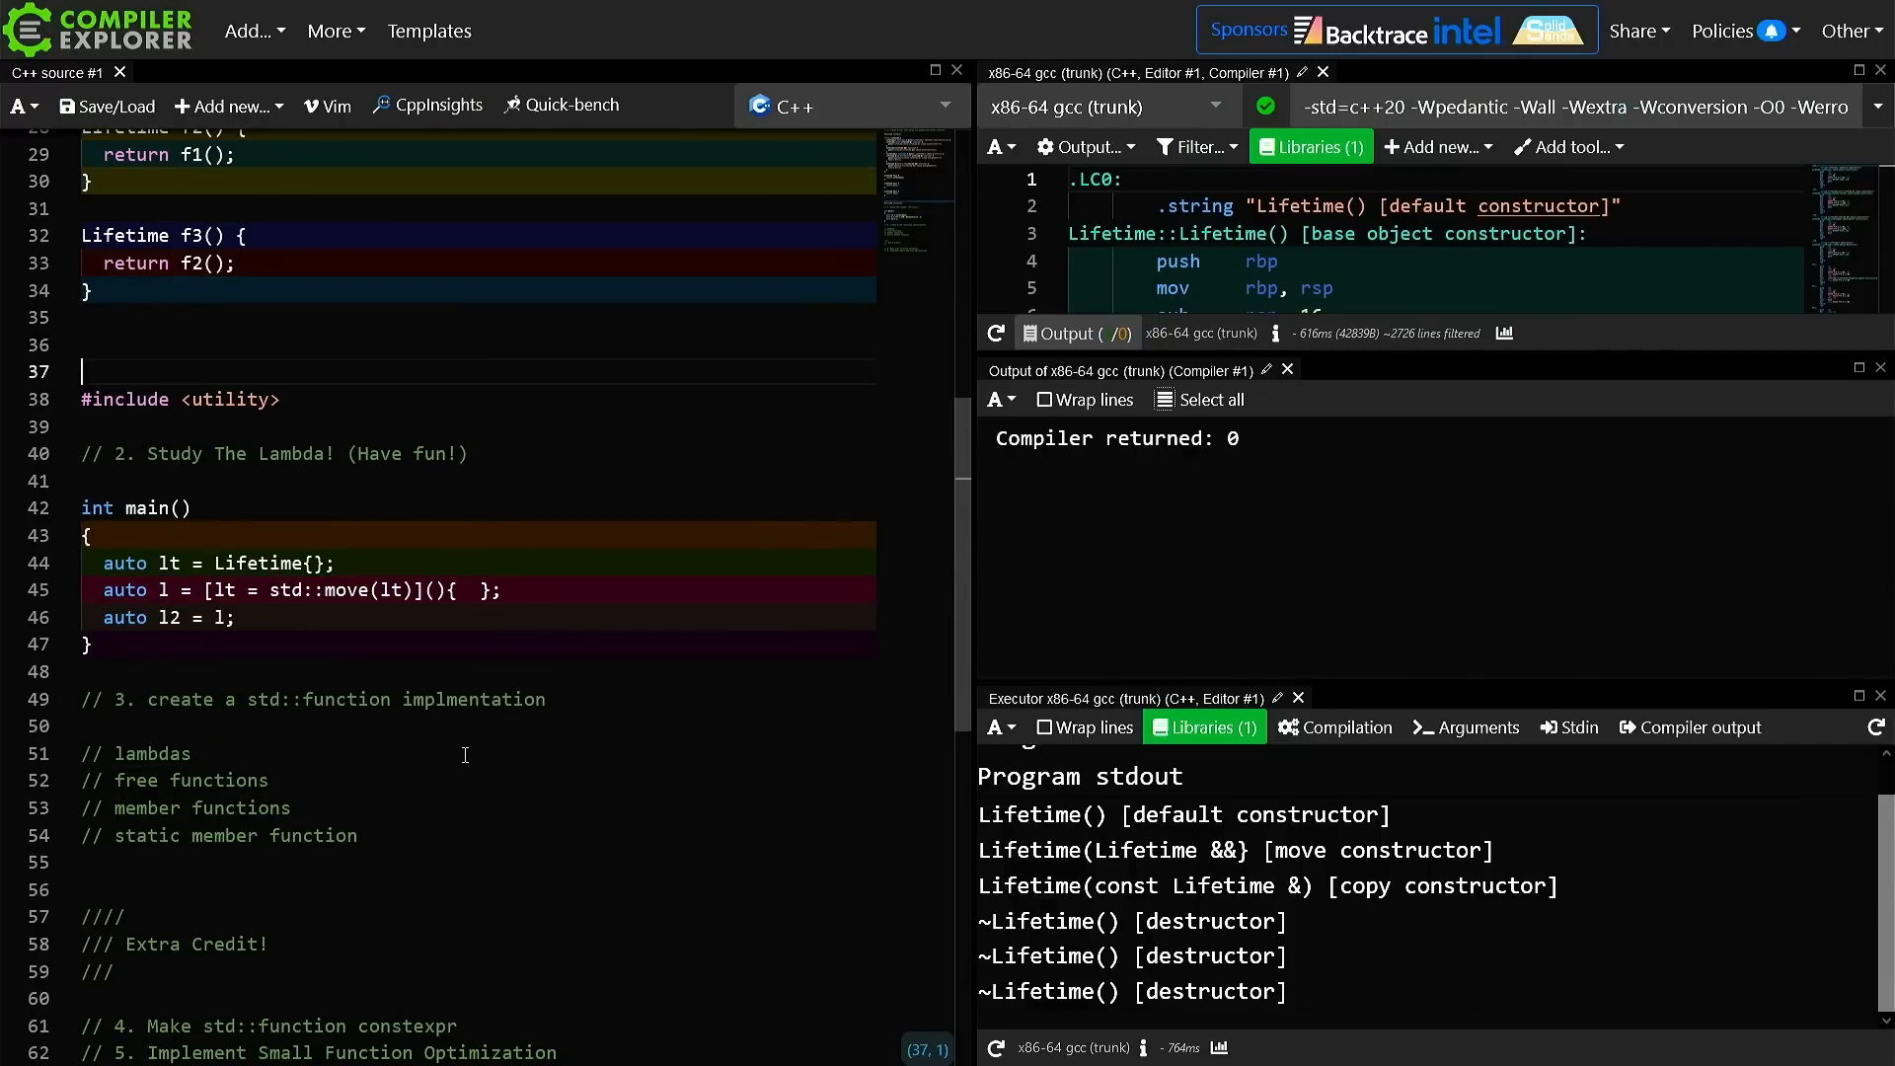
text(//)
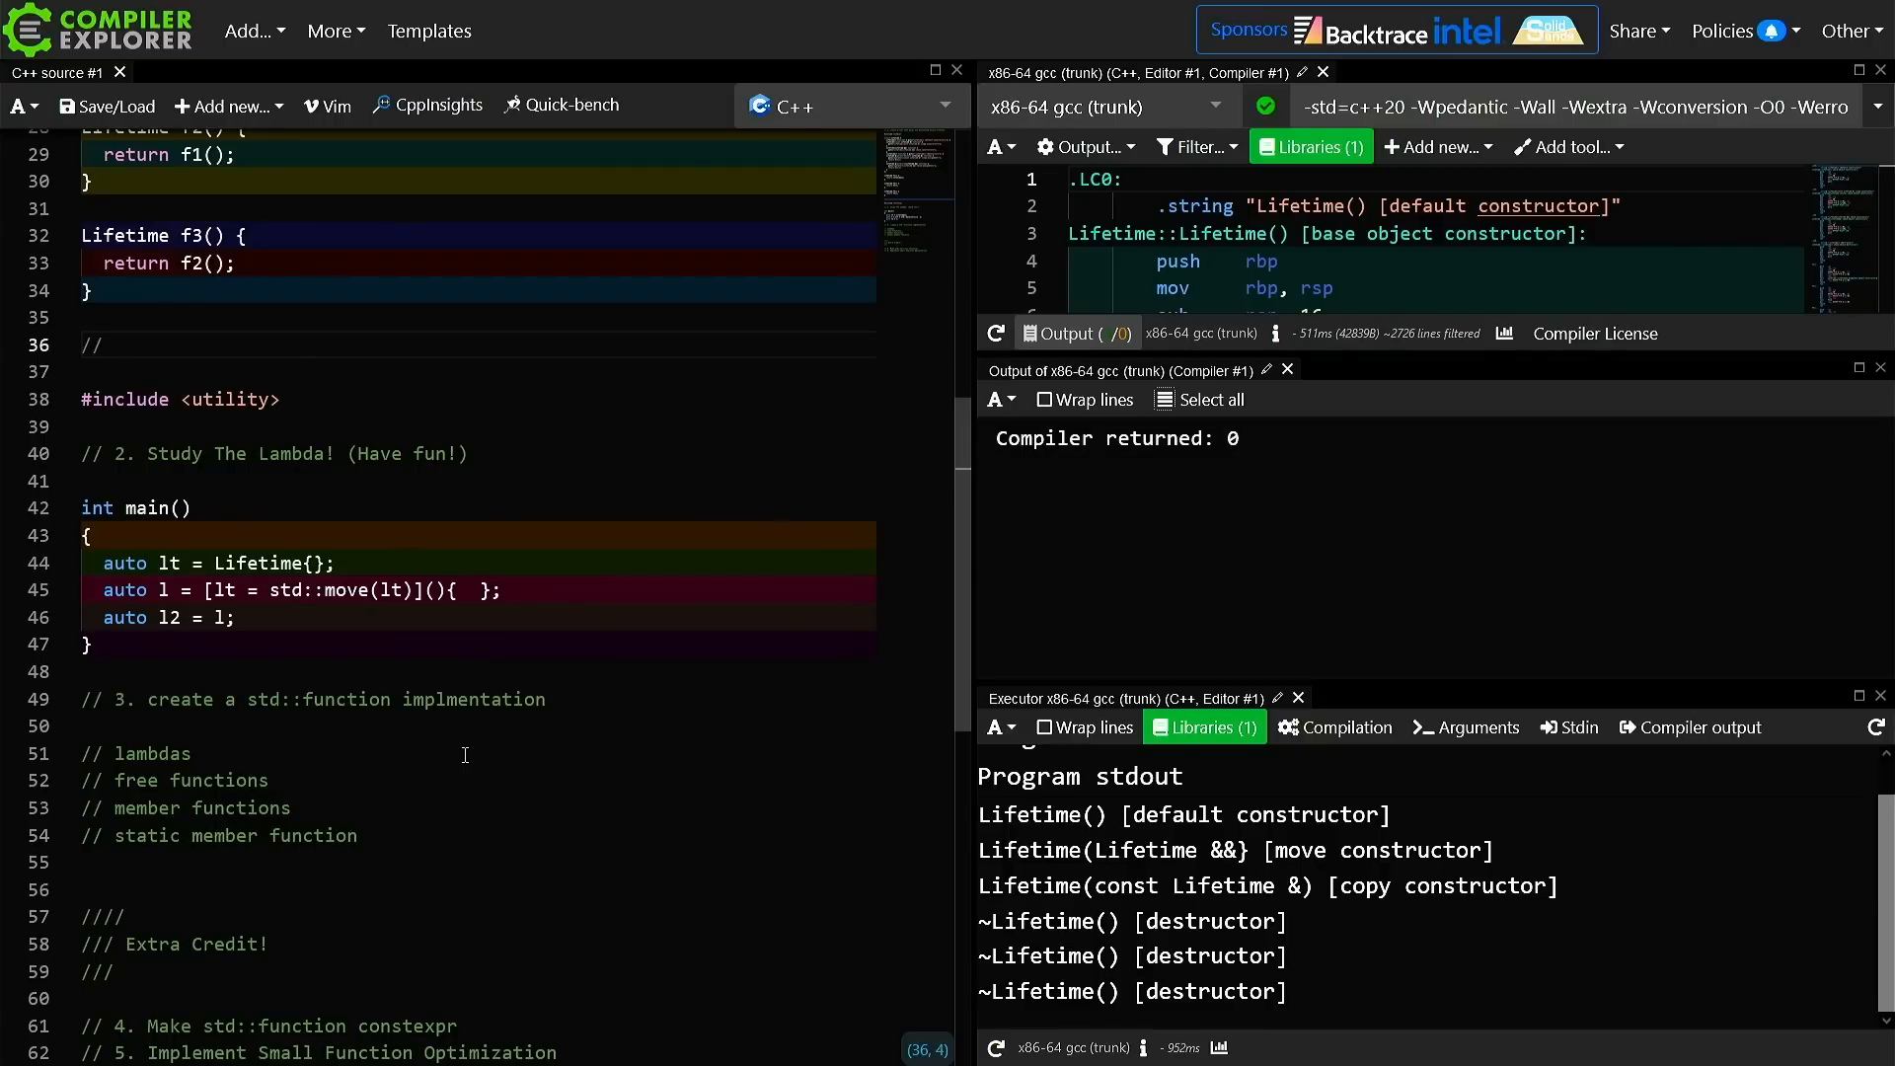
text(std::source_location)
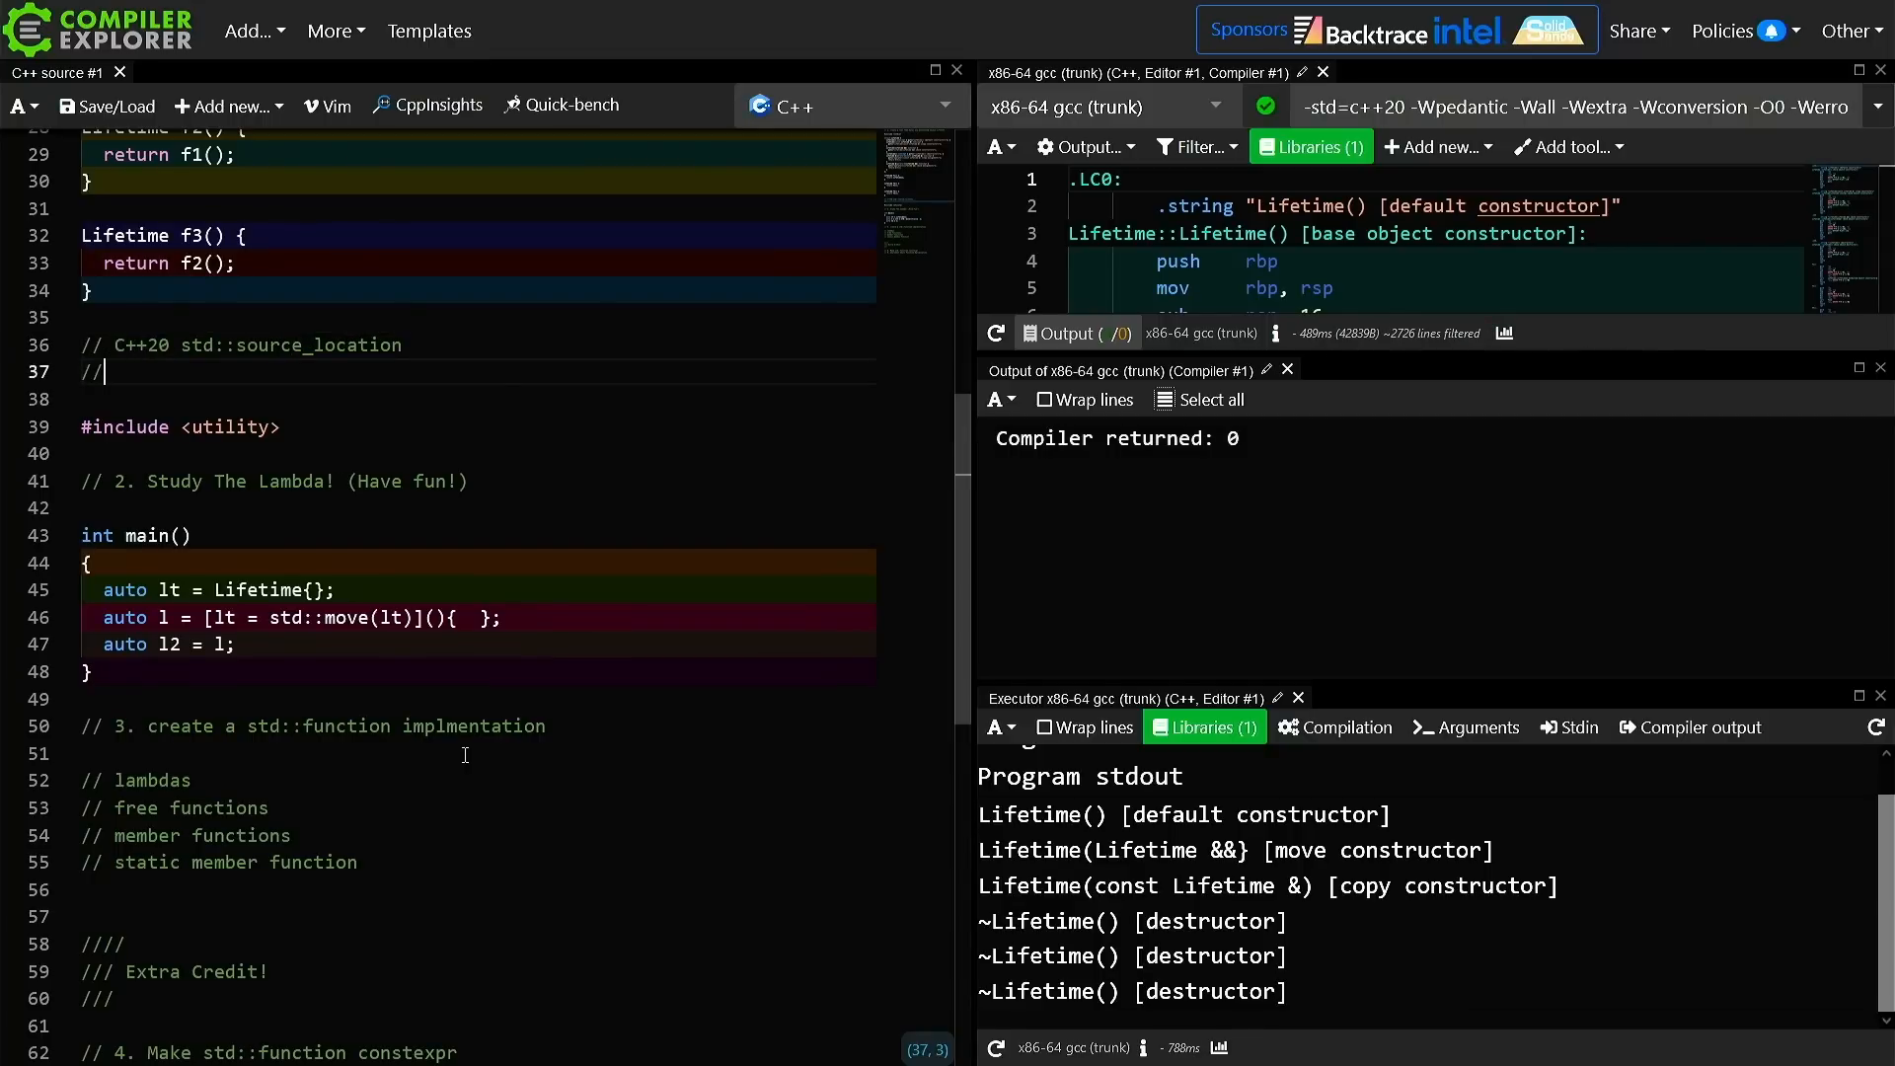
text(C++23:)
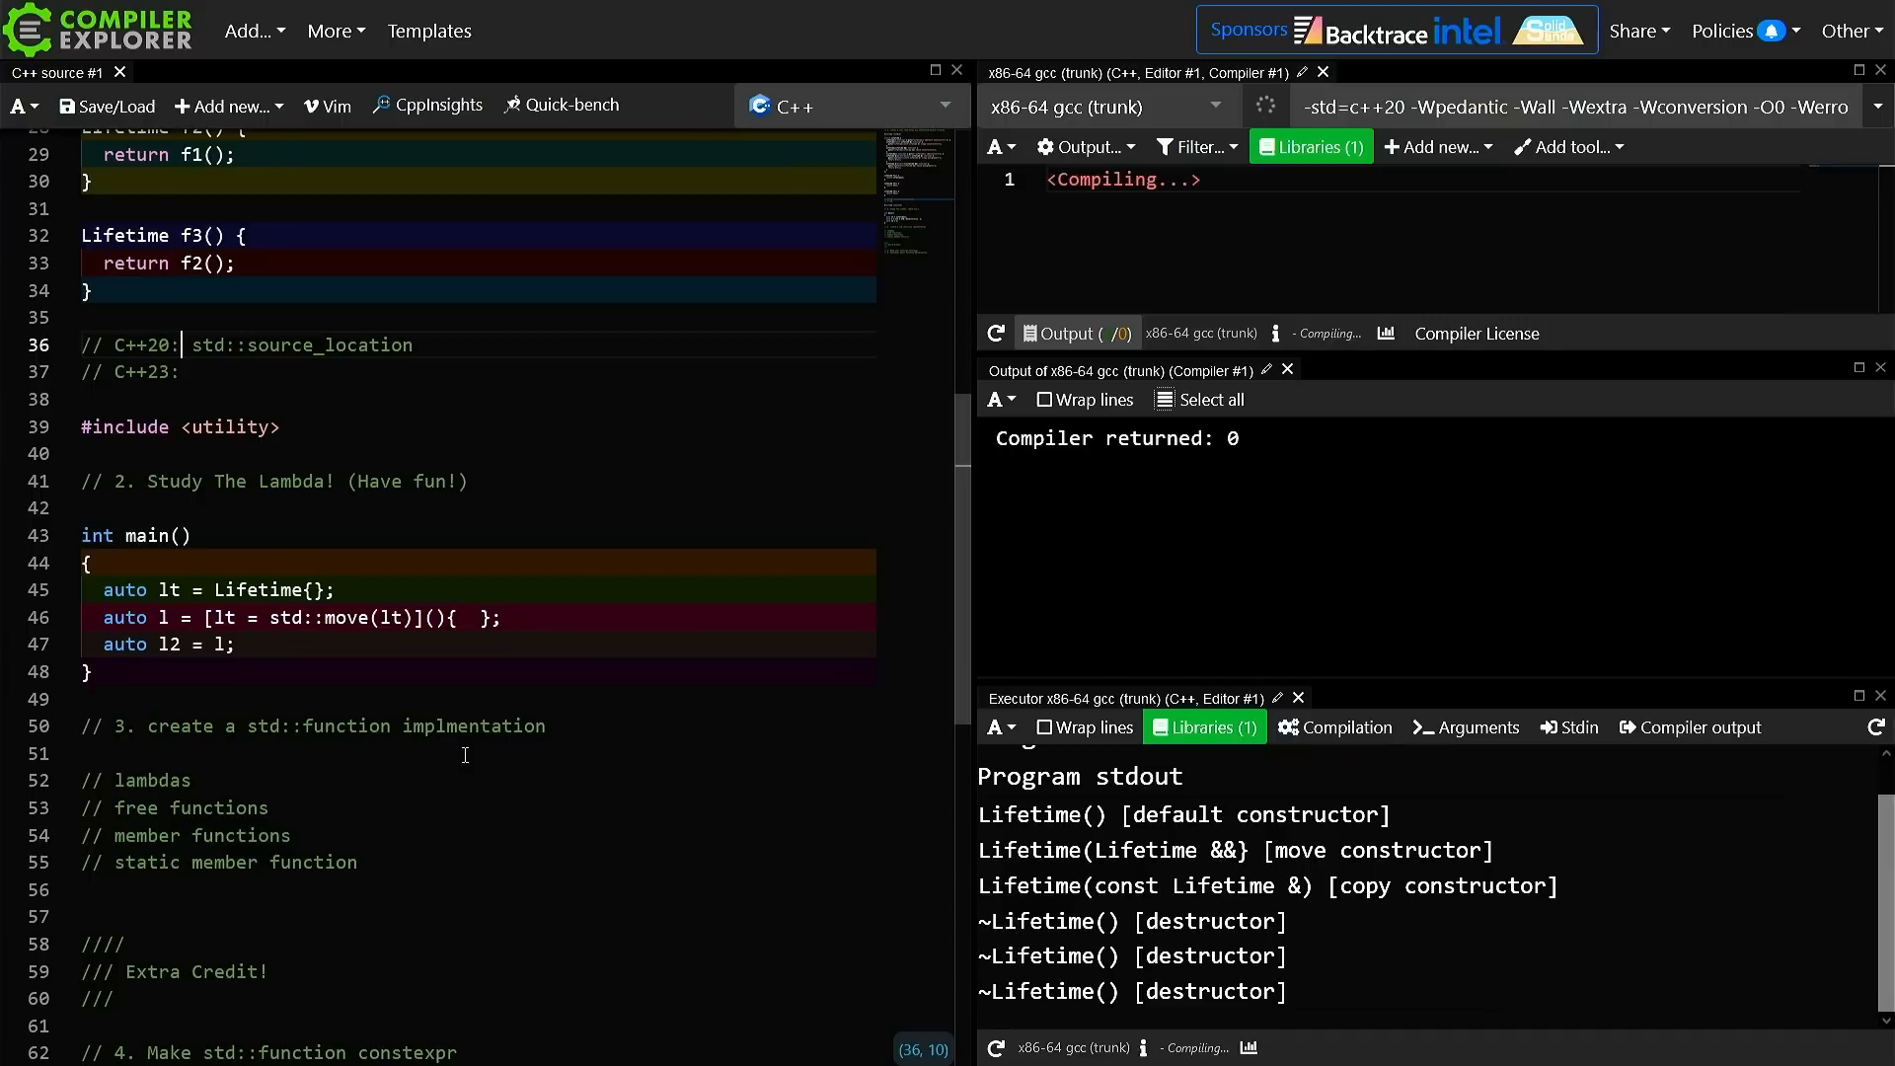
text(stac)
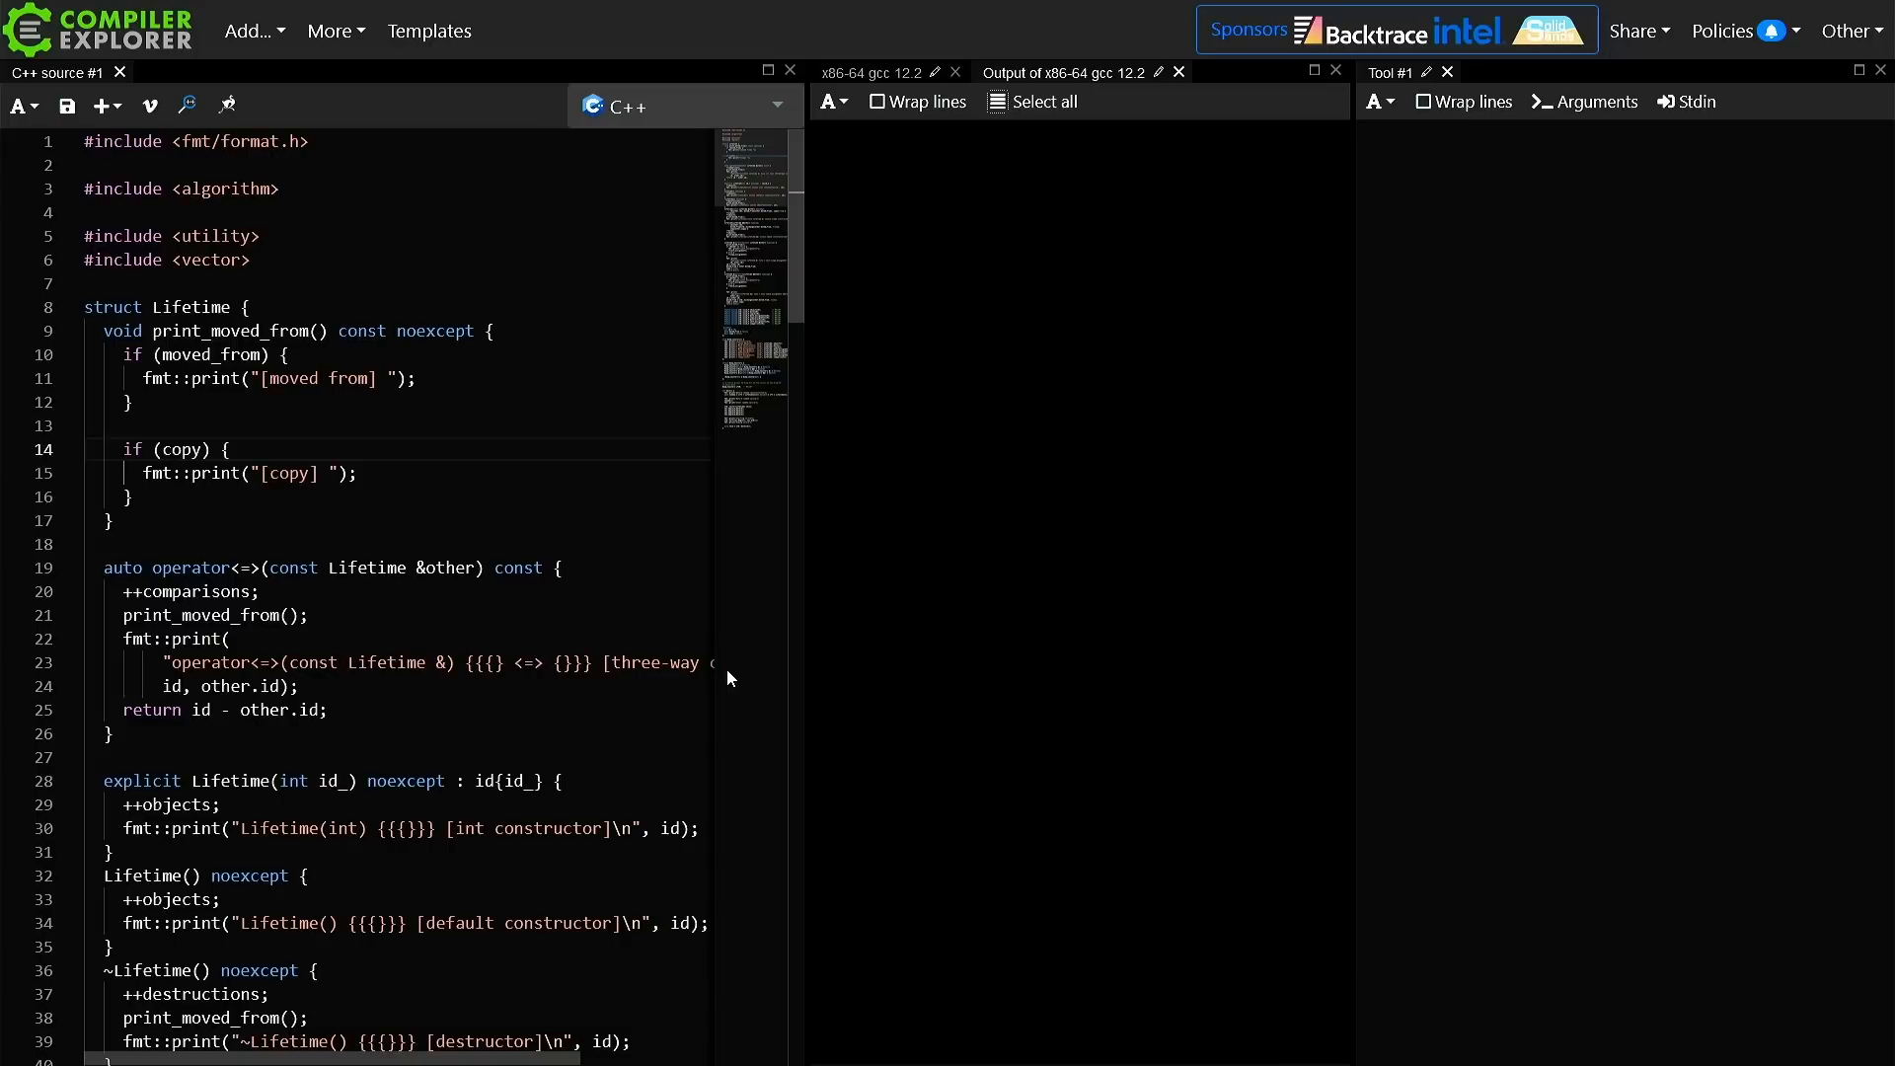
Scroll the executor output down to the lifetime totals summary
scroll(down, 3)
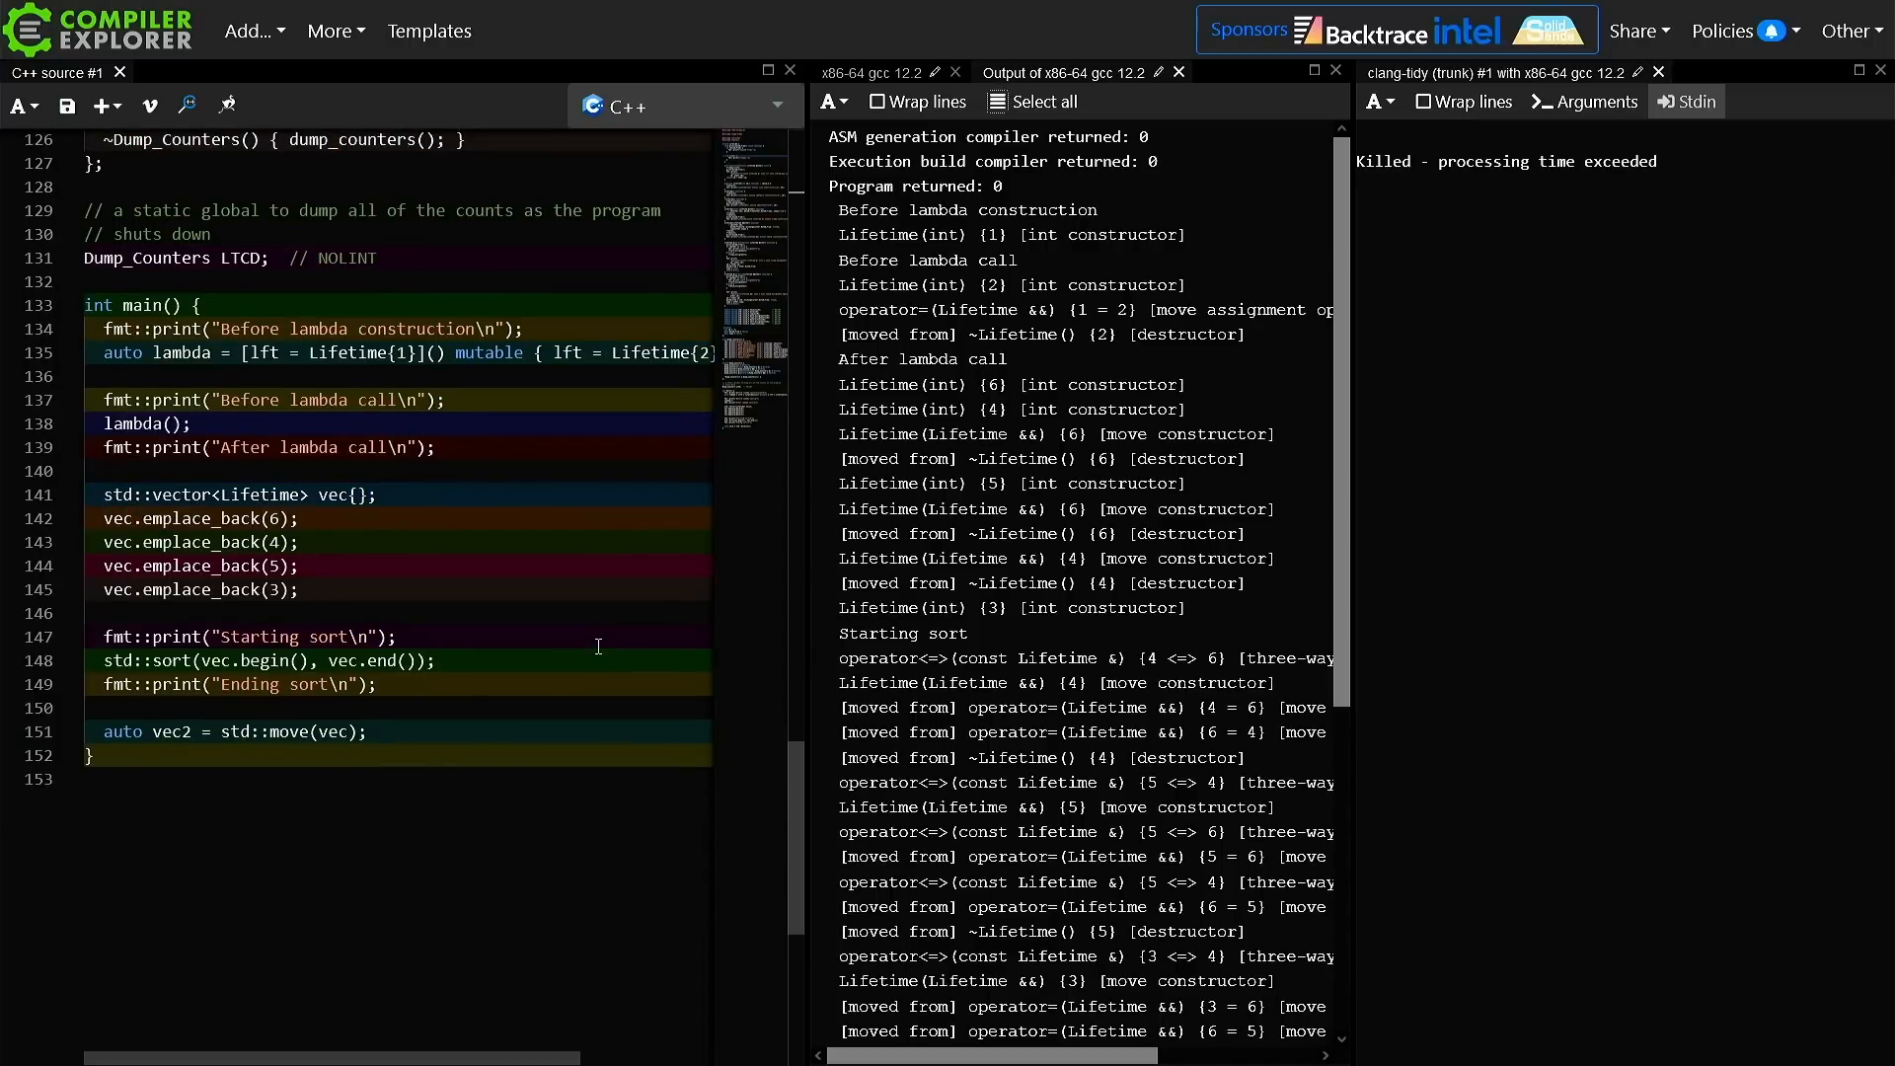
scroll(down, 3)
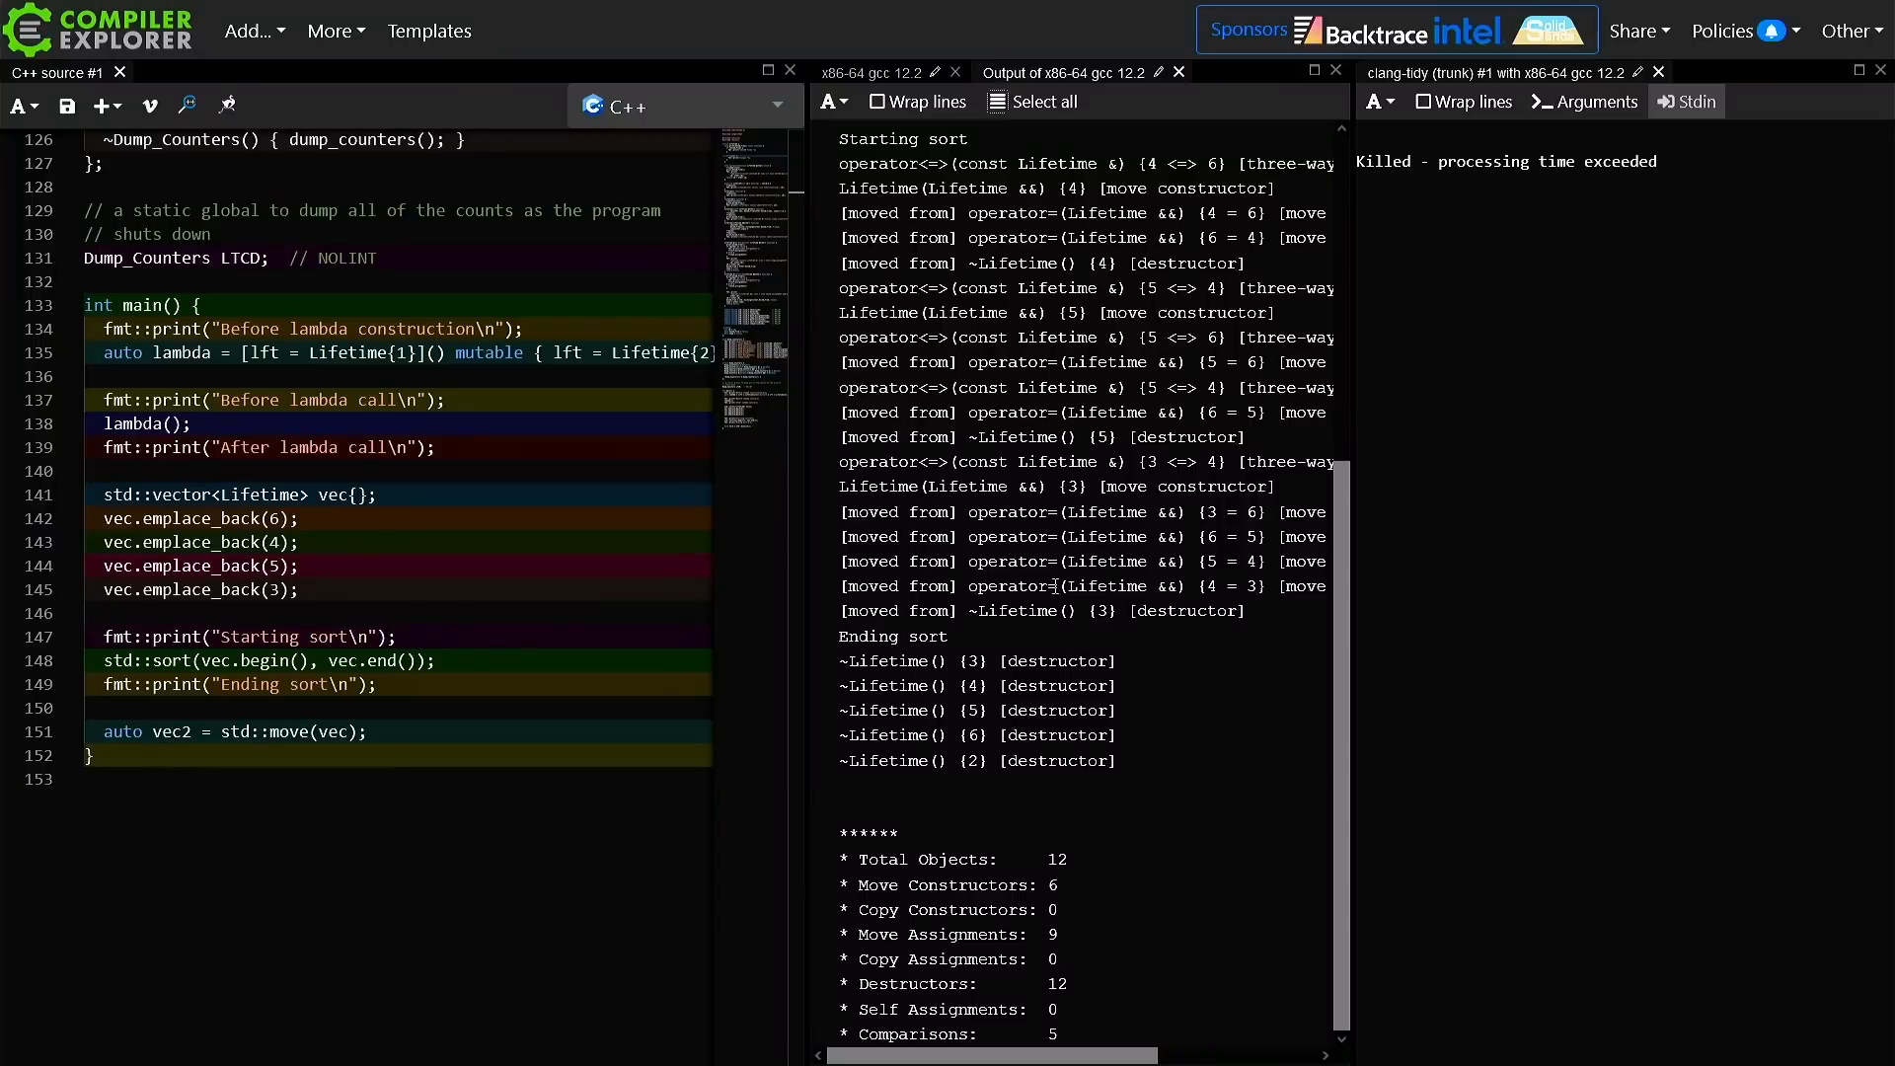
mouse_move(1129, 890)
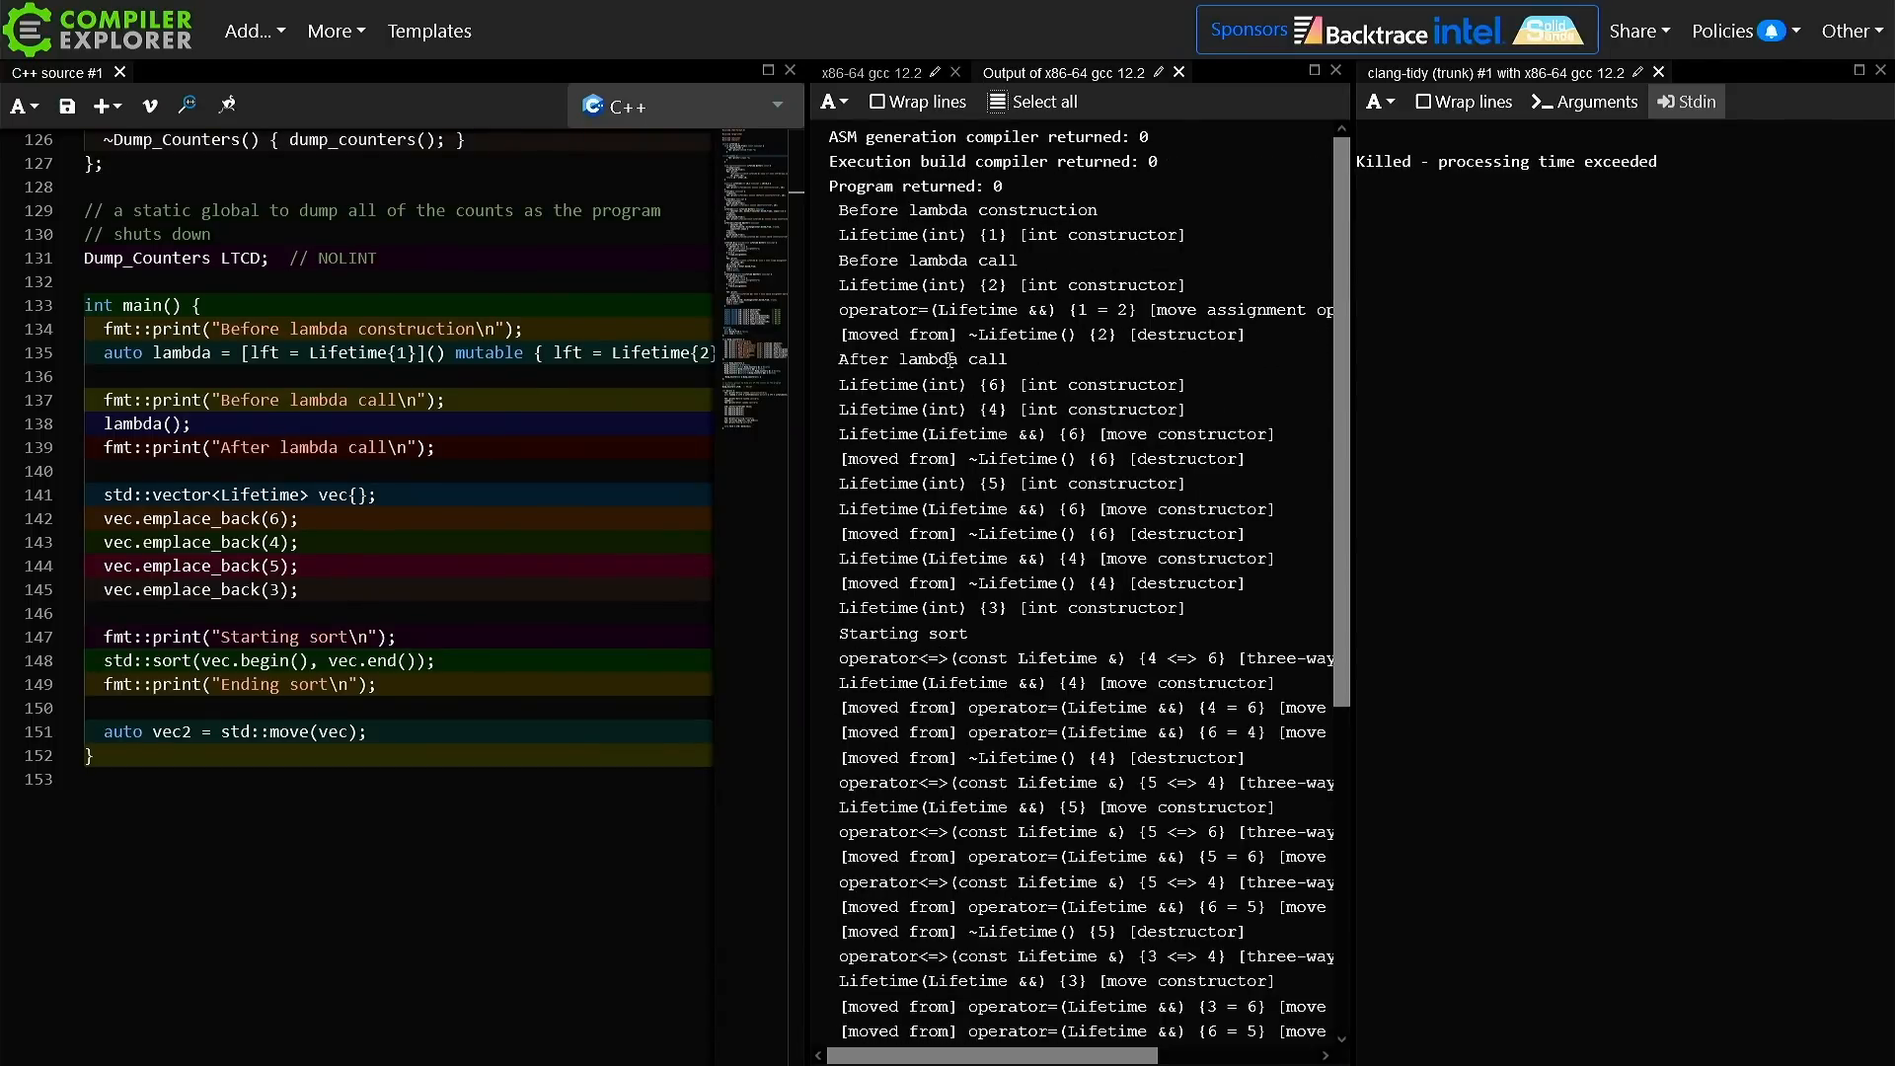
mouse_move(1571, 306)
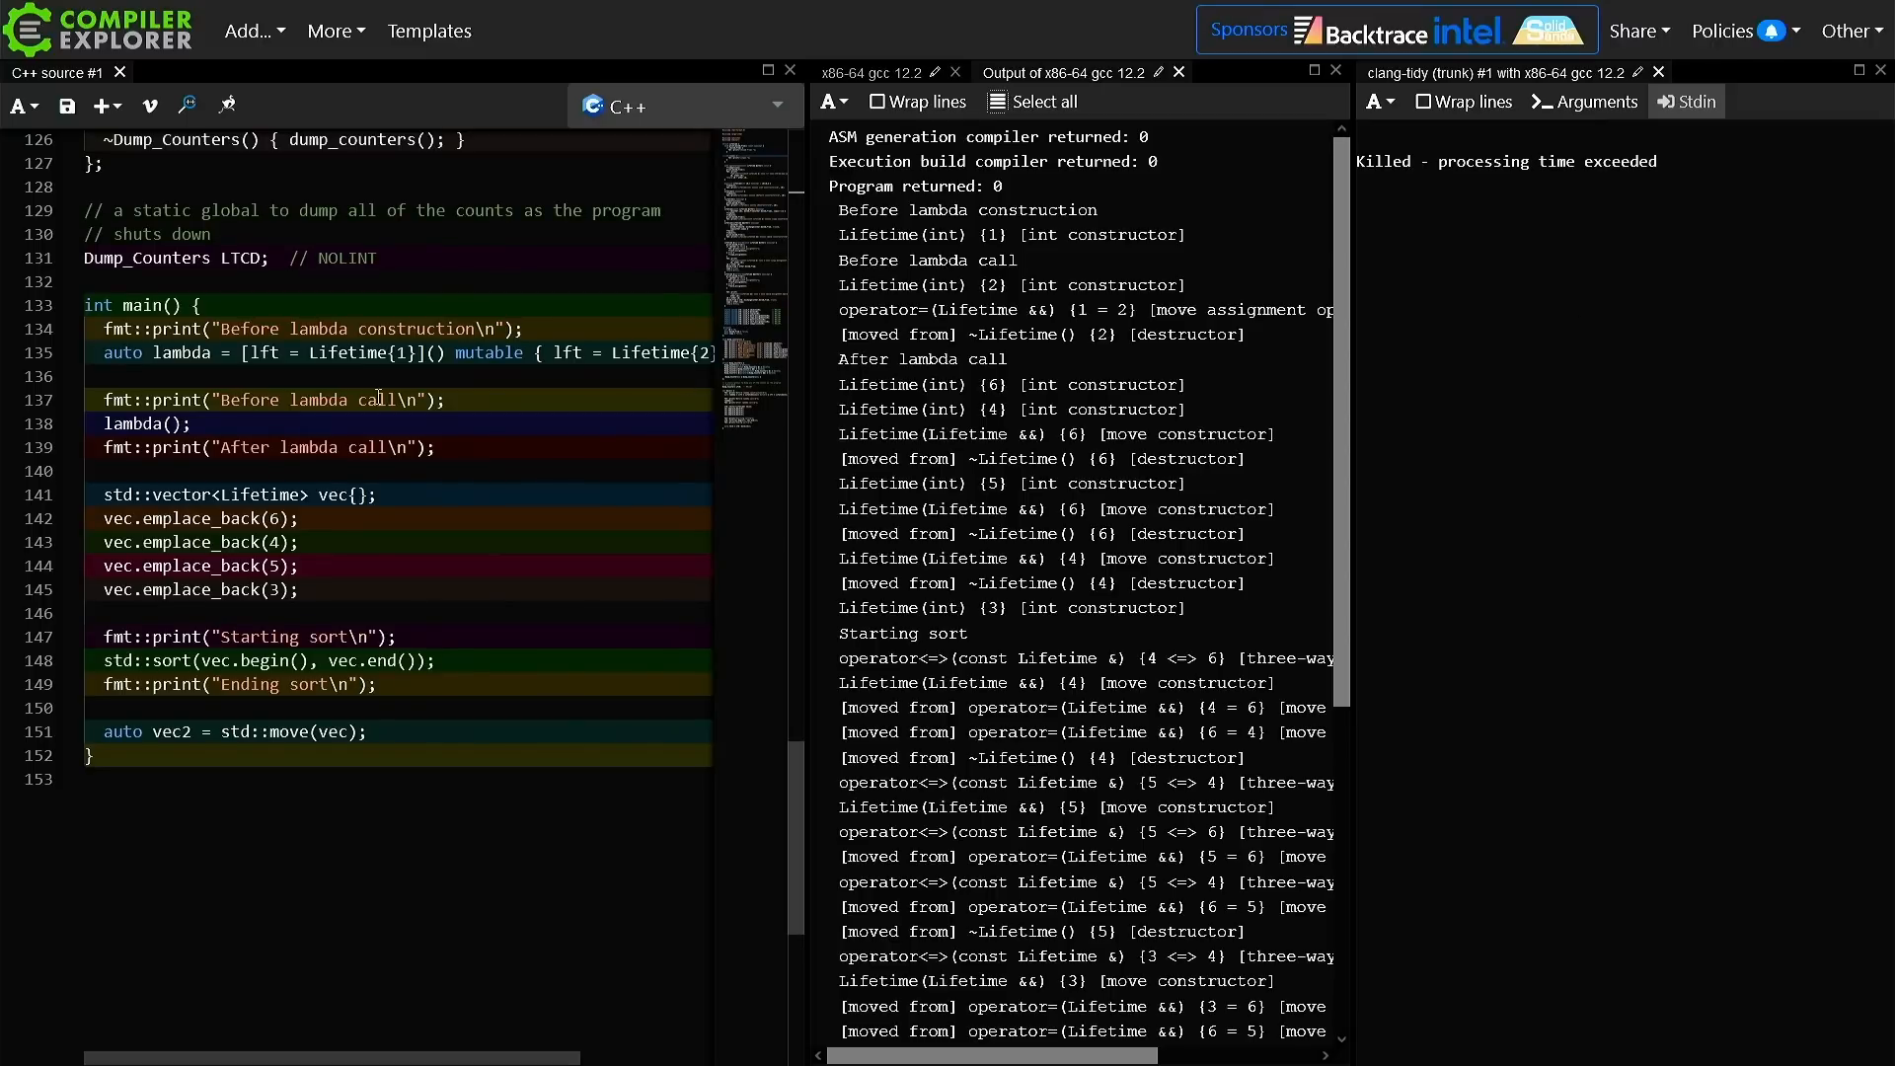
Wrap the vector, sort and std::move(vec) lines of main in a /* */ block comment
click(541, 330)
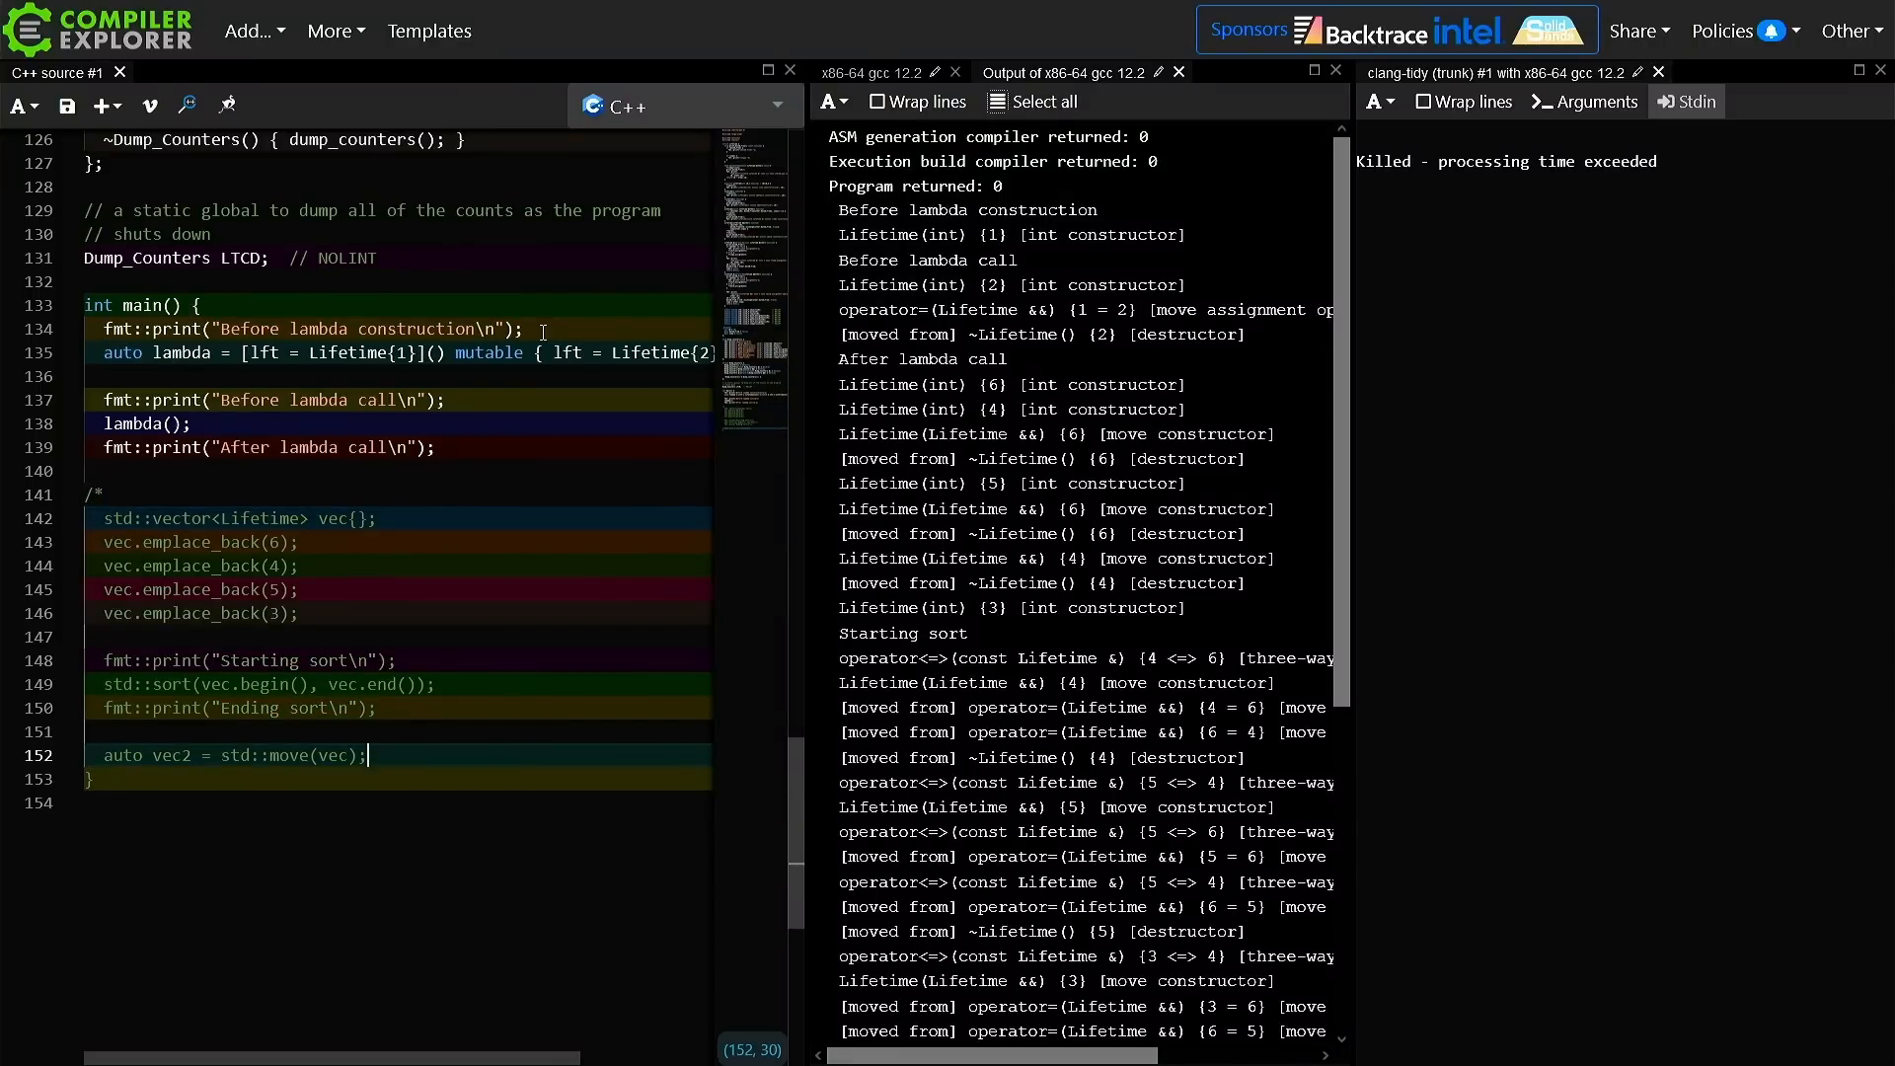
text(*/)
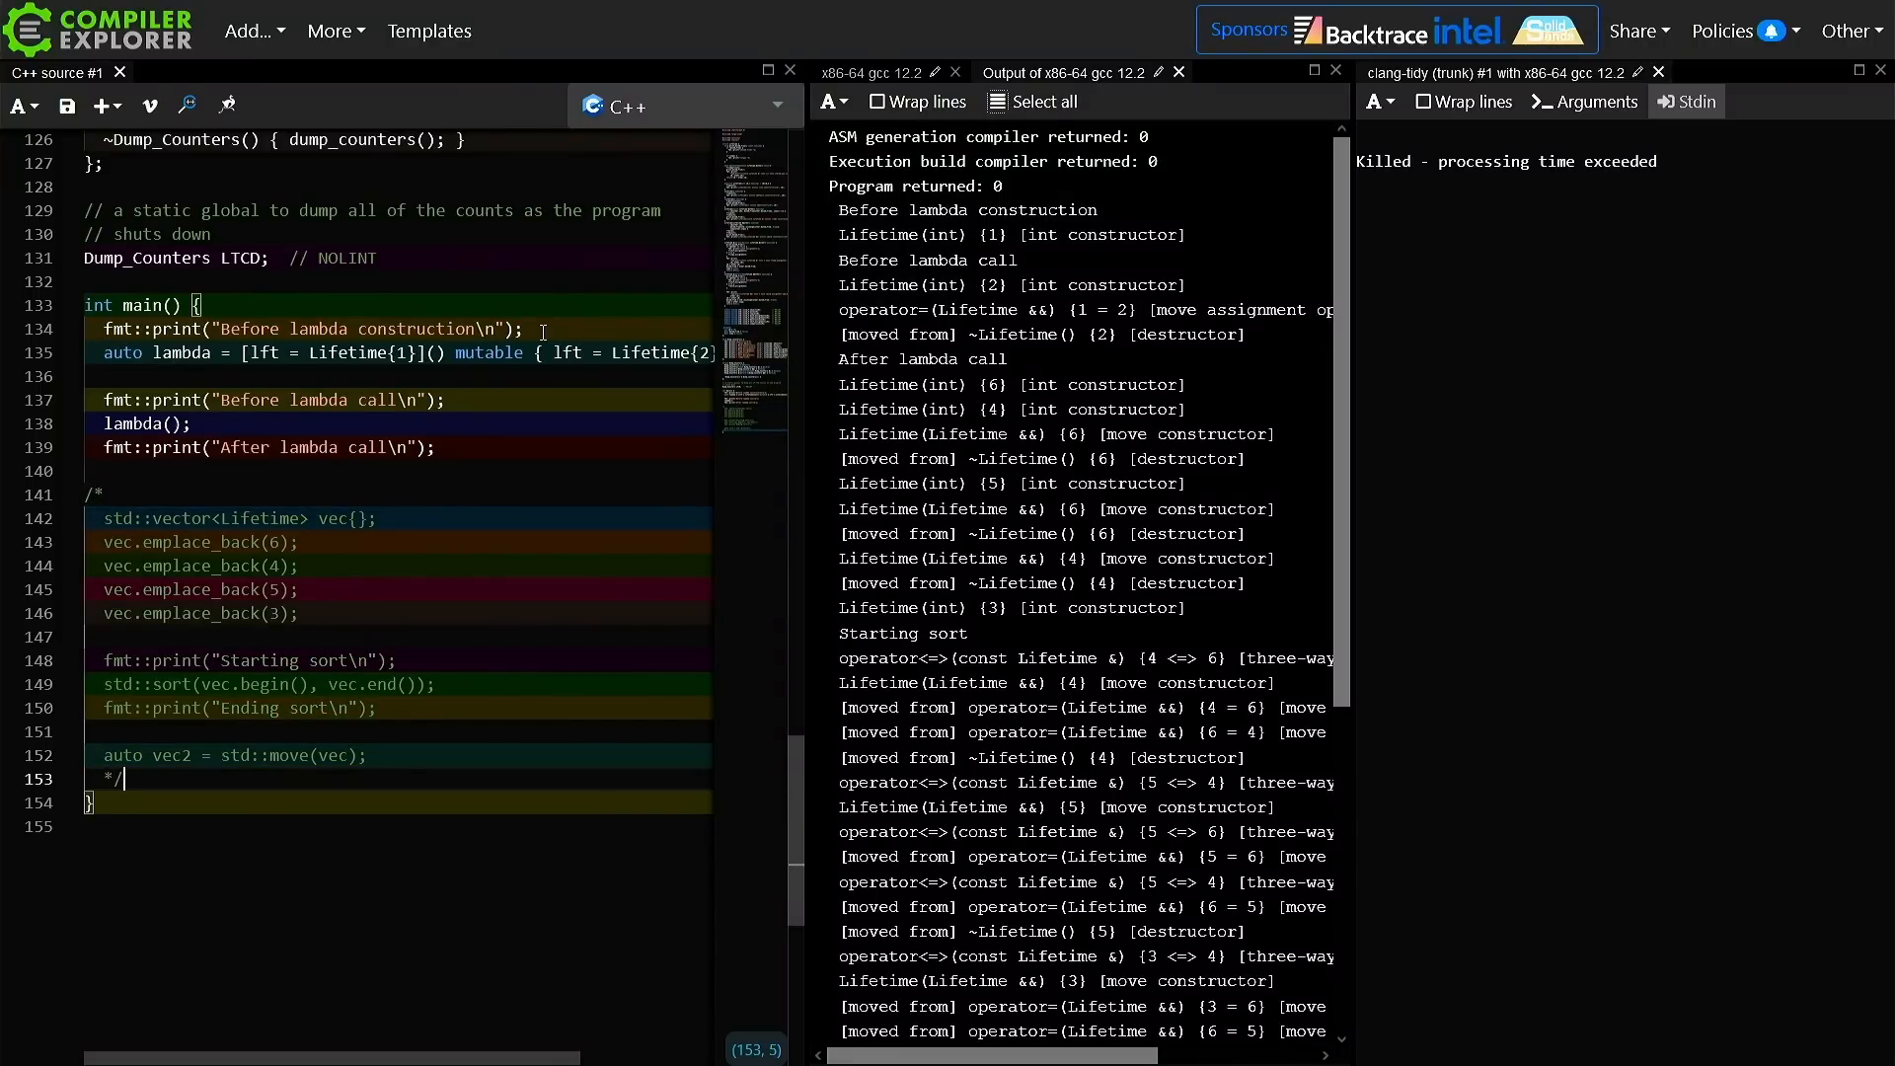